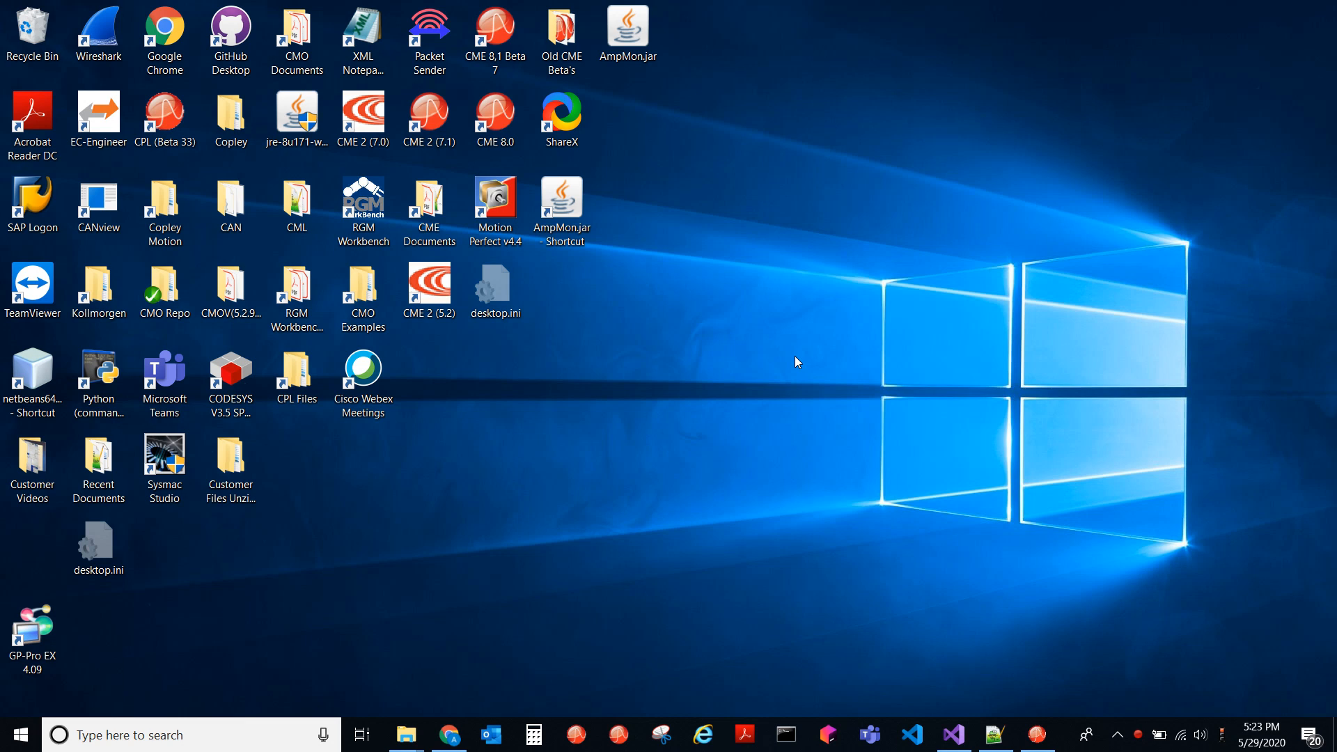
pyautogui.moveTo(538, 658)
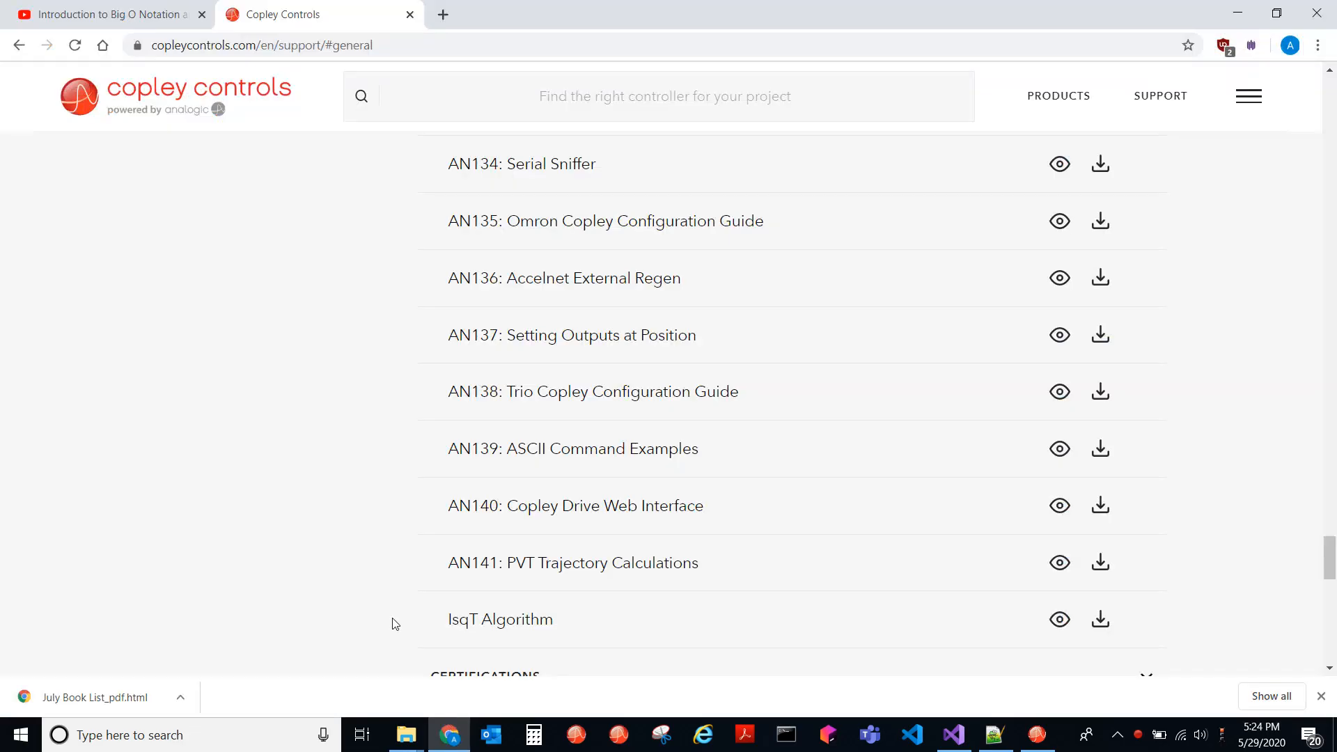
pyautogui.moveTo(149, 73)
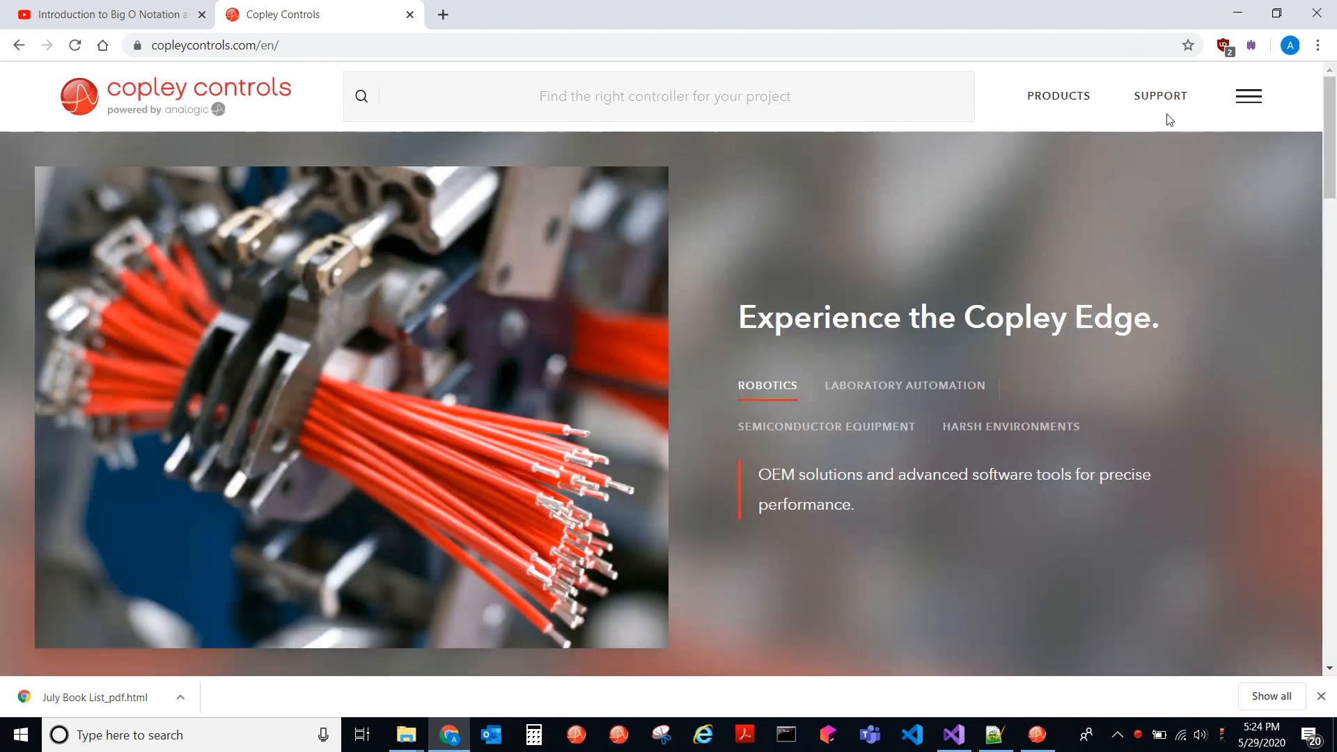
# - On Copley's support page, expand General Resources application notes and scroll to AN141
pyautogui.click(1159, 95)
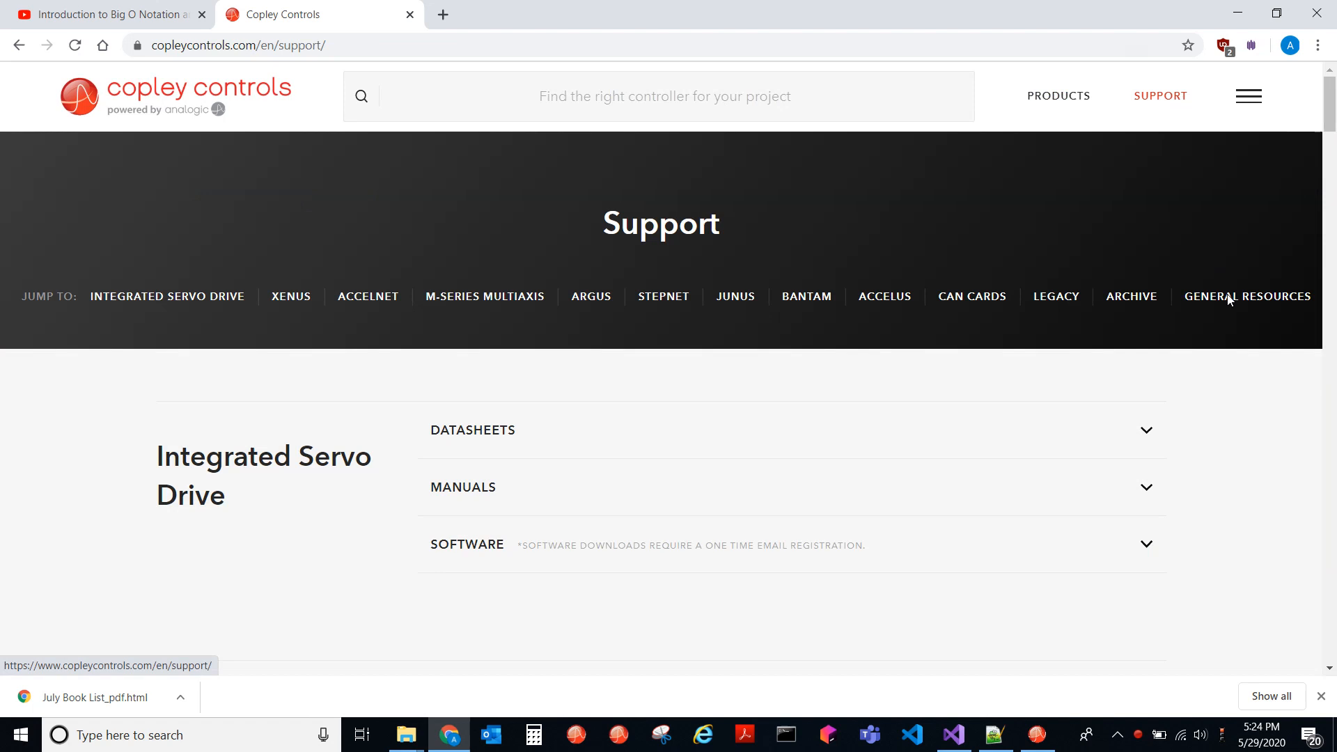
pyautogui.click(1246, 296)
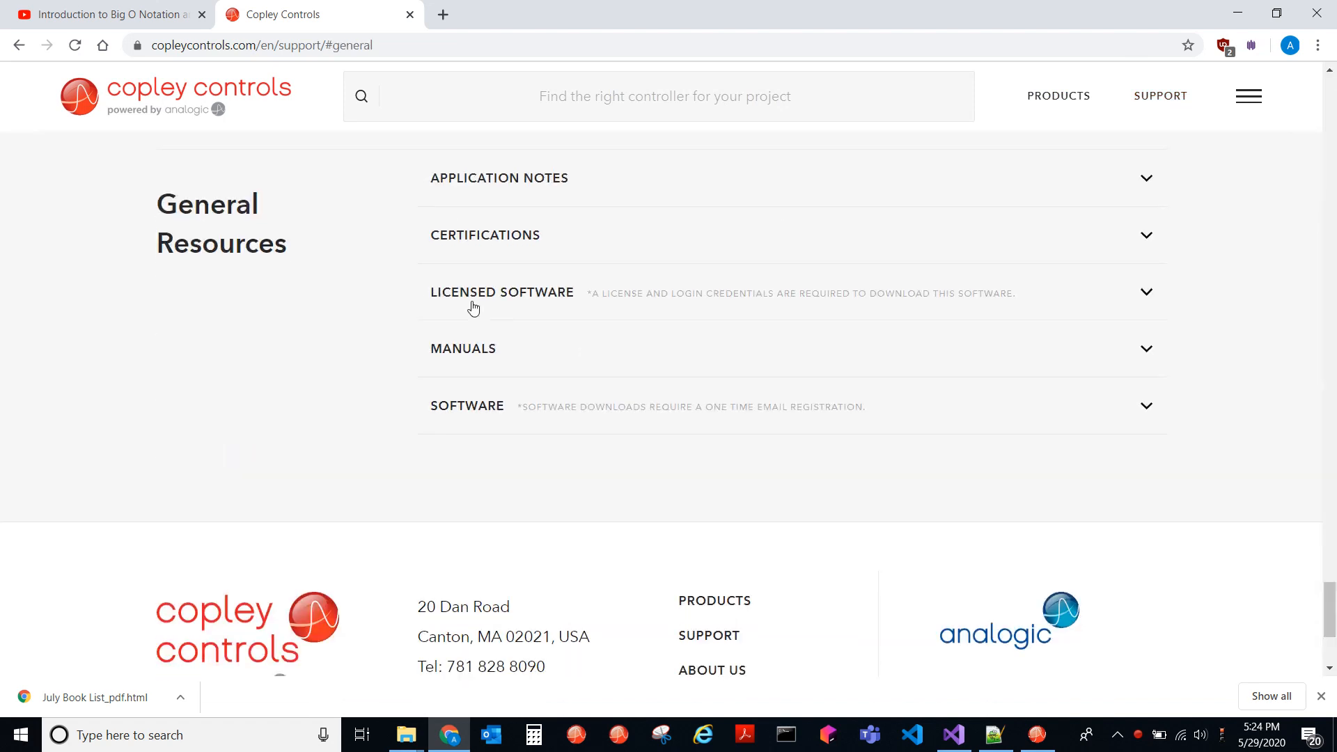
pyautogui.click(499, 177)
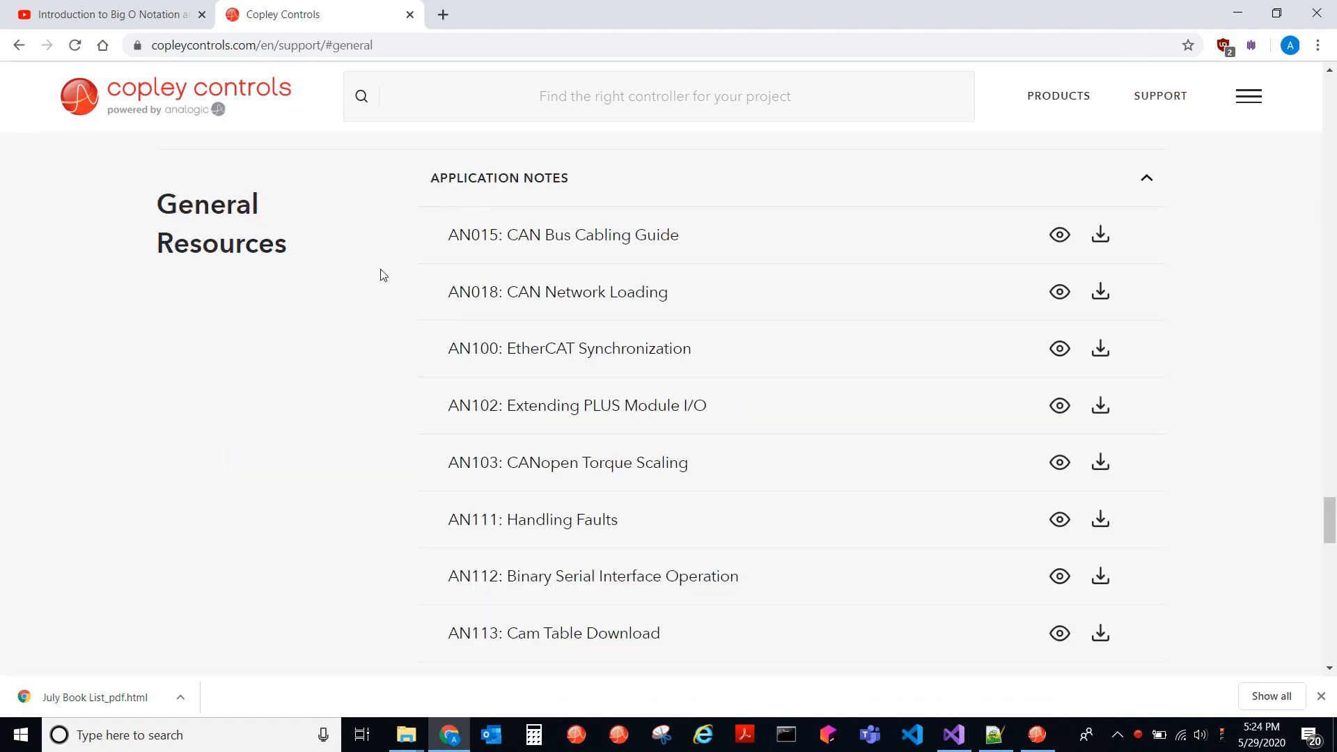
pyautogui.scroll(-3)
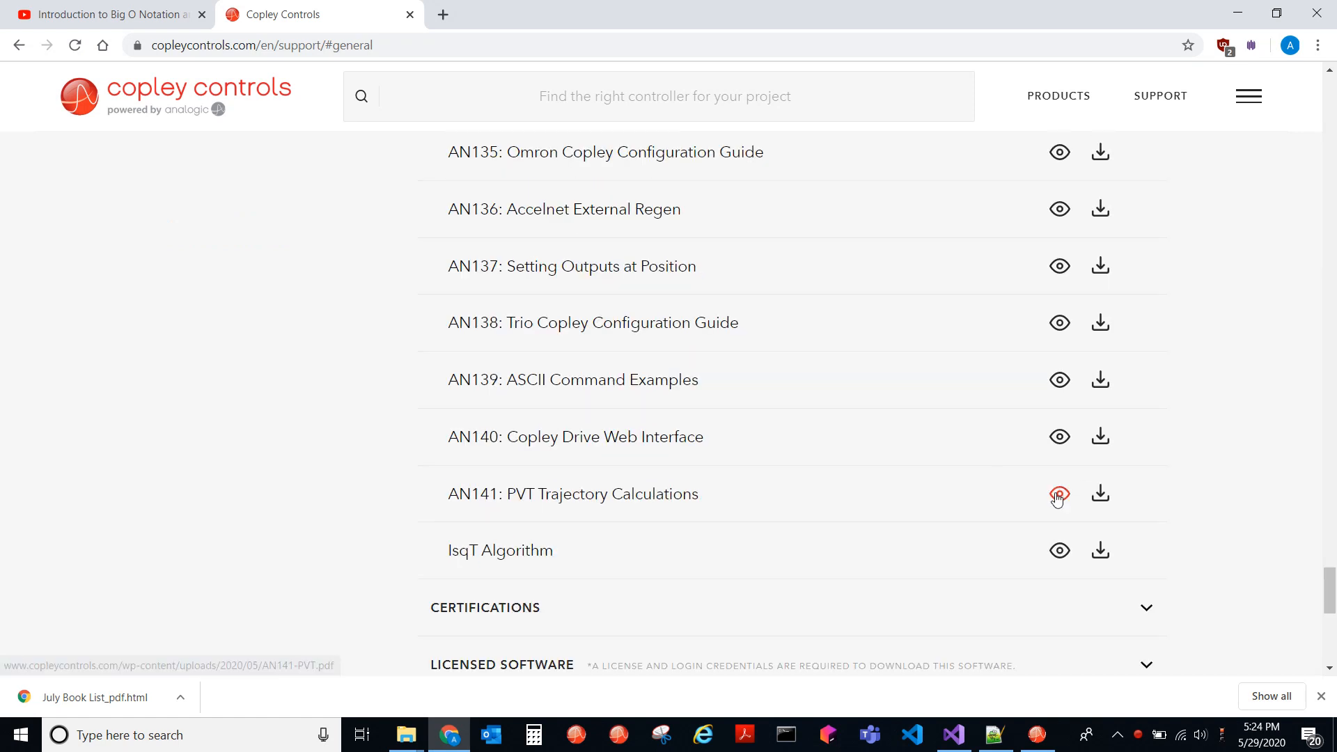
# - View the AN141 PVT Trajectory Calculations PDF, scrolling through its introduction and point table
pyautogui.click(1059, 493)
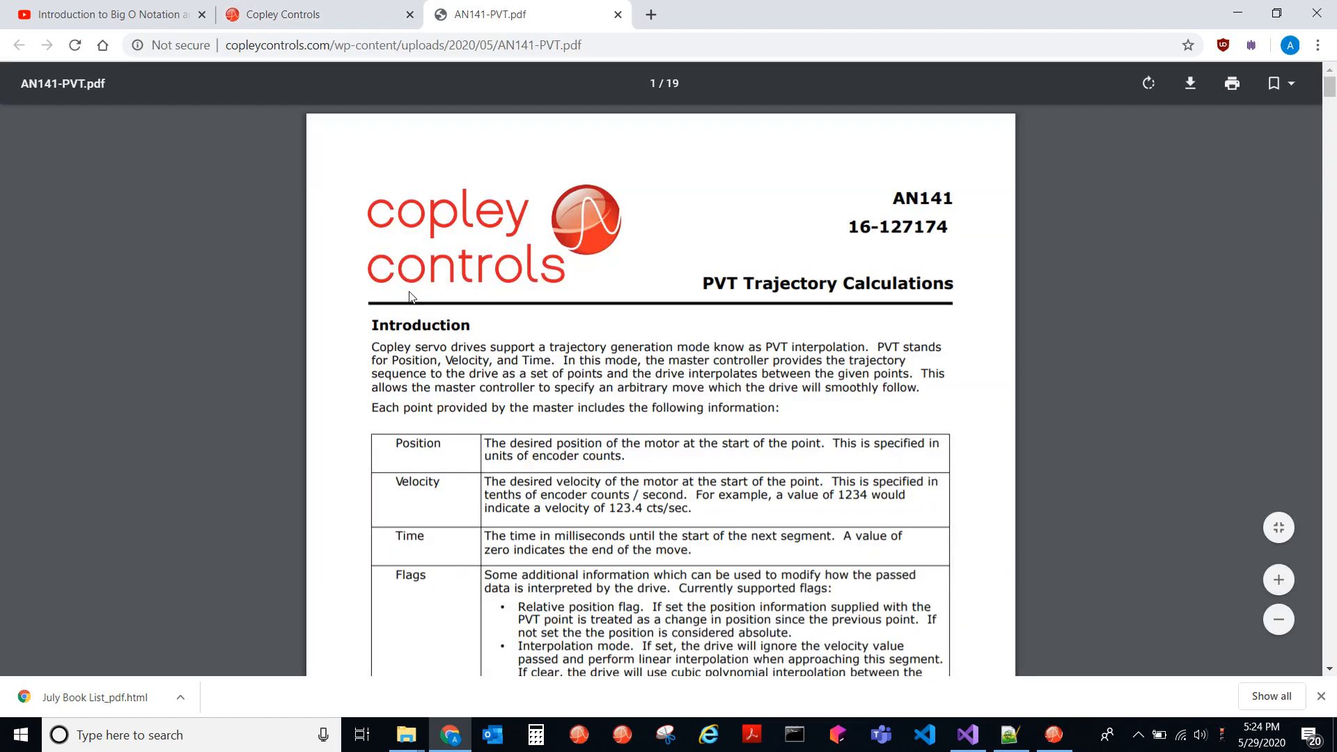
pyautogui.moveTo(226, 371)
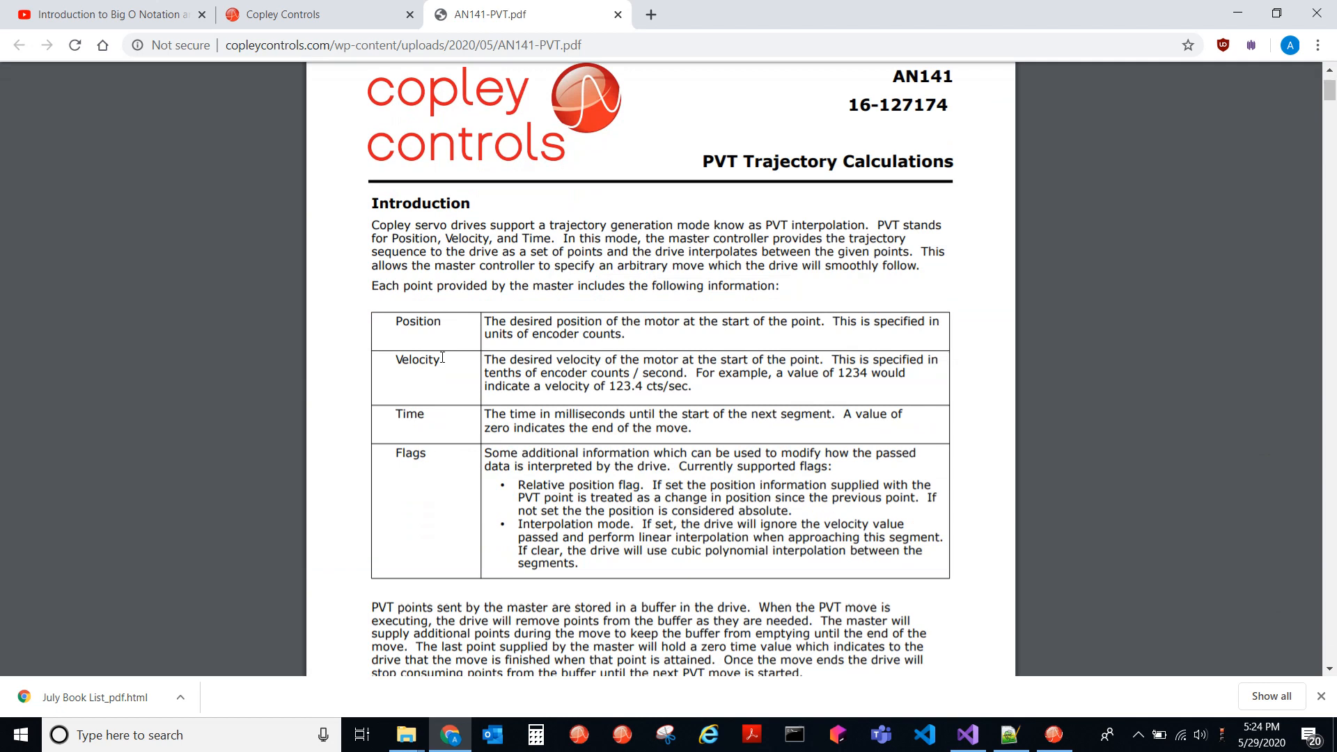
pyautogui.moveTo(409, 404)
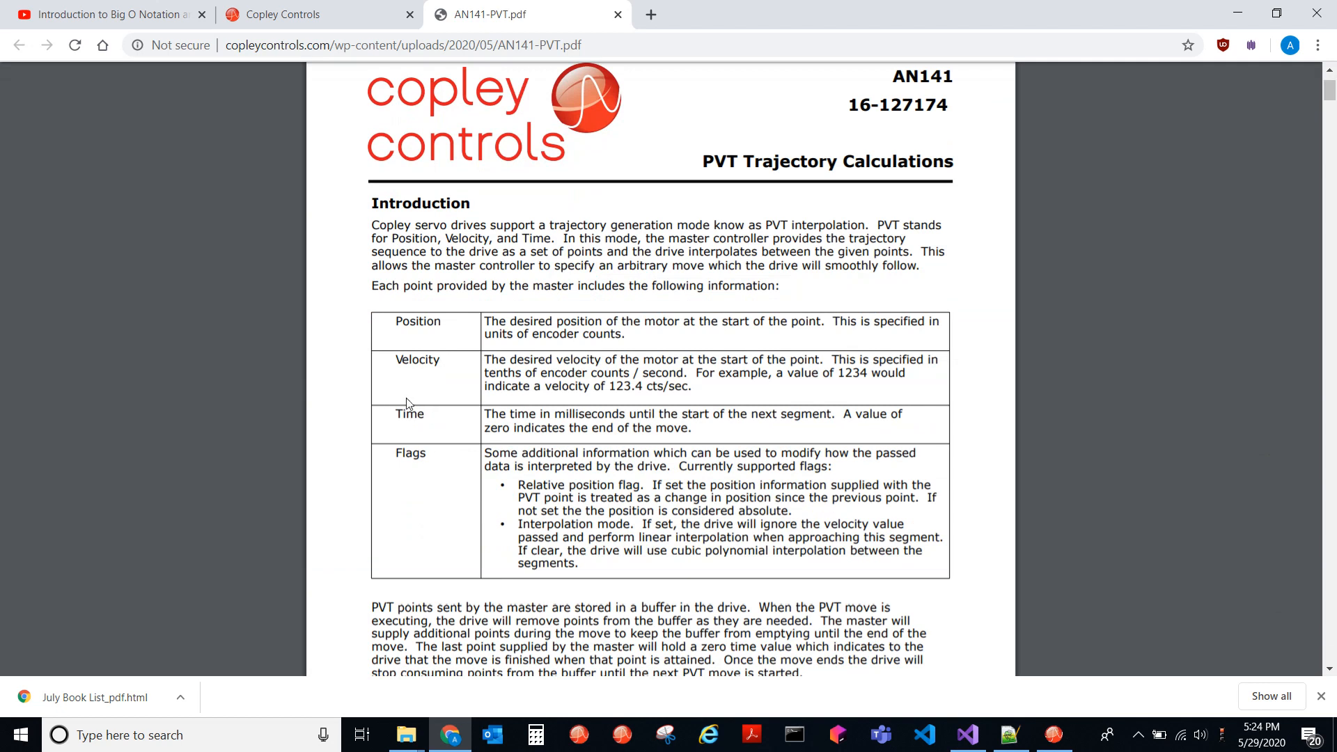
pyautogui.moveTo(393, 336)
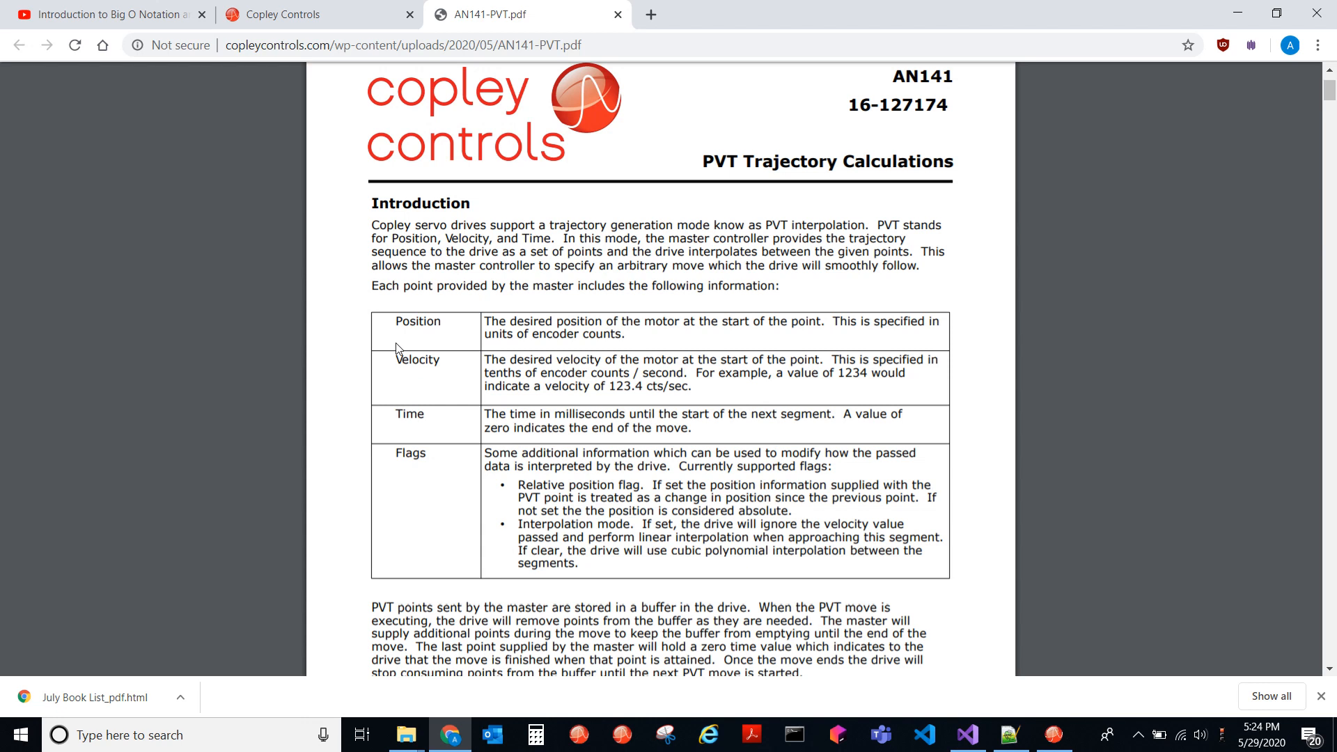
pyautogui.scroll(-3)
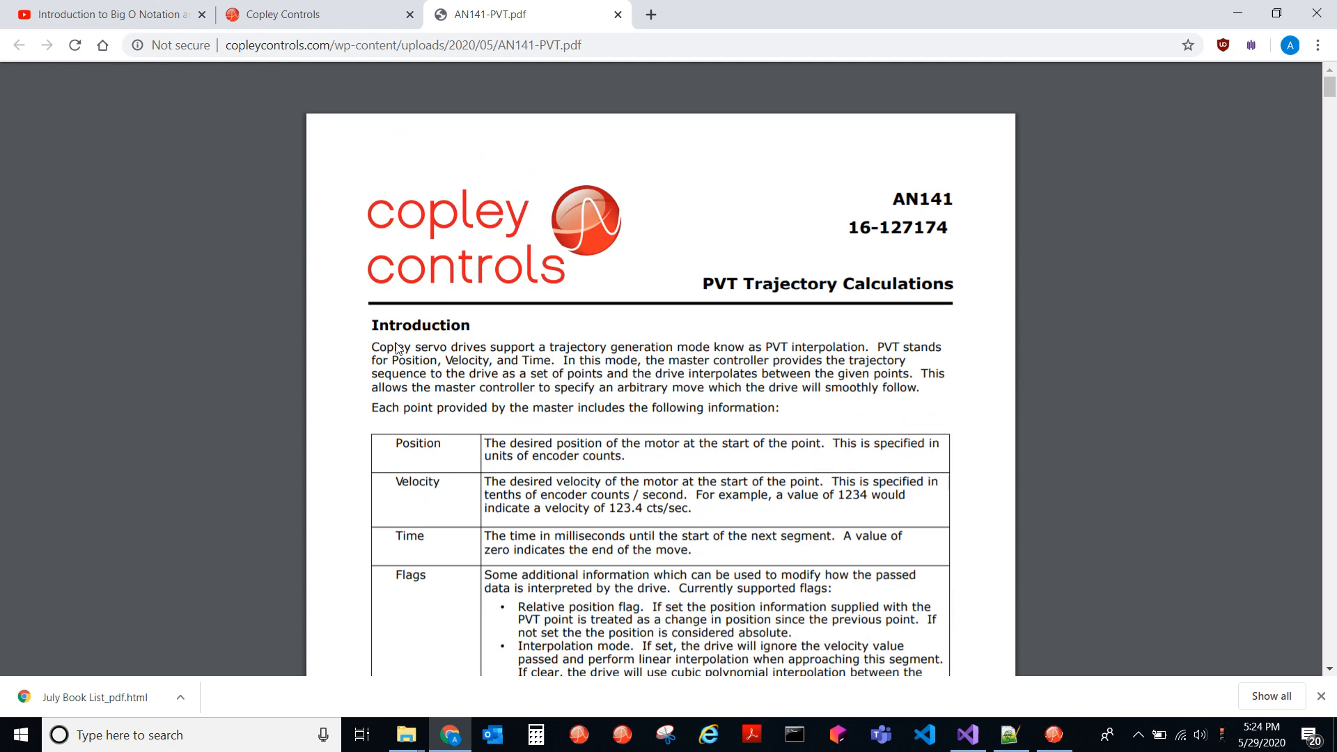
pyautogui.scroll(-3)
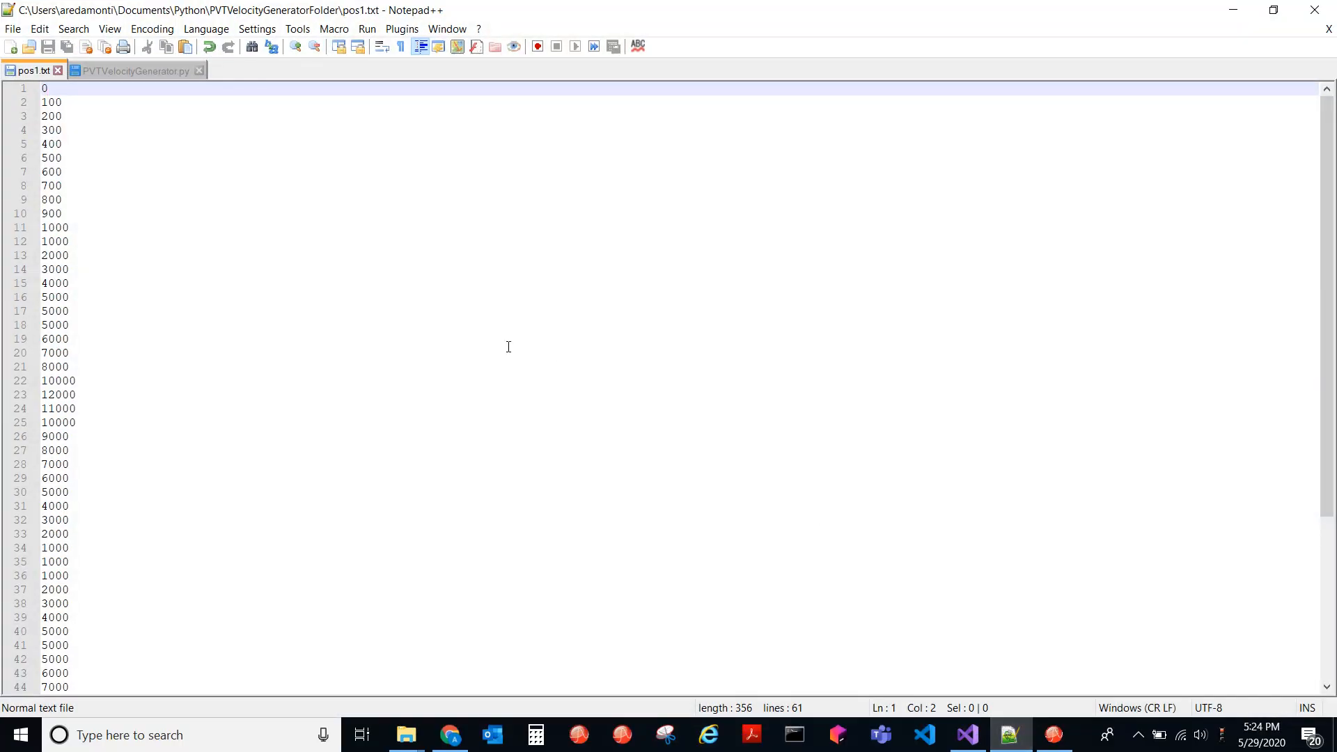
pyautogui.moveTo(217, 197)
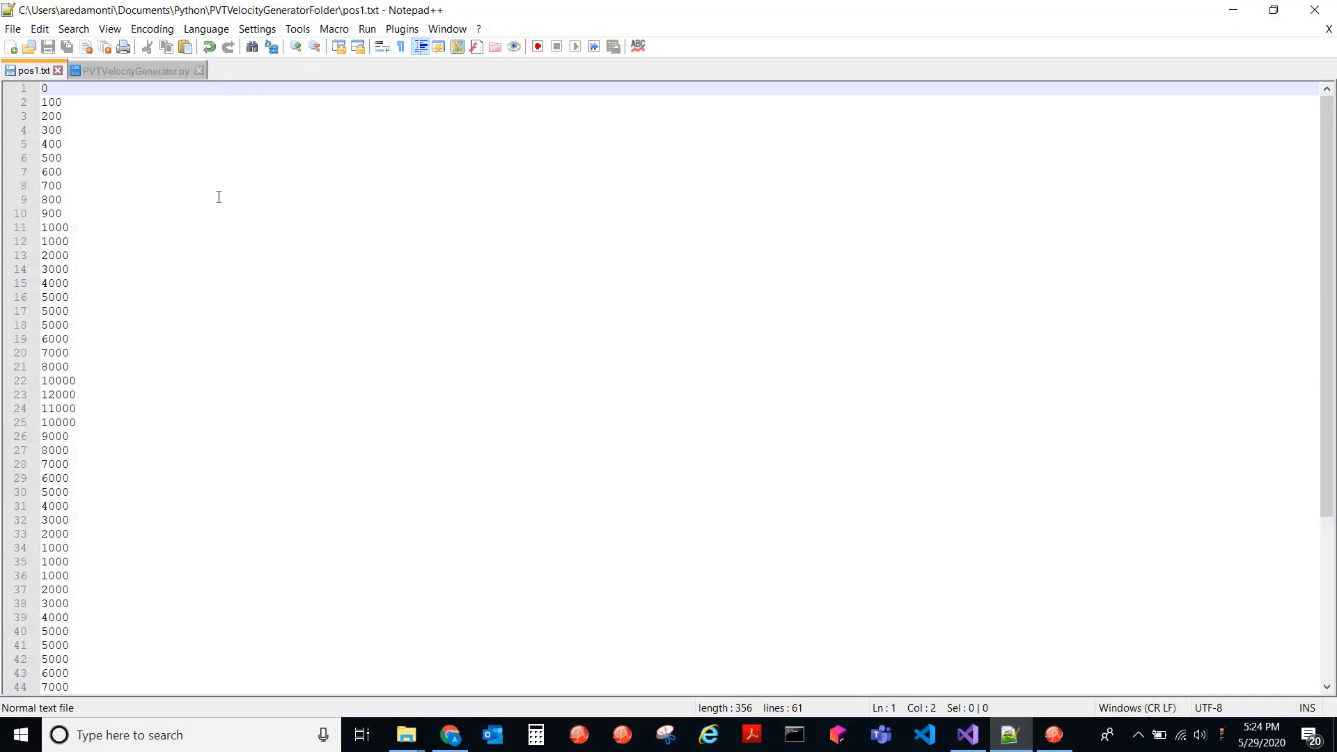
pyautogui.moveTo(152, 141)
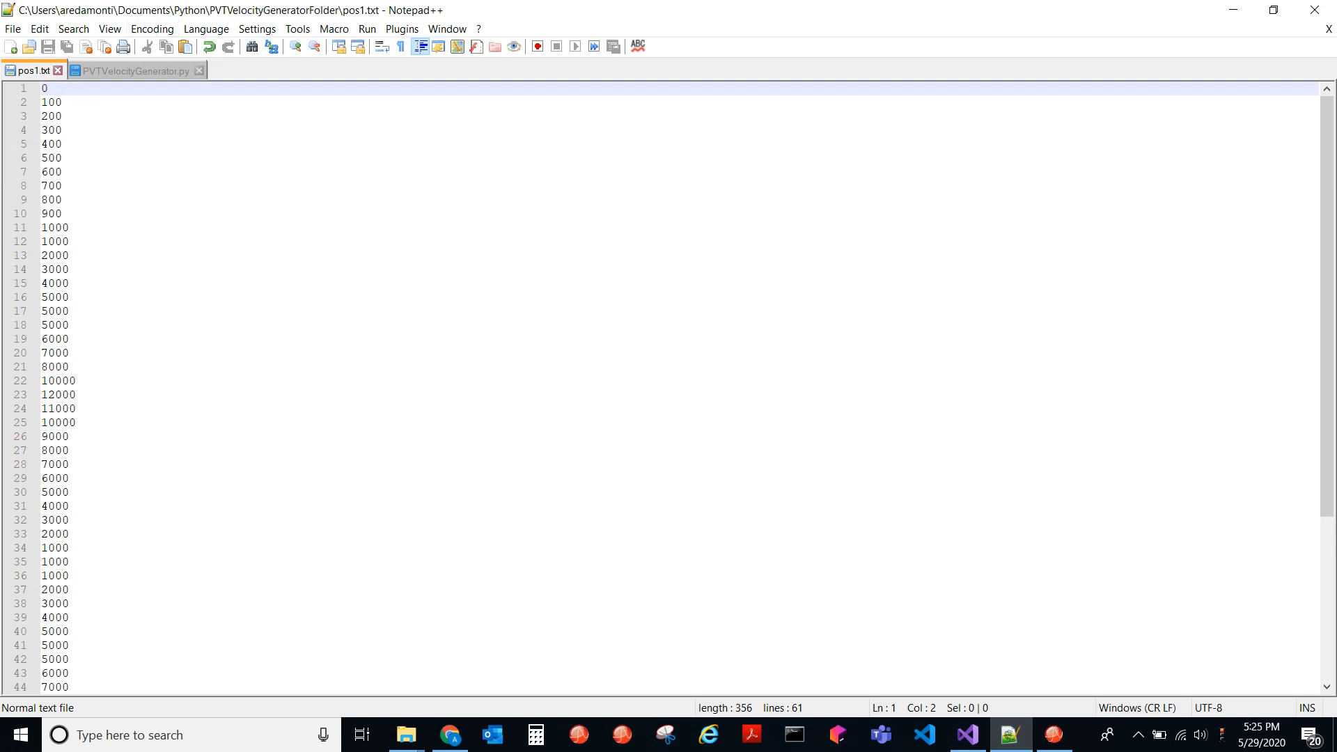
pyautogui.moveTo(34, 70)
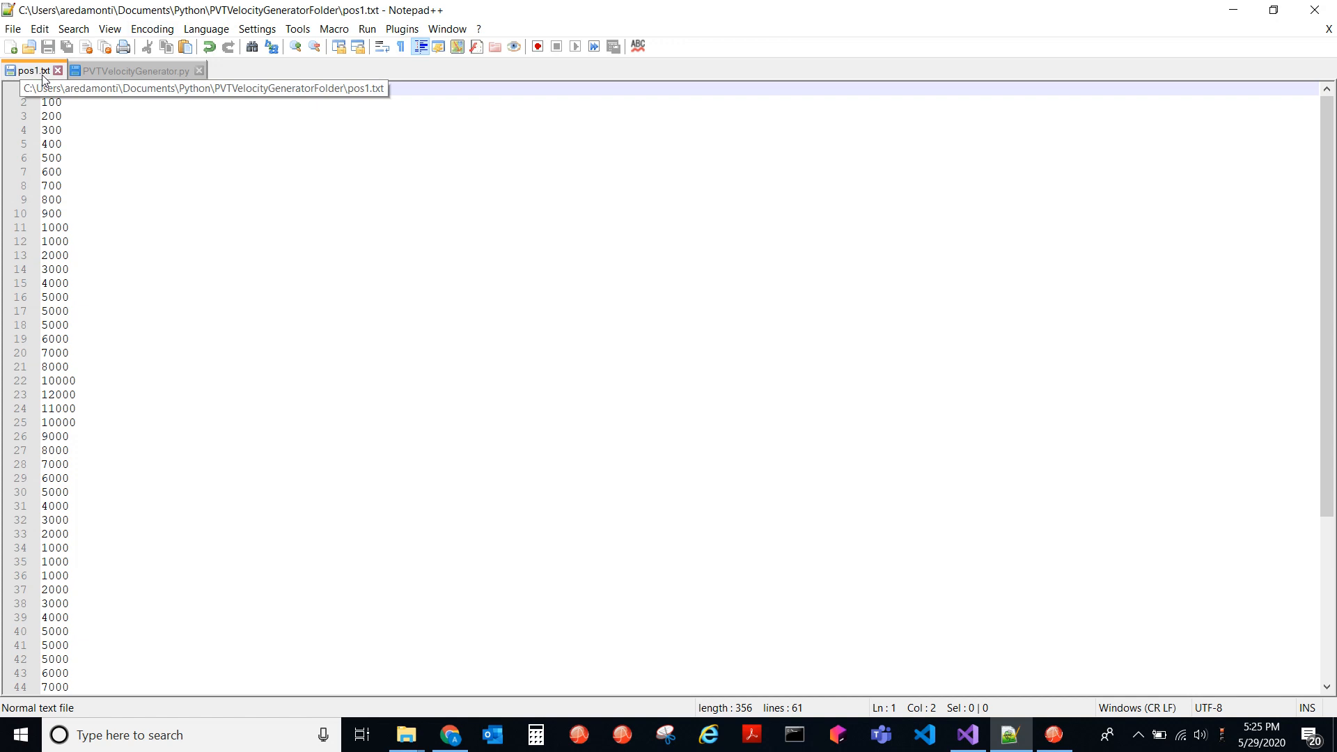
pyautogui.moveTo(114, 225)
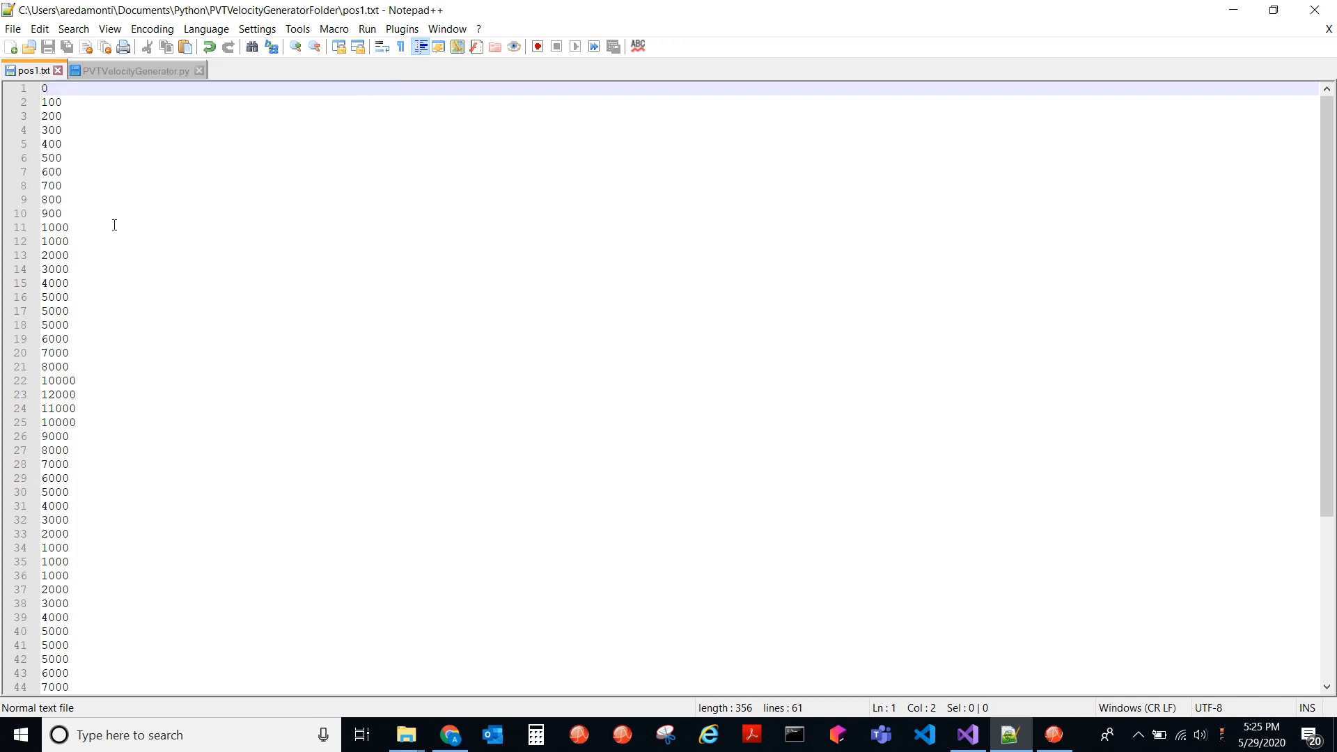
# - Review pos1.txt's 61 position values rising to 12000 and back, then go to the script
pyautogui.scroll(-3)
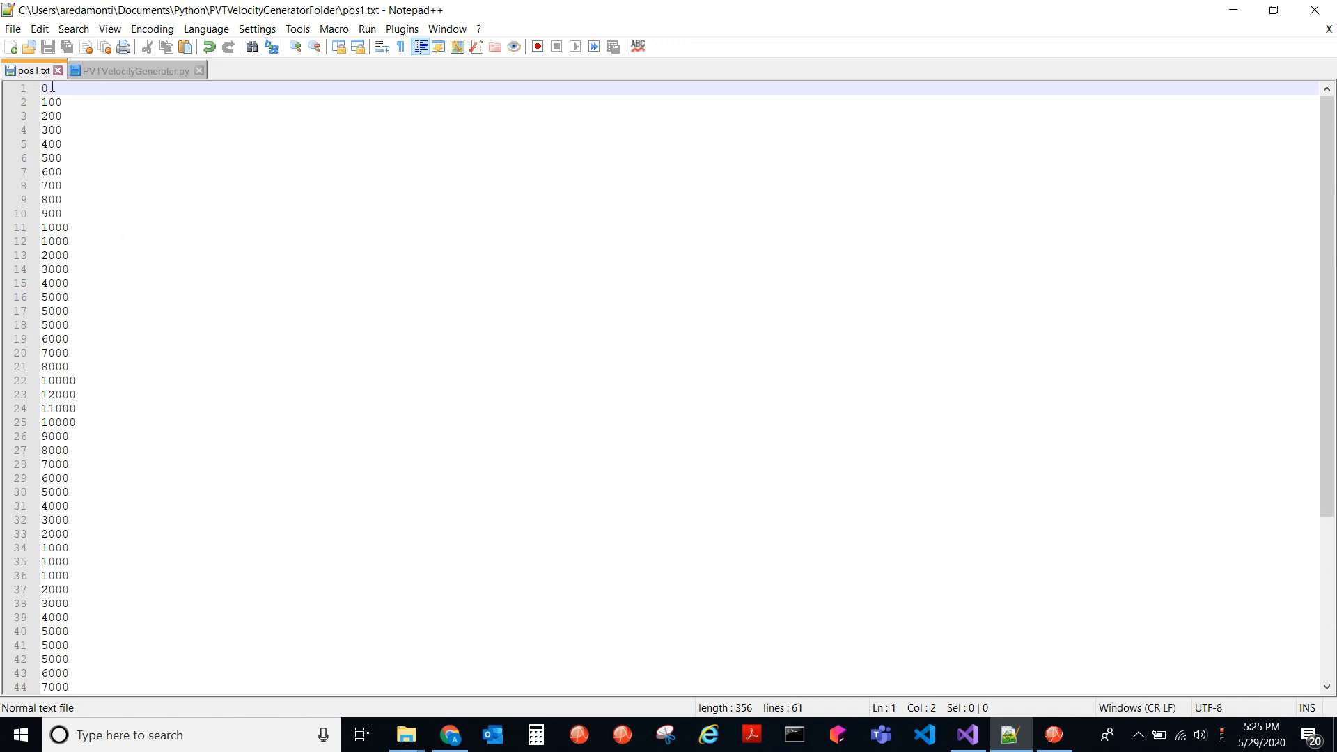
pyautogui.moveTo(154, 339)
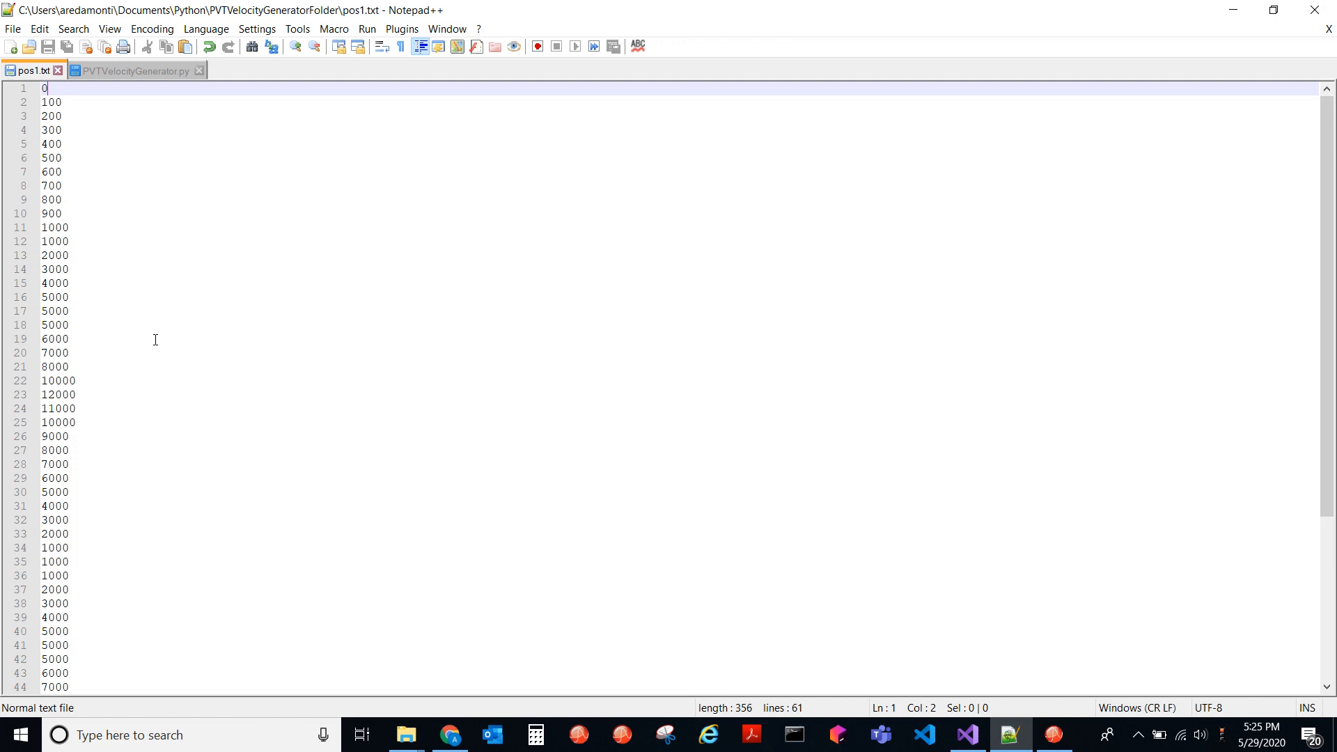
pyautogui.scroll(-3)
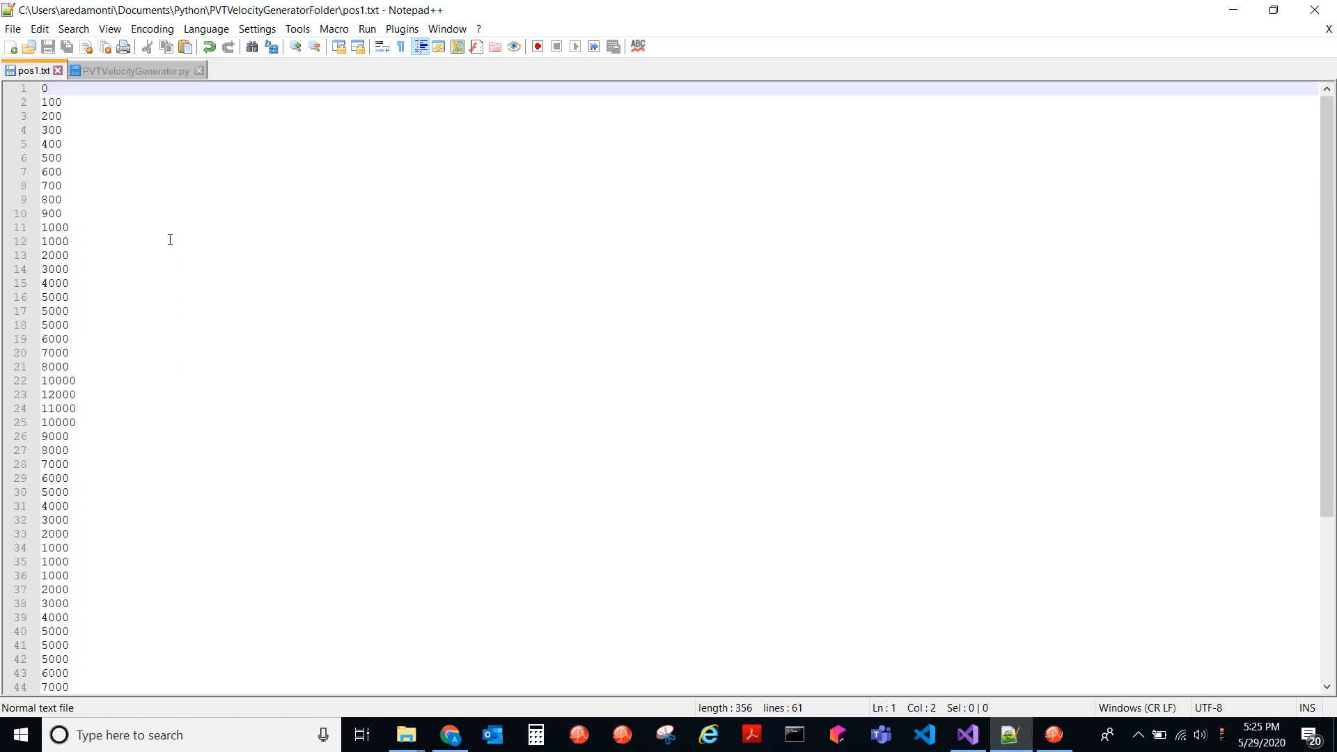
pyautogui.click(133, 70)
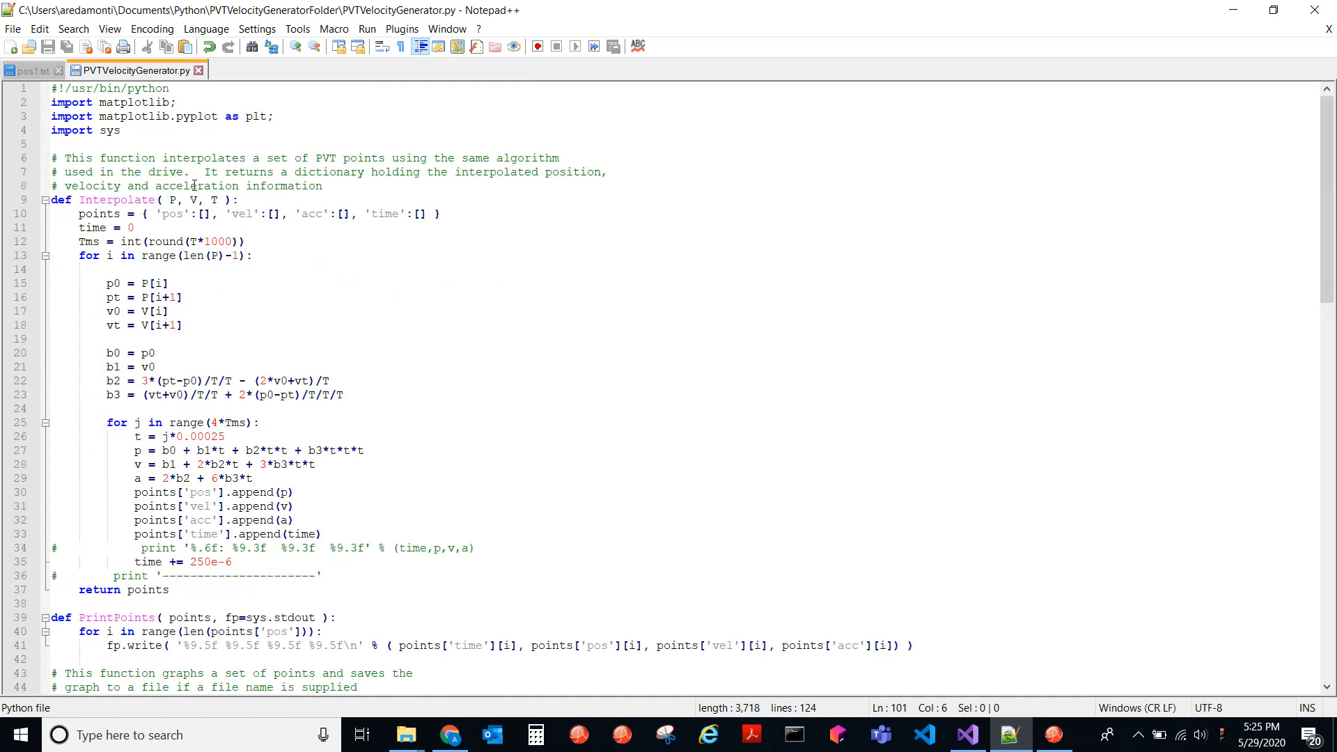
pyautogui.moveTo(339, 248)
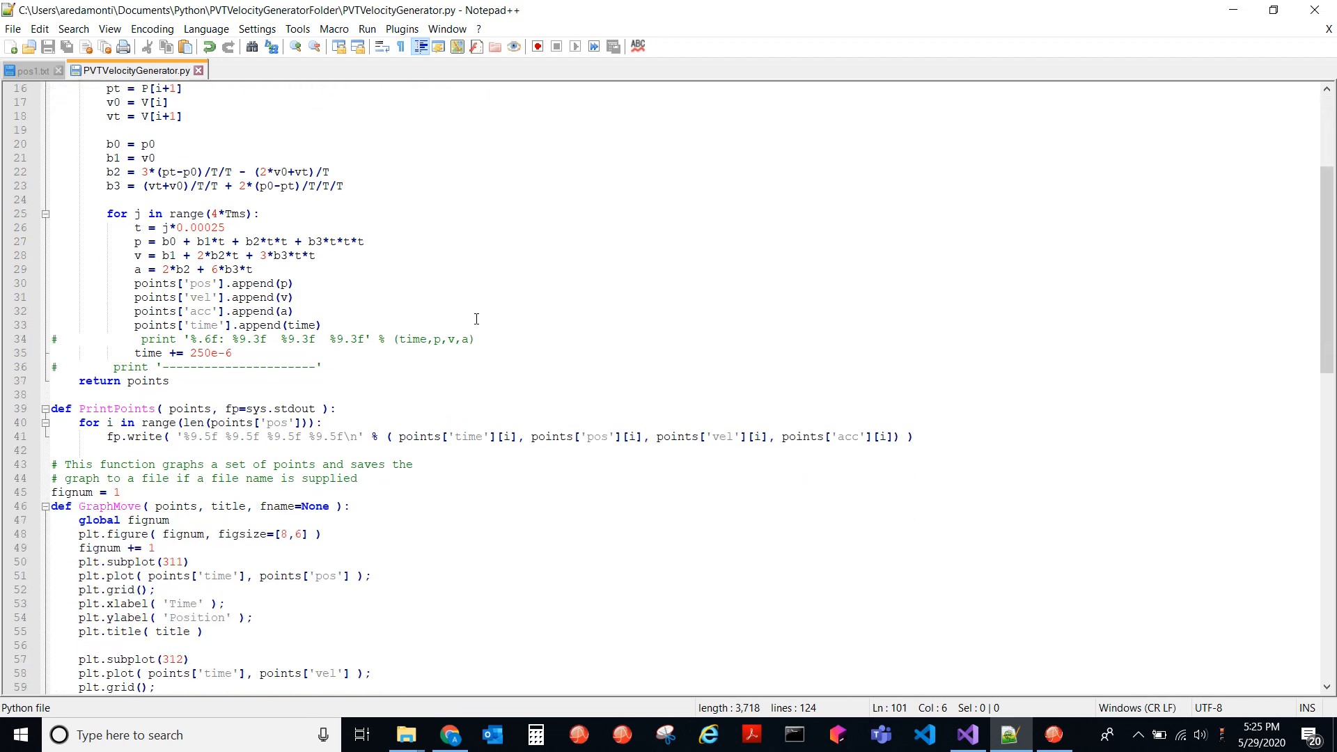
# - Scroll to the script's main section and set n = 5 on line 101, so T = 0.01 * n
pyautogui.scroll(-3)
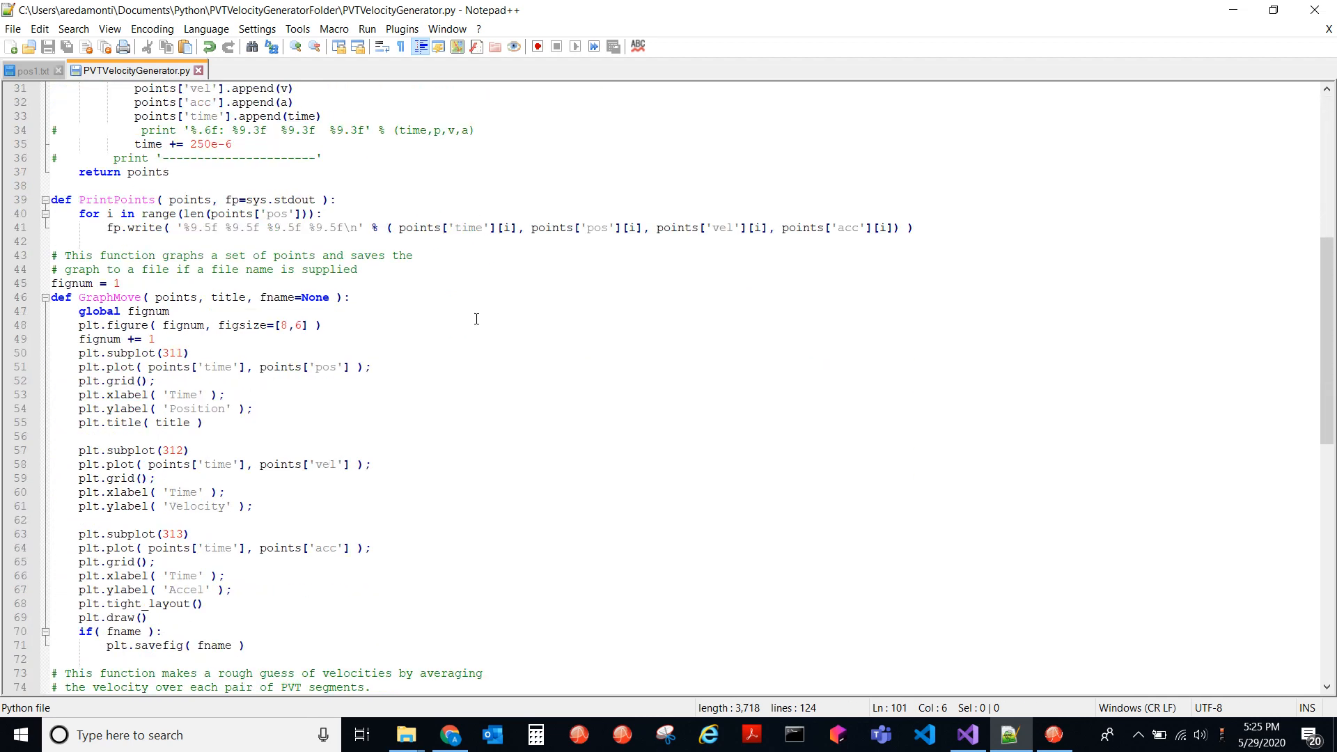
pyautogui.scroll(-3)
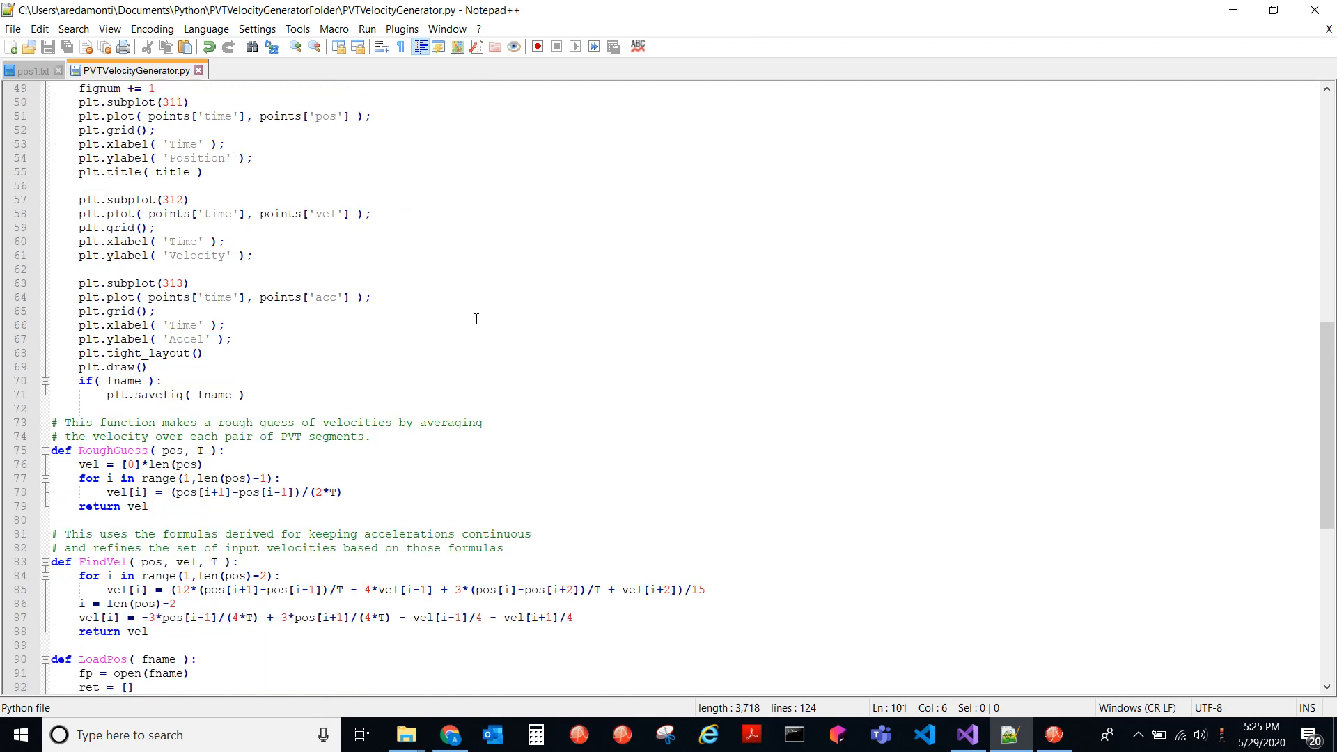
pyautogui.scroll(-3)
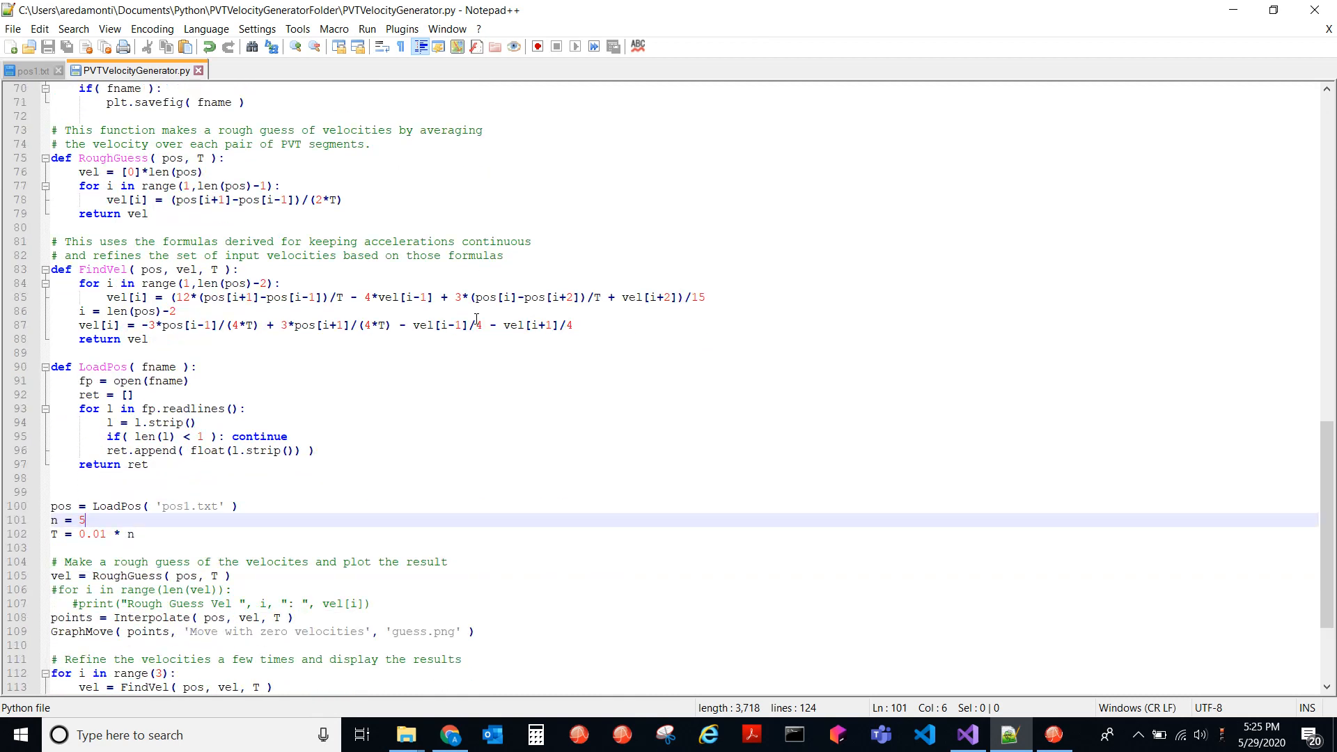
pyautogui.scroll(-3)
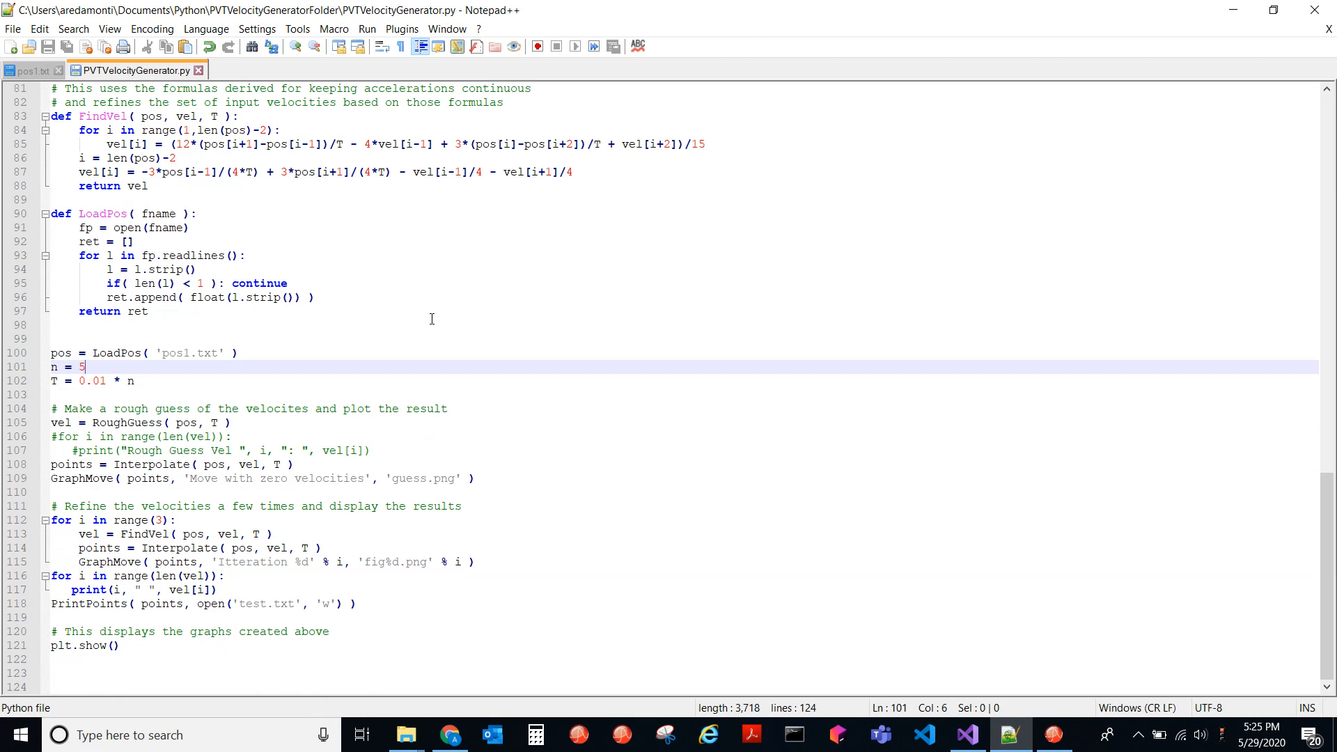
pyautogui.moveTo(378, 336)
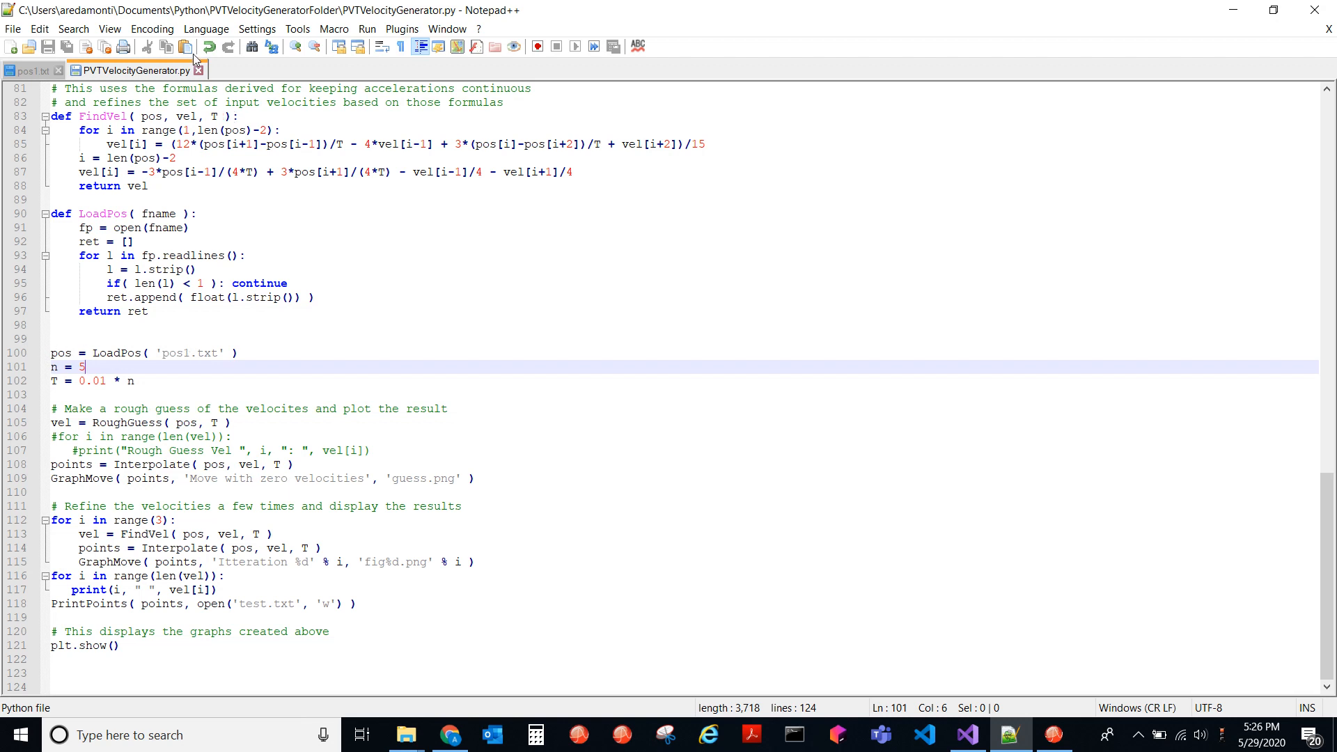
pyautogui.moveTo(124, 359)
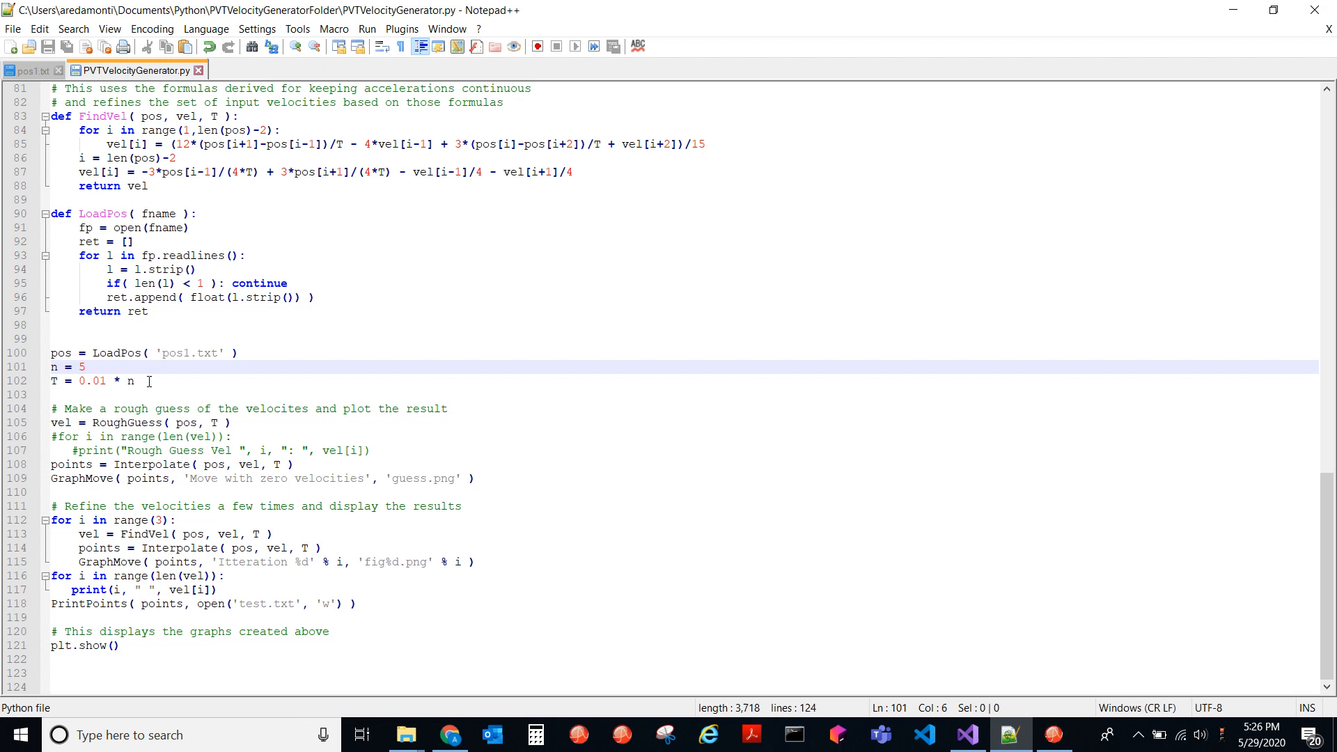
pyautogui.moveTo(178, 479)
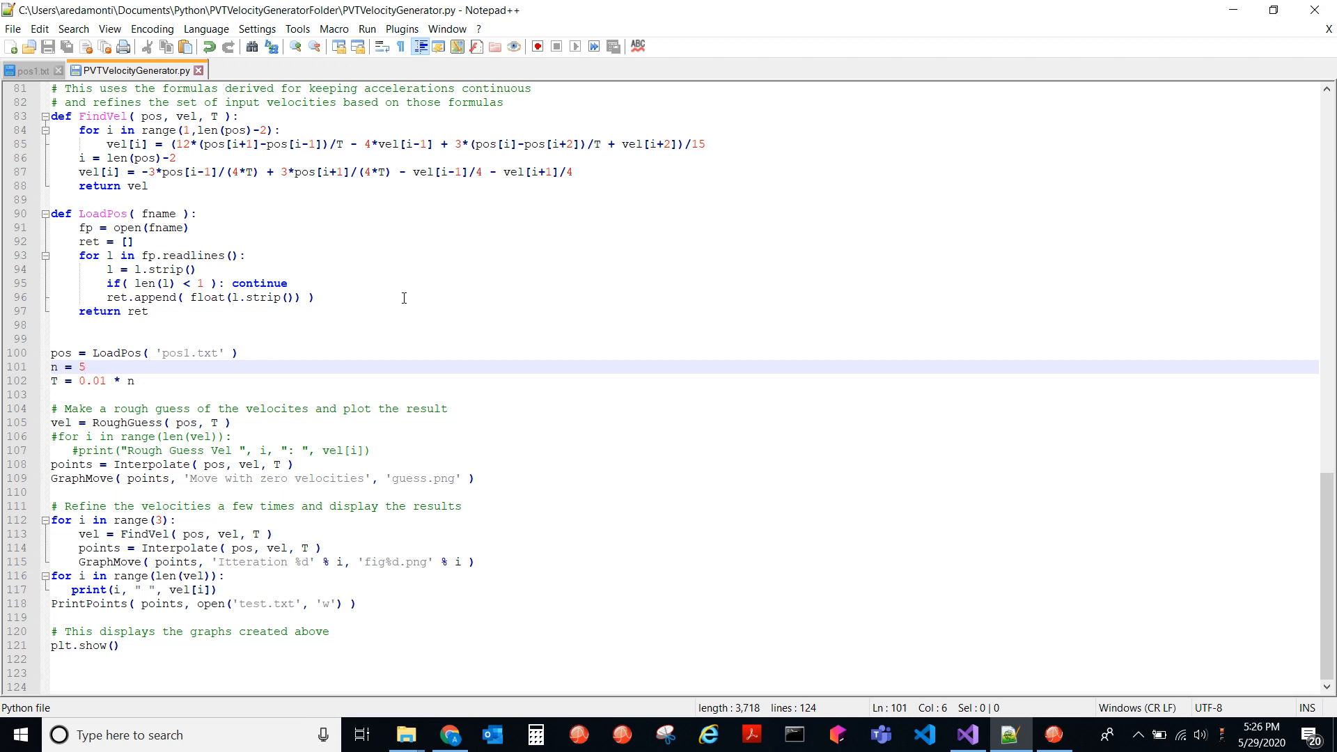
pyautogui.click(83, 367)
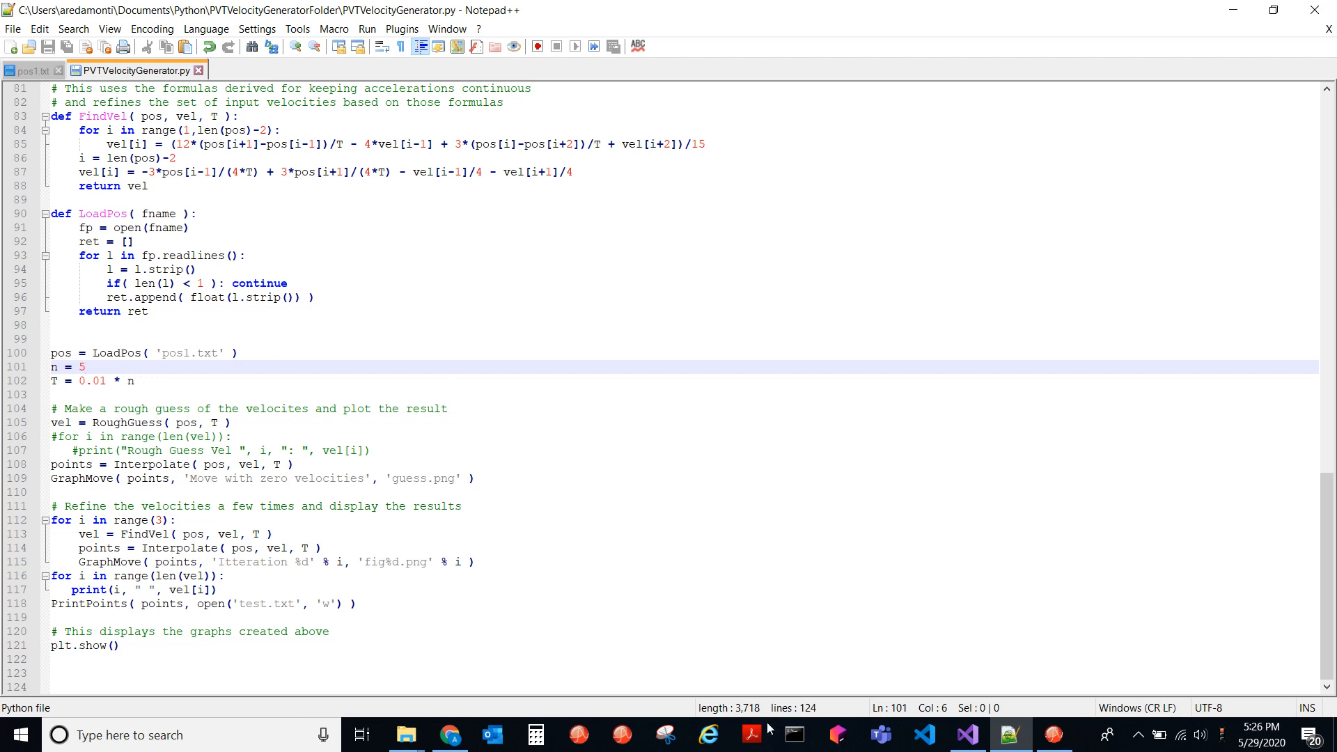
# - Run PVTVelocityGenerator.py with python37 in Command Prompt from the project folder
pyautogui.click(793, 735)
pyautogui.write('python')
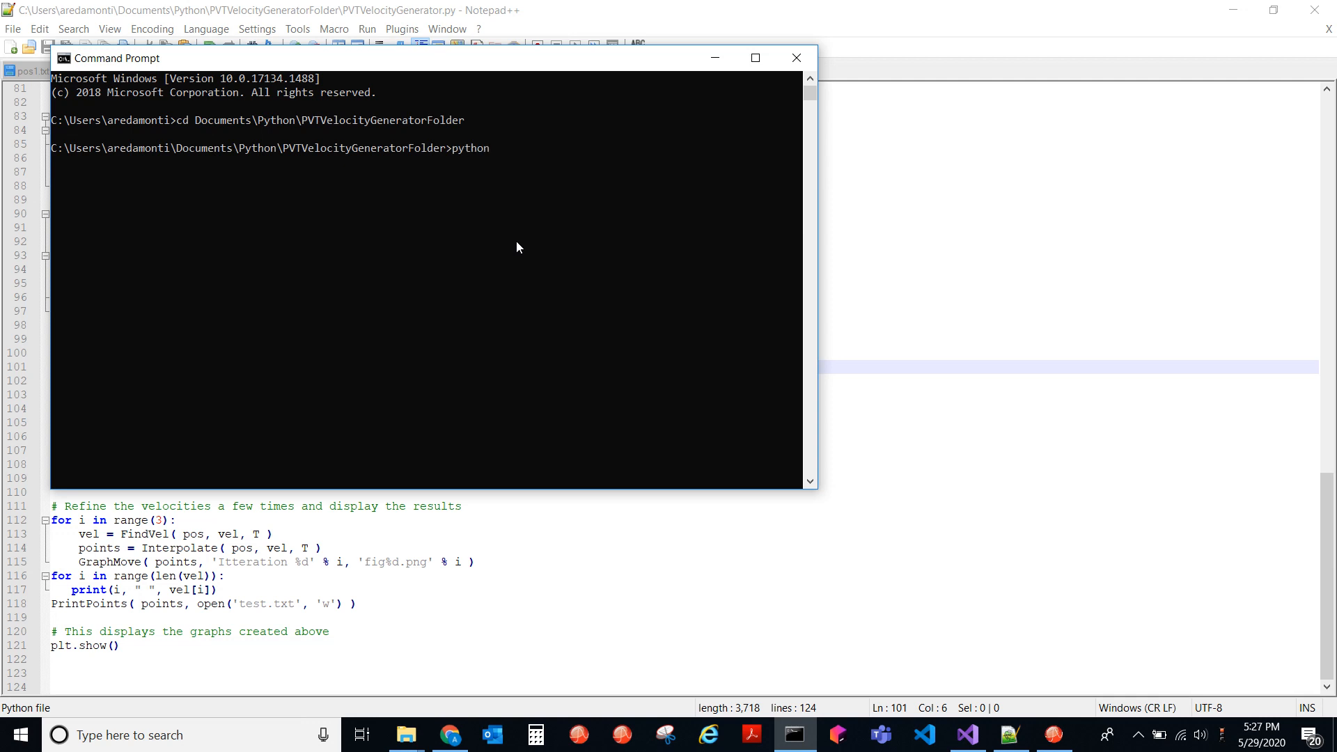
pyautogui.write('37')
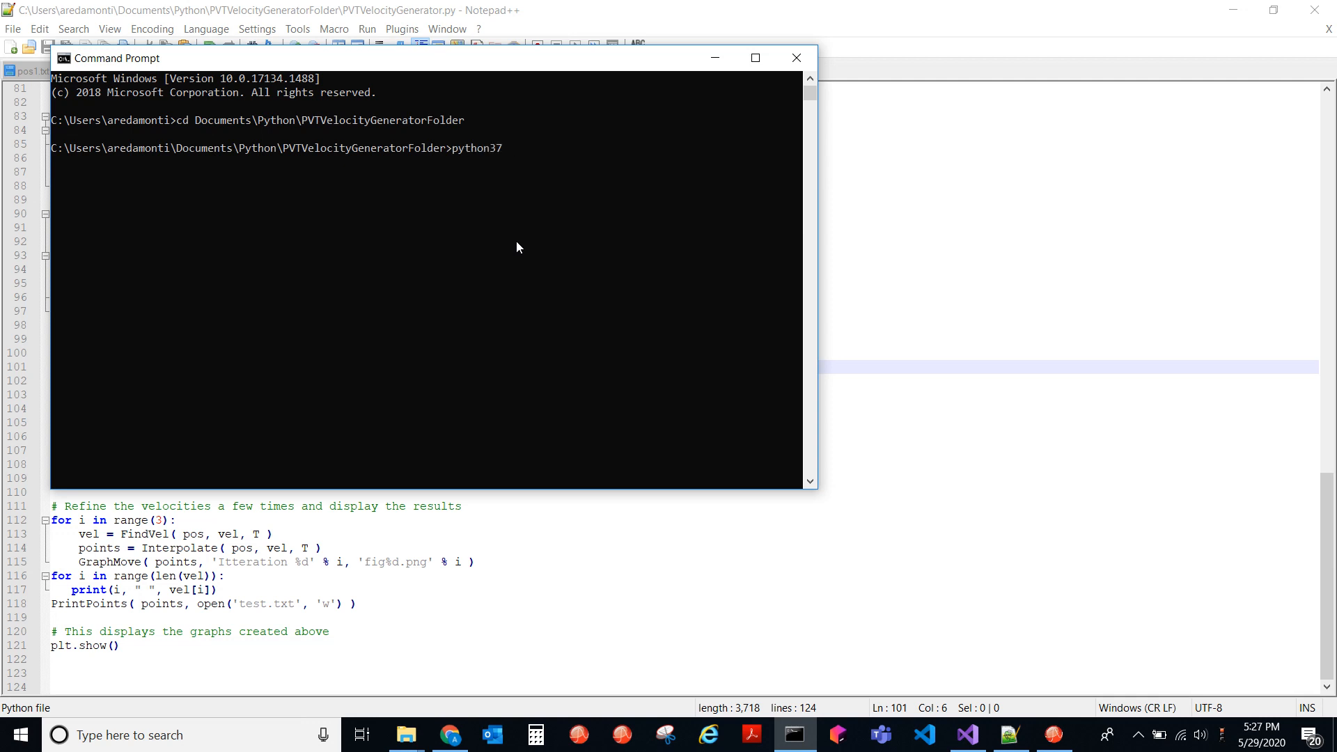
pyautogui.write('PVTVelocityGenerator.py')
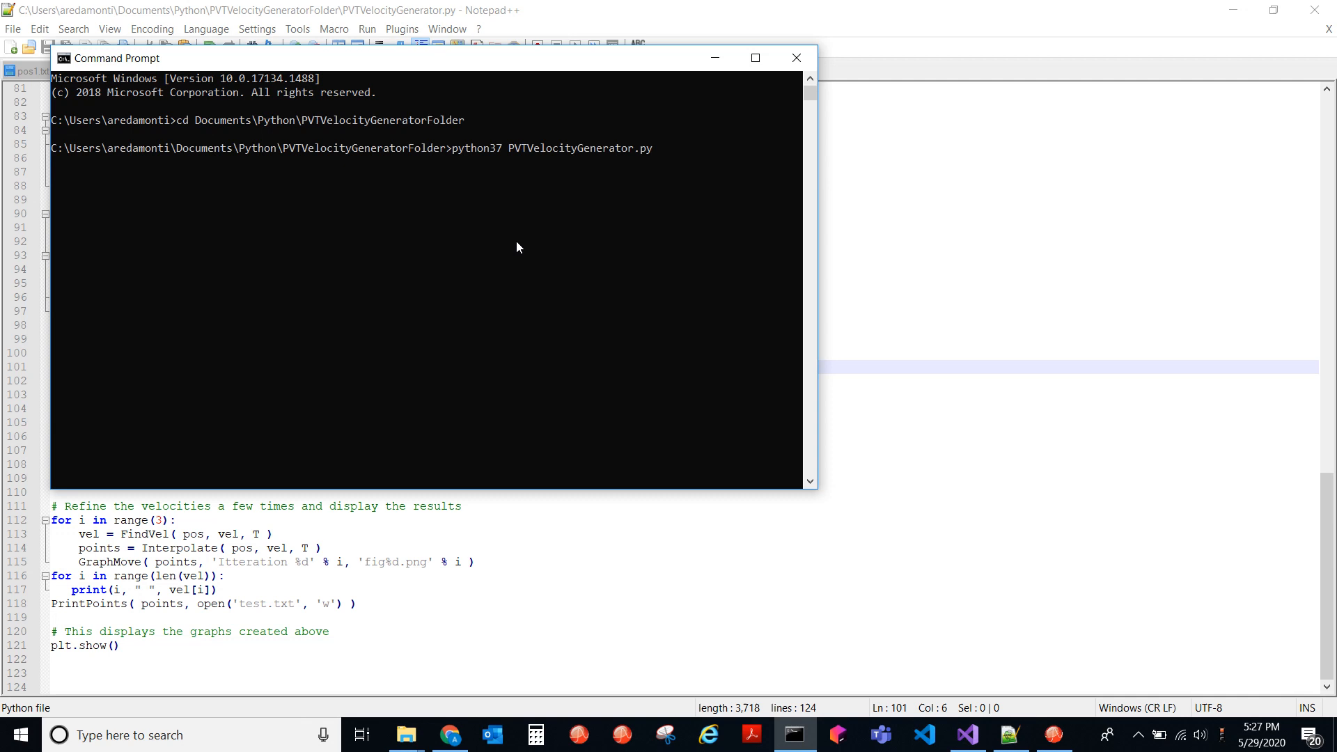
pyautogui.press('enter')
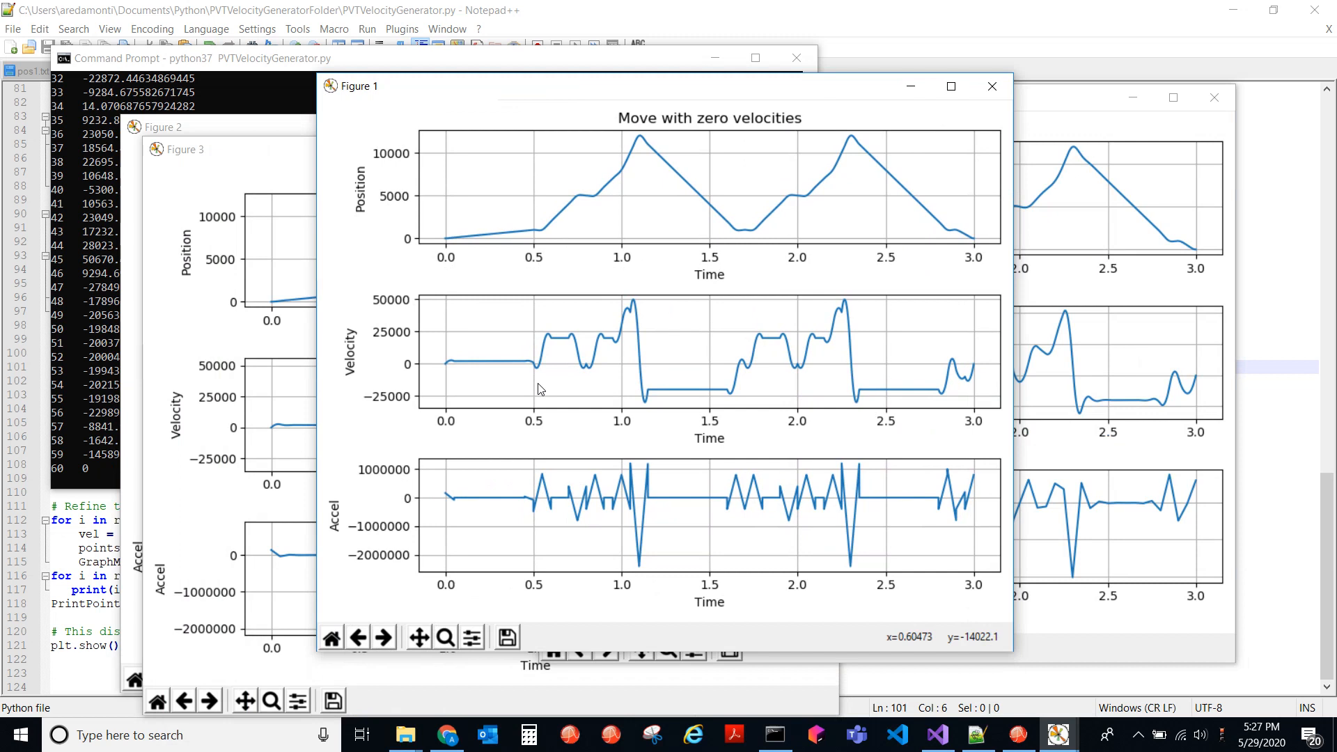
pyautogui.moveTo(530, 232)
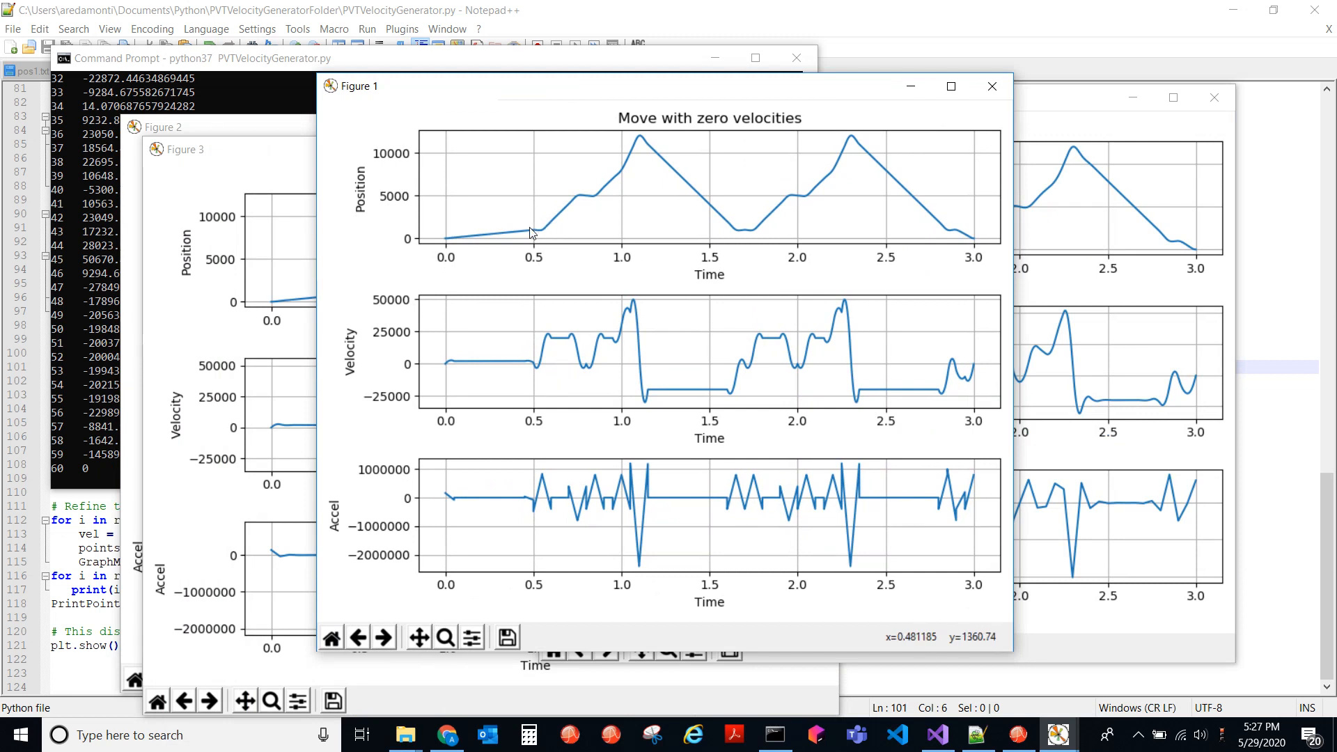
pyautogui.moveTo(454, 363)
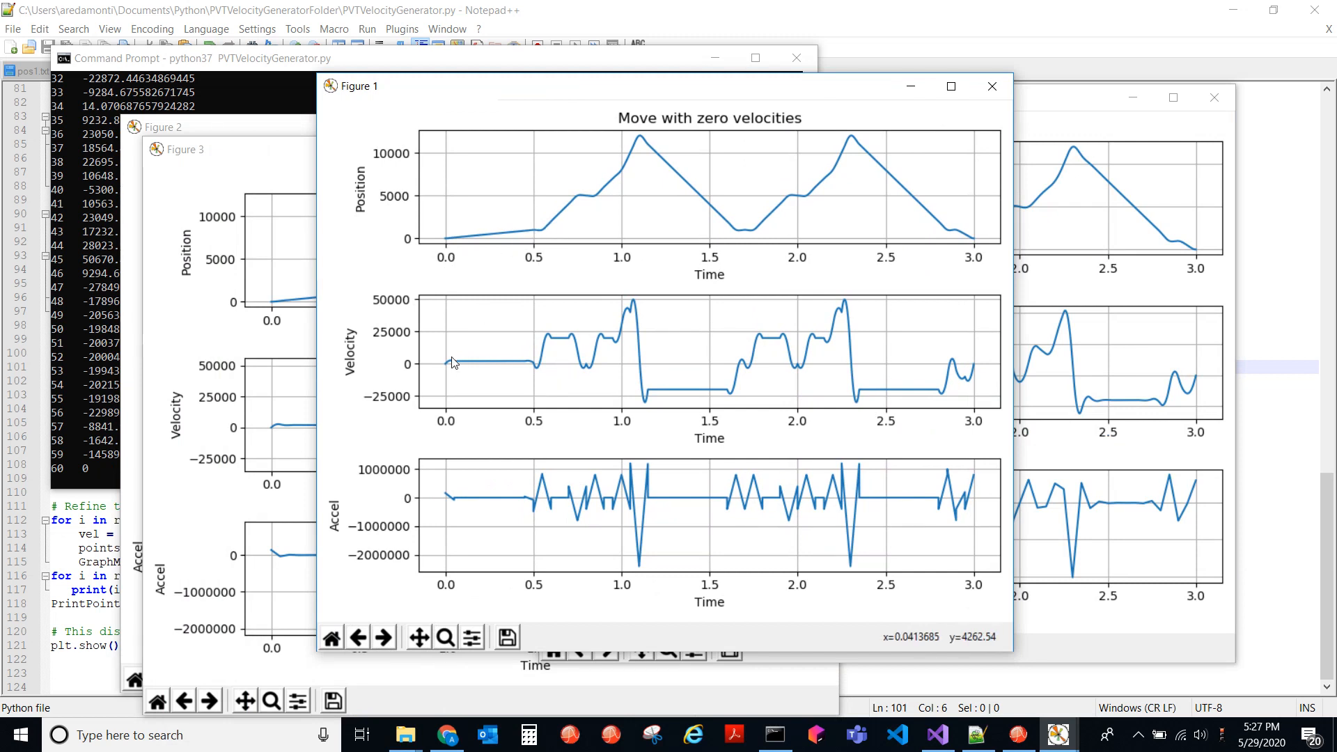
pyautogui.moveTo(515, 361)
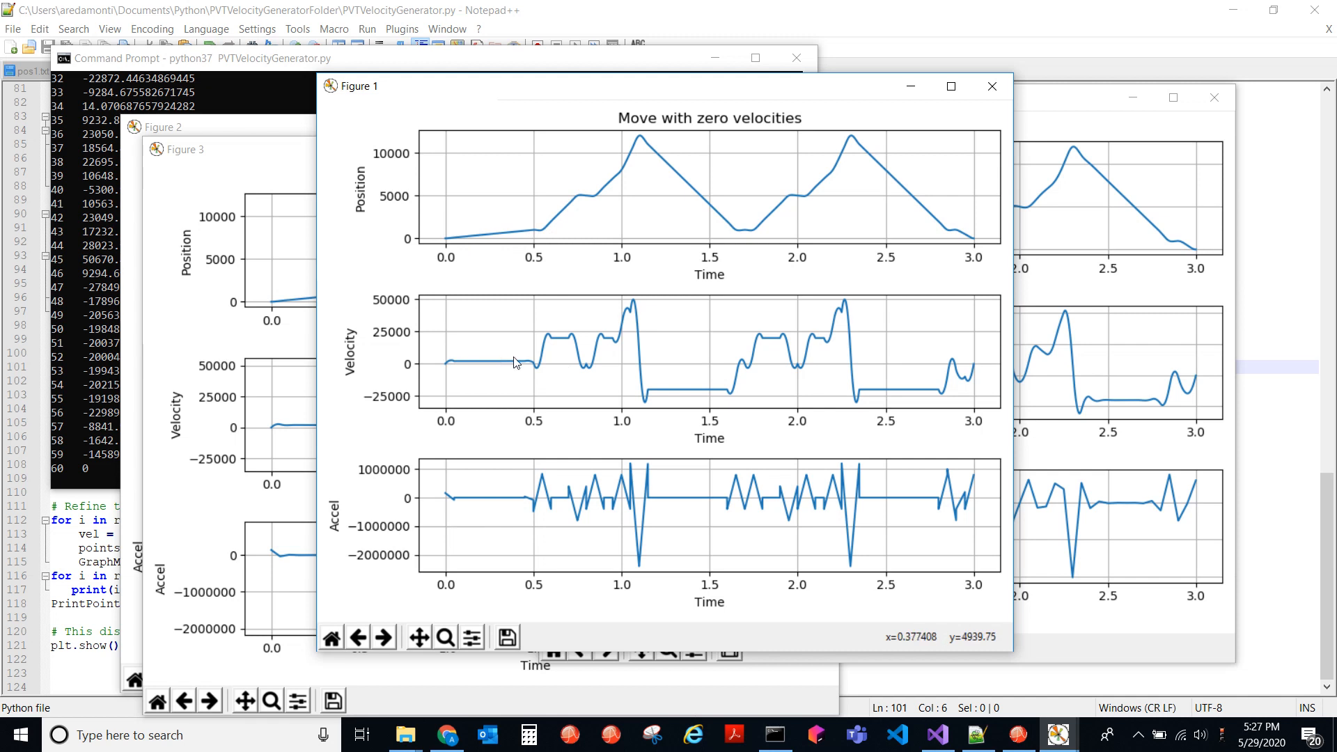
pyautogui.moveTo(450, 344)
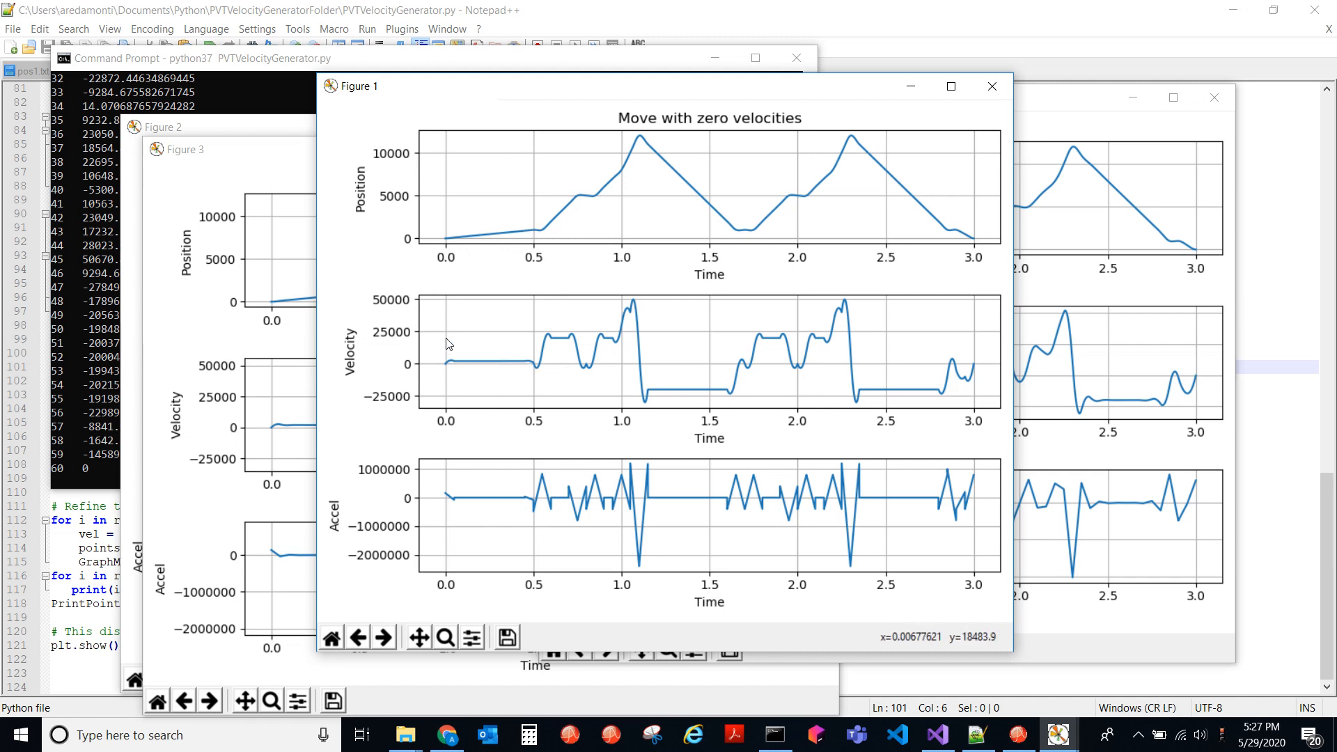
pyautogui.moveTo(453, 443)
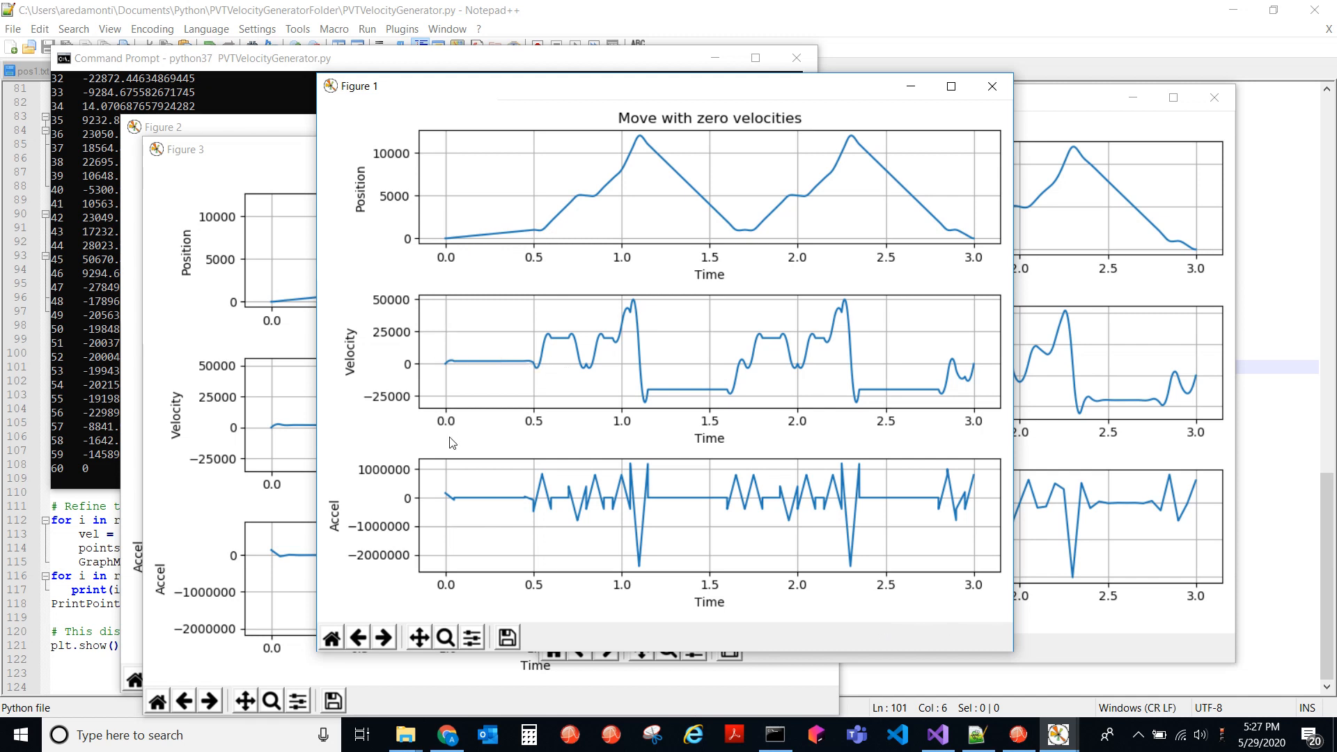
pyautogui.moveTo(490, 437)
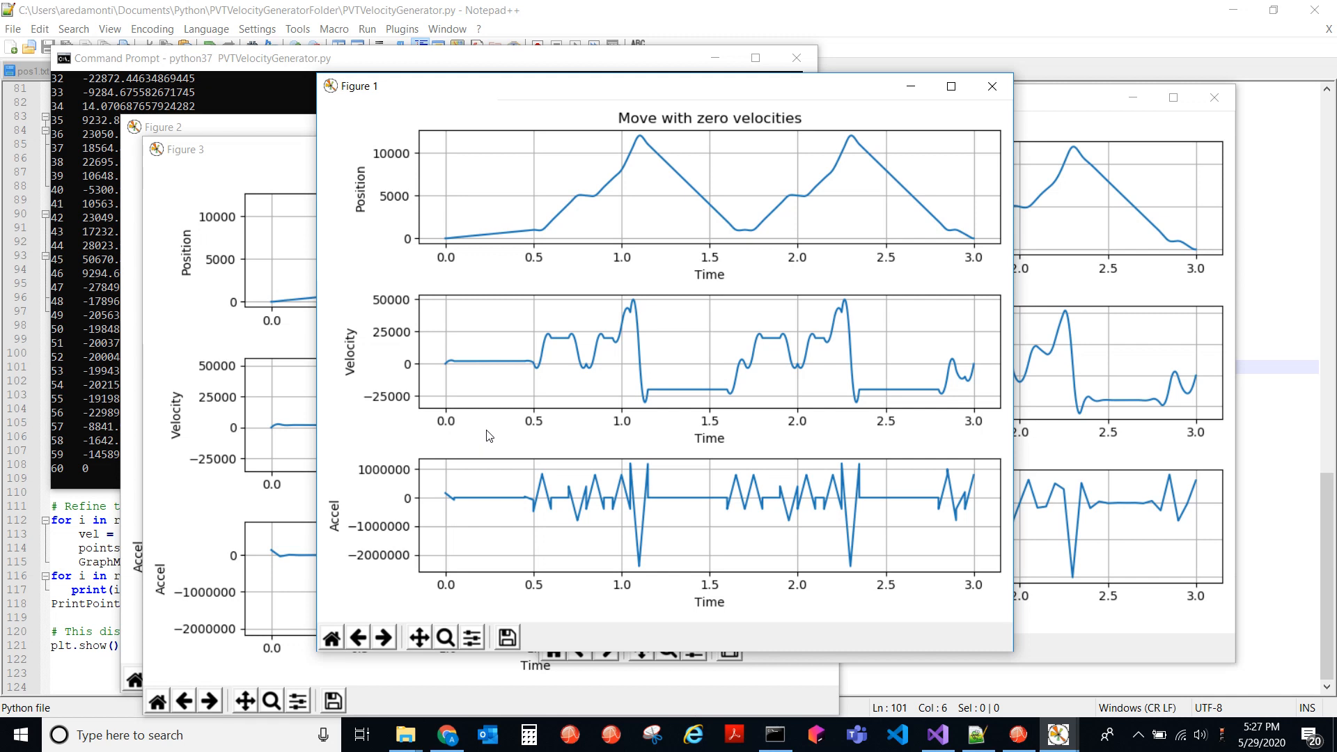
pyautogui.moveTo(489, 424)
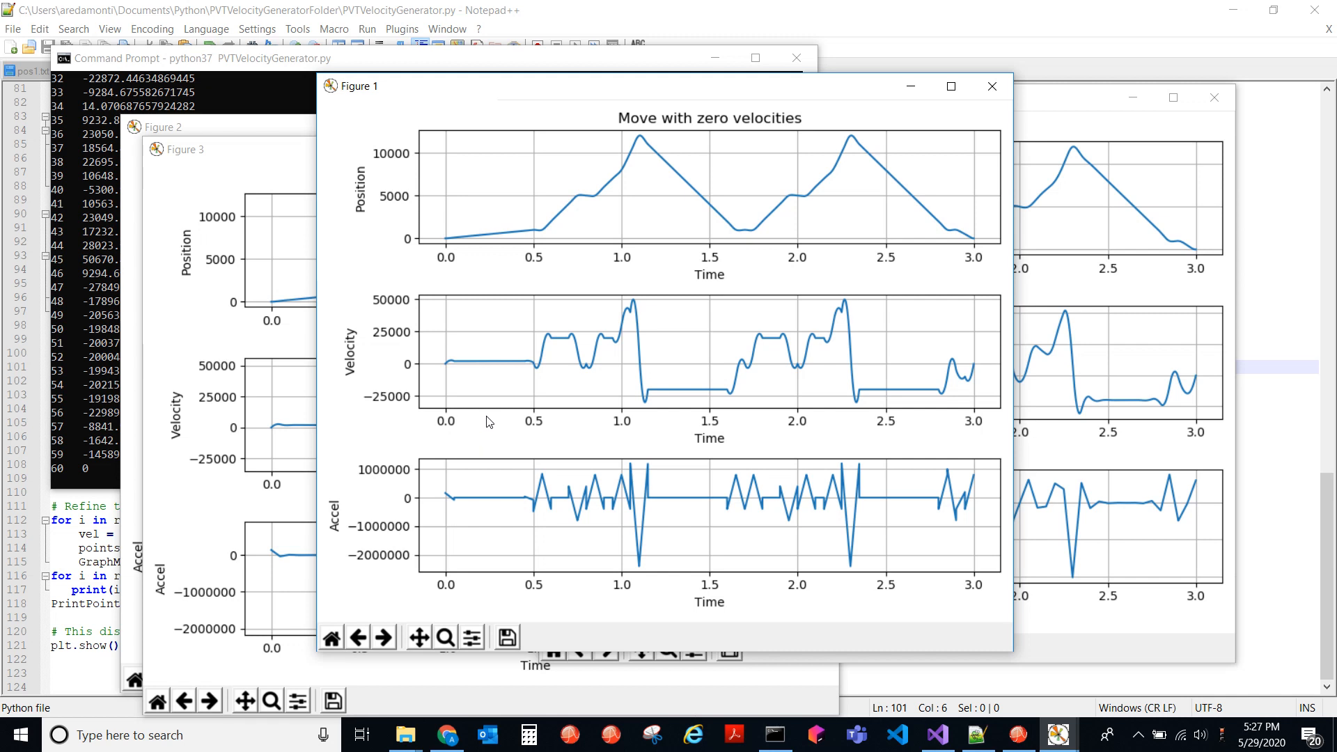
pyautogui.moveTo(569, 195)
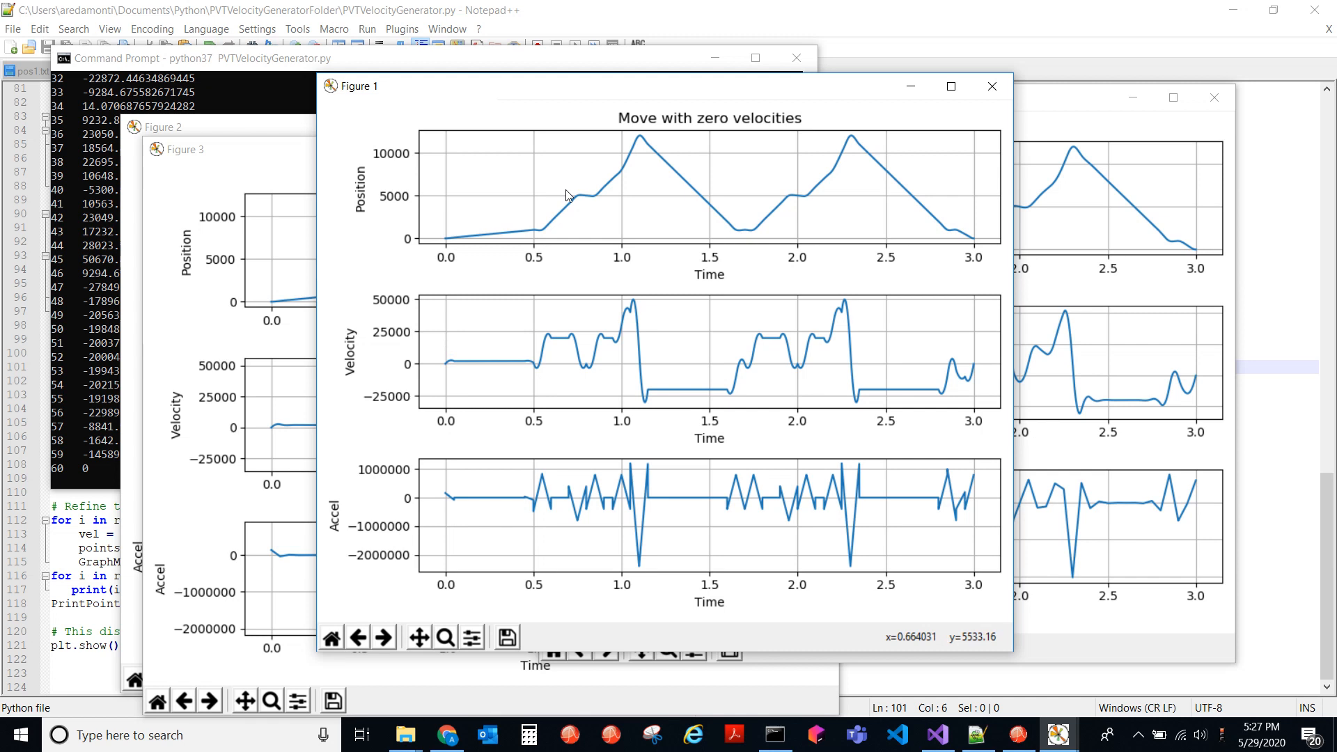
pyautogui.moveTo(479, 363)
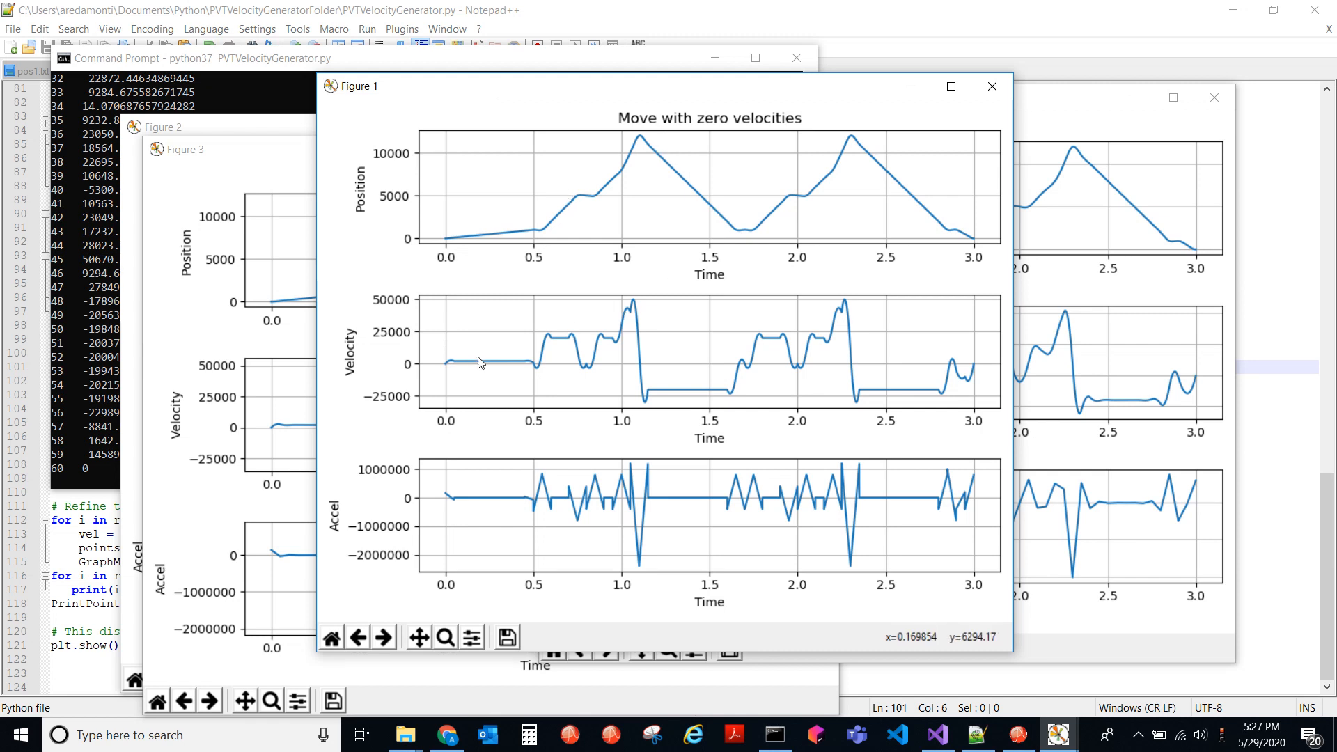
pyautogui.moveTo(529, 361)
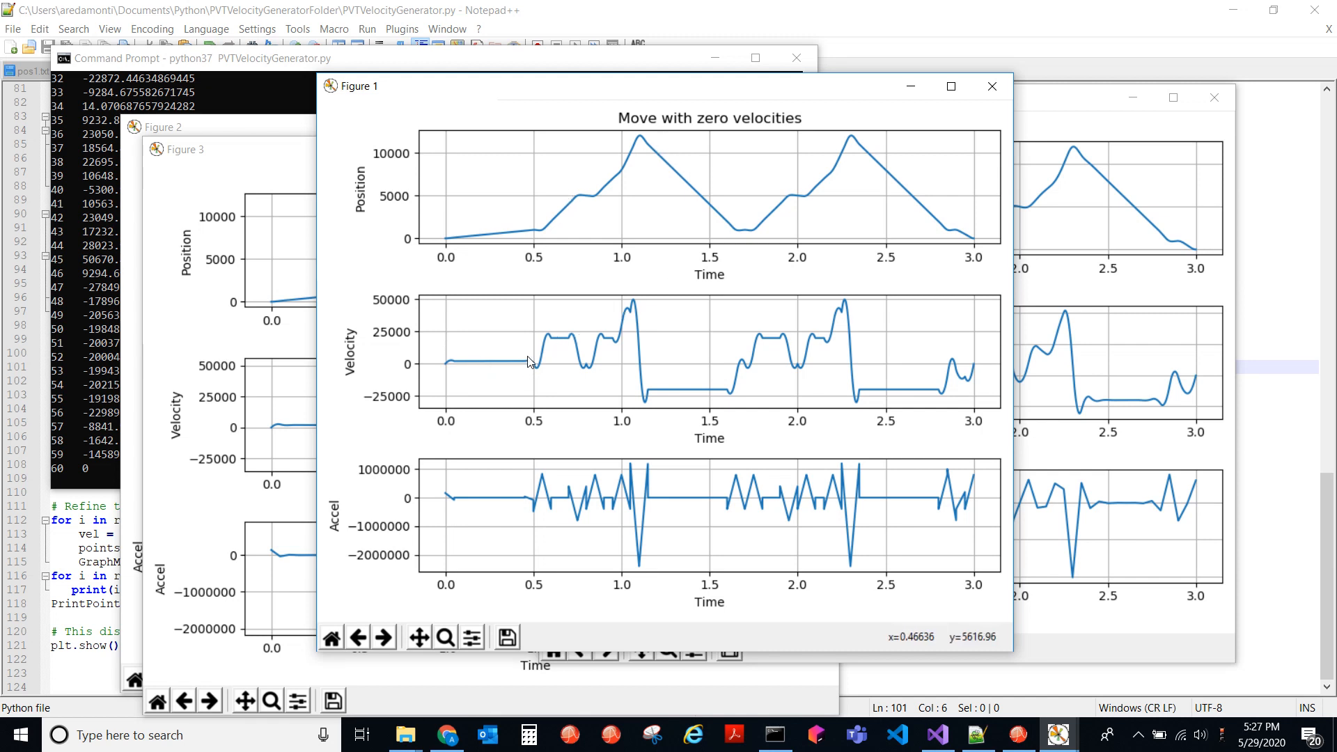
pyautogui.moveTo(565, 339)
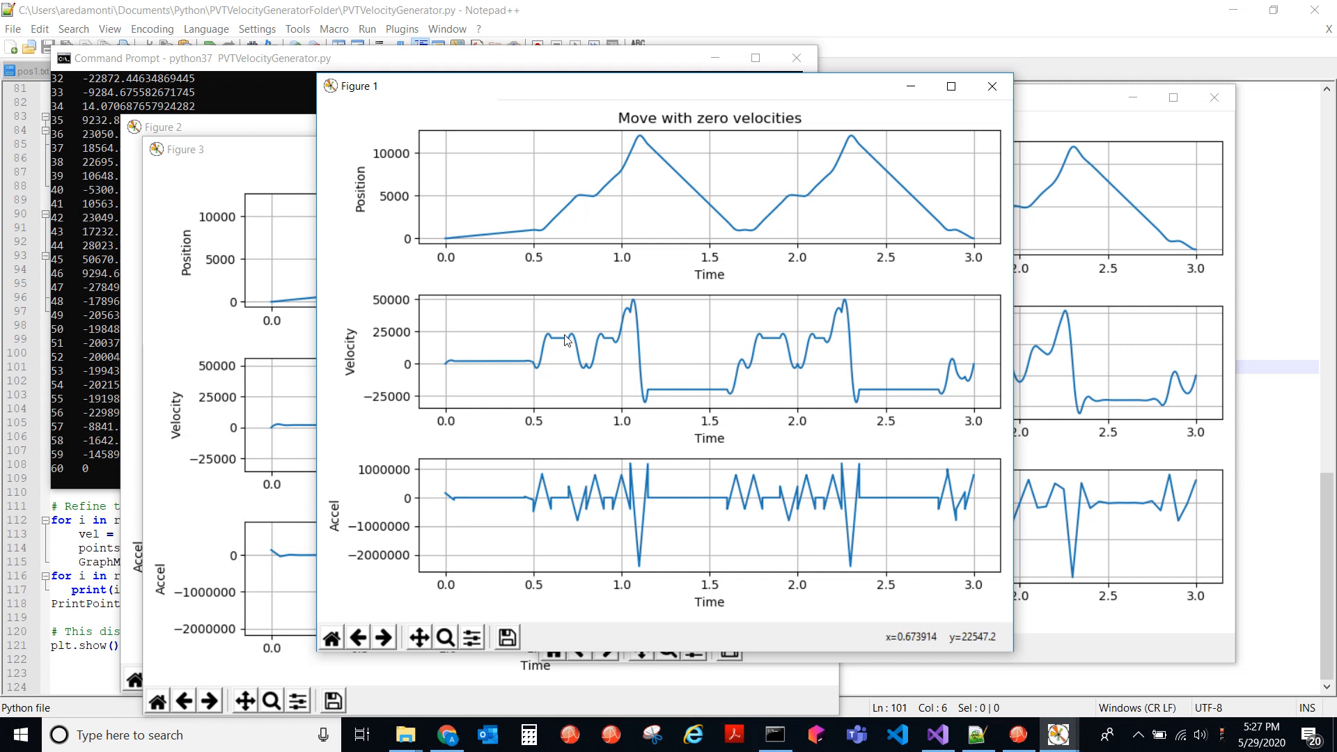
pyautogui.moveTo(596, 373)
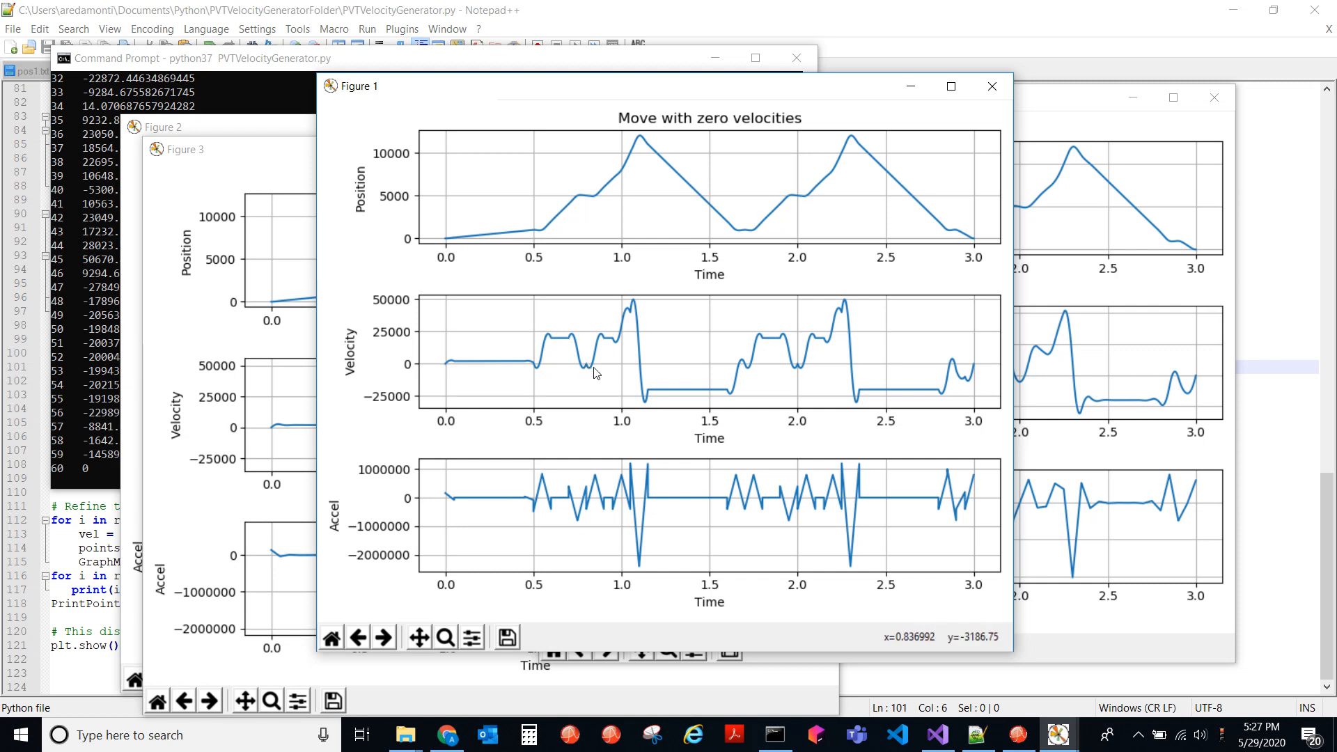
pyautogui.moveTo(615, 328)
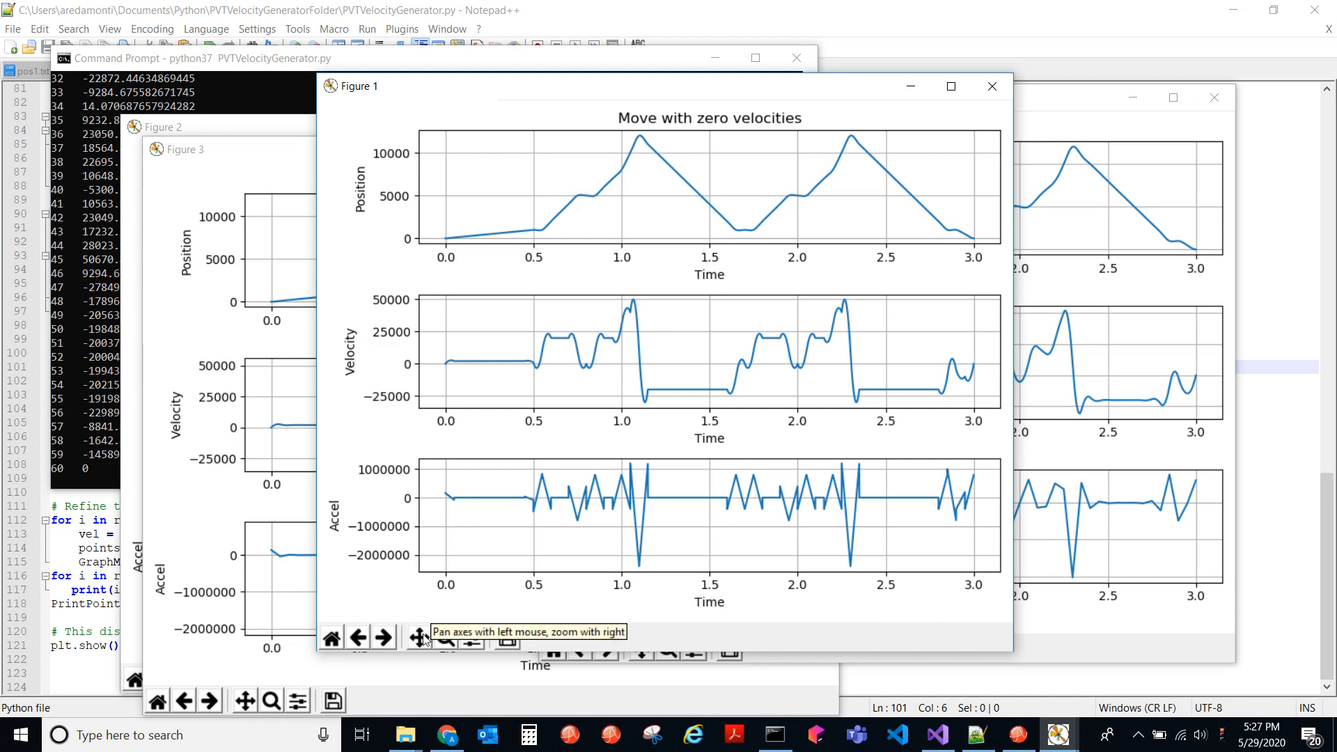
pyautogui.moveTo(505, 297)
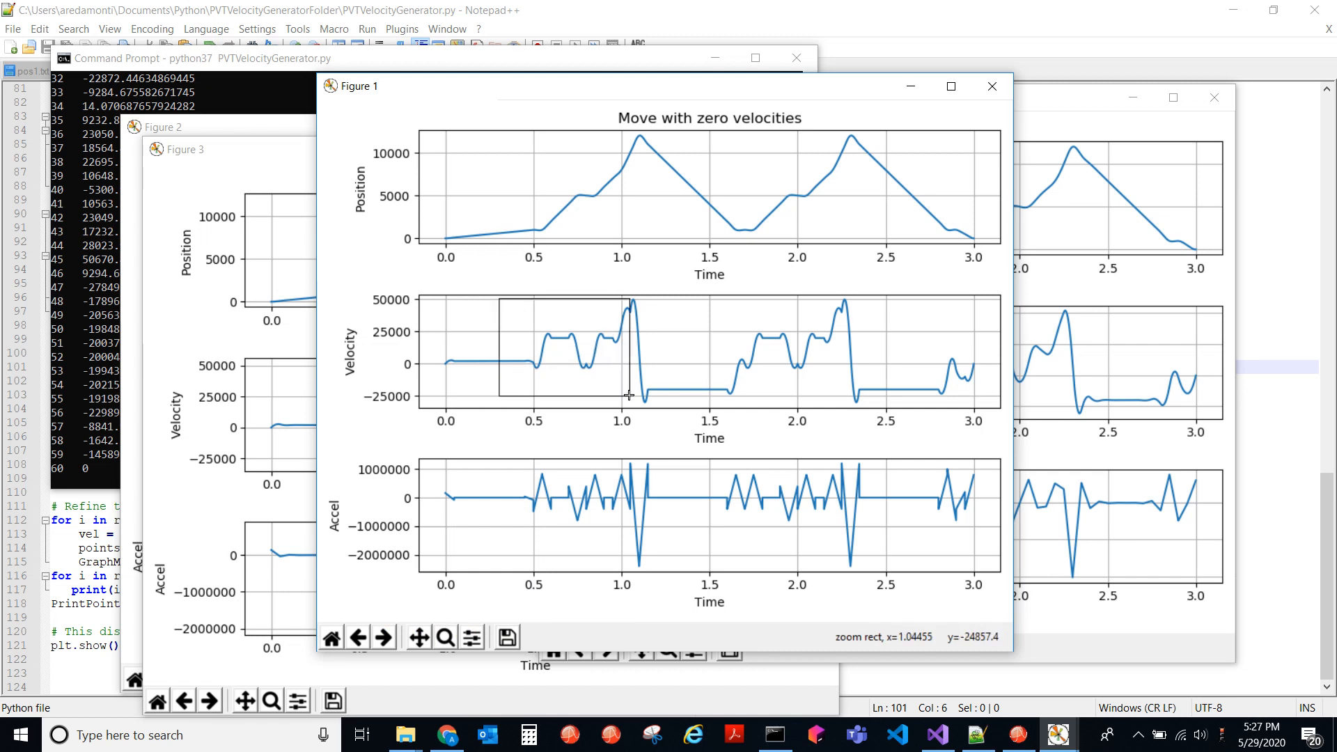
# - Zoom the Velocity subplot in to roughly the 0.3–1.05 s range
pyautogui.moveTo(501, 305); pyautogui.dragTo(629, 397)
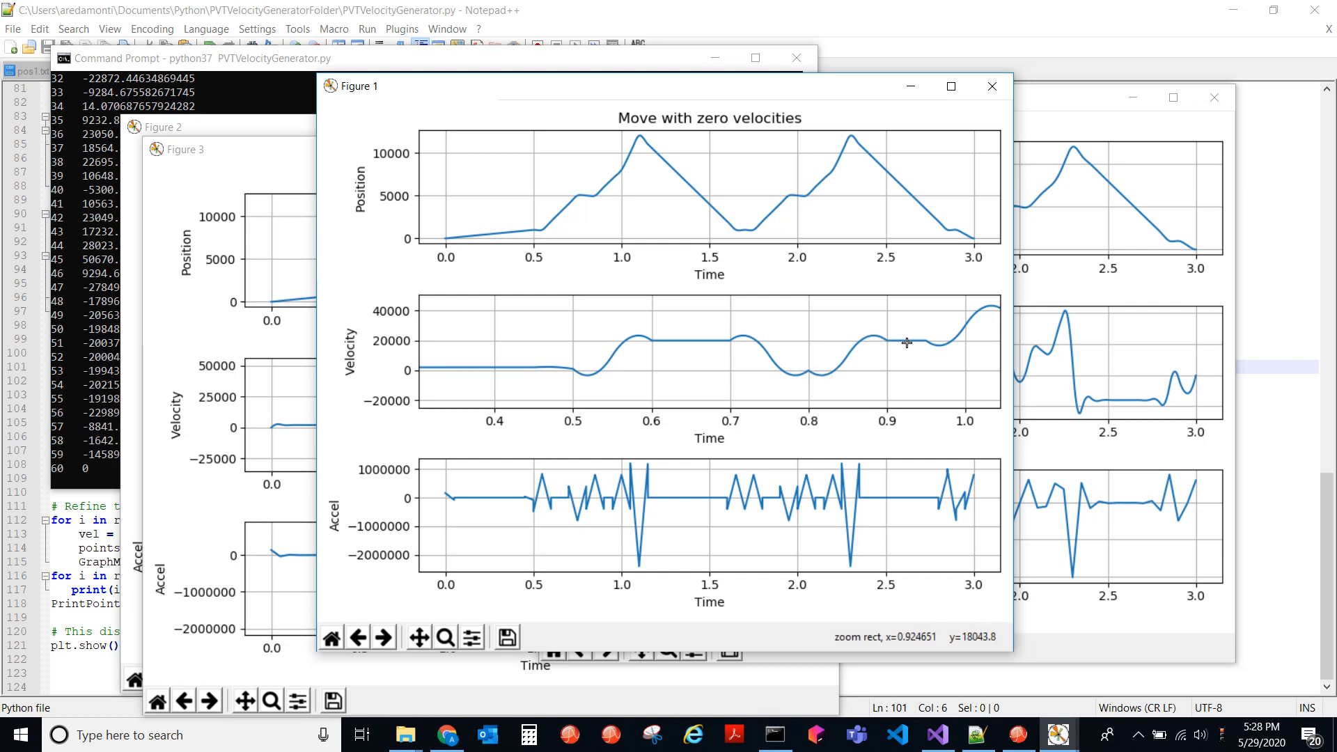
pyautogui.moveTo(808, 367)
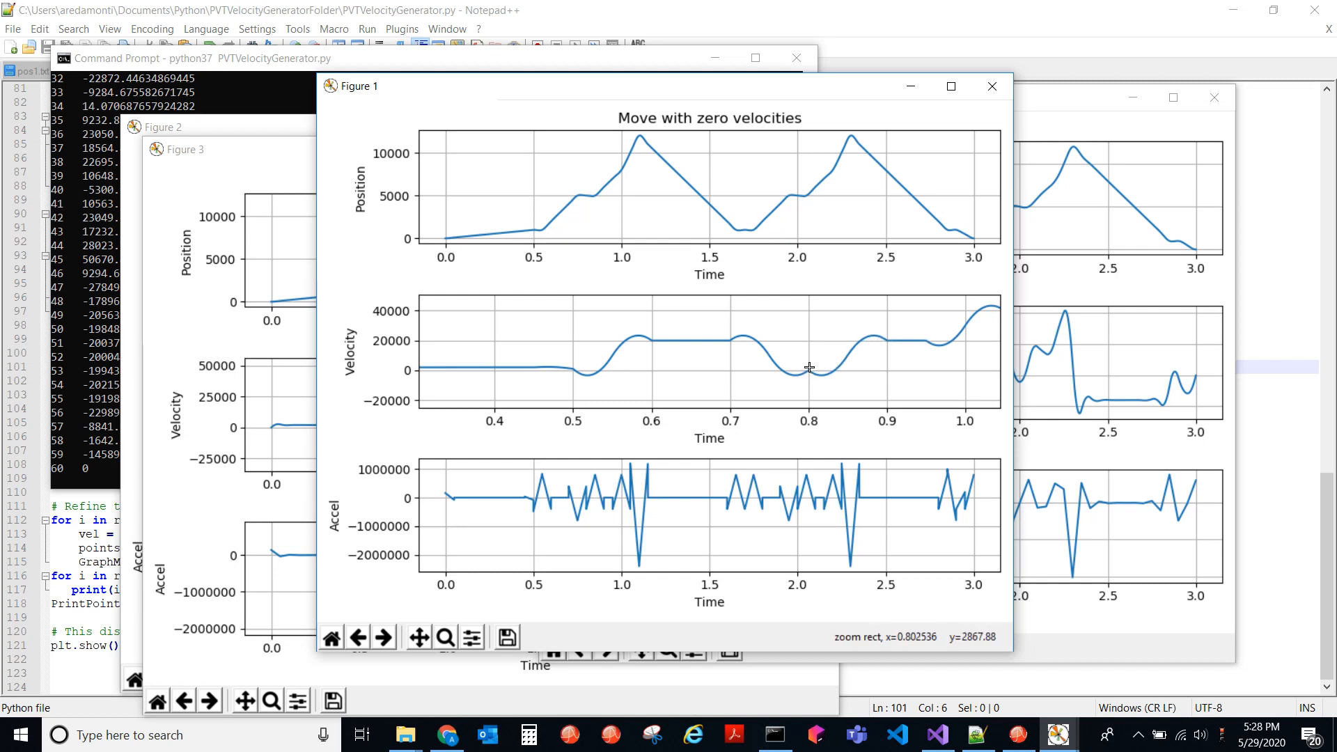
pyautogui.moveTo(567, 354)
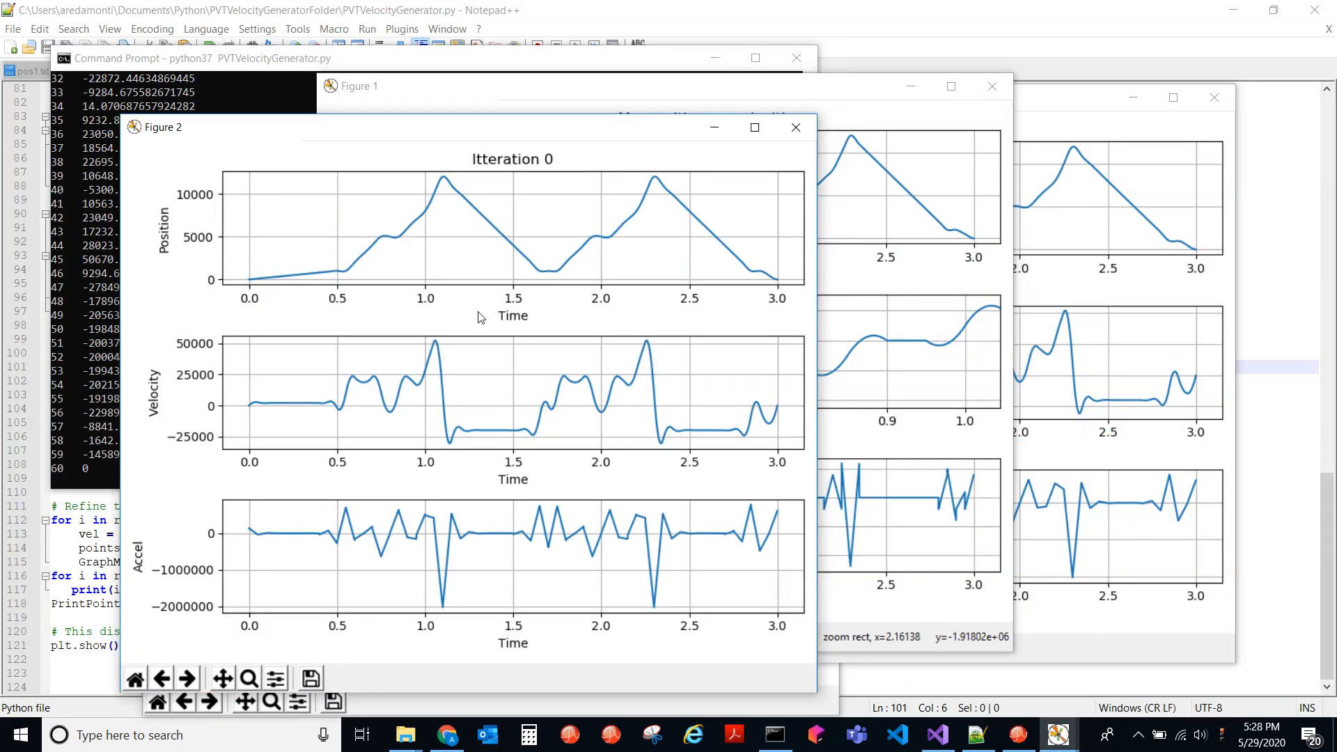
pyautogui.moveTo(328, 381)
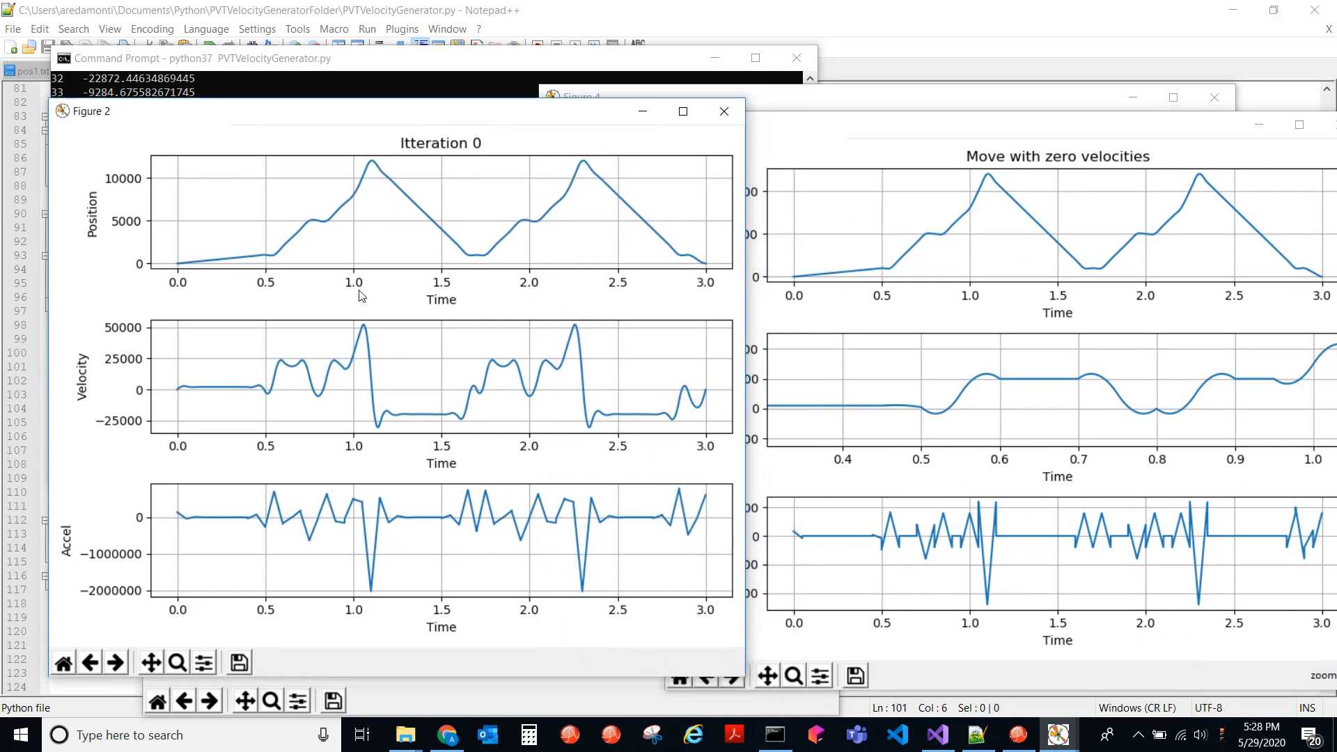
pyautogui.moveTo(284, 368)
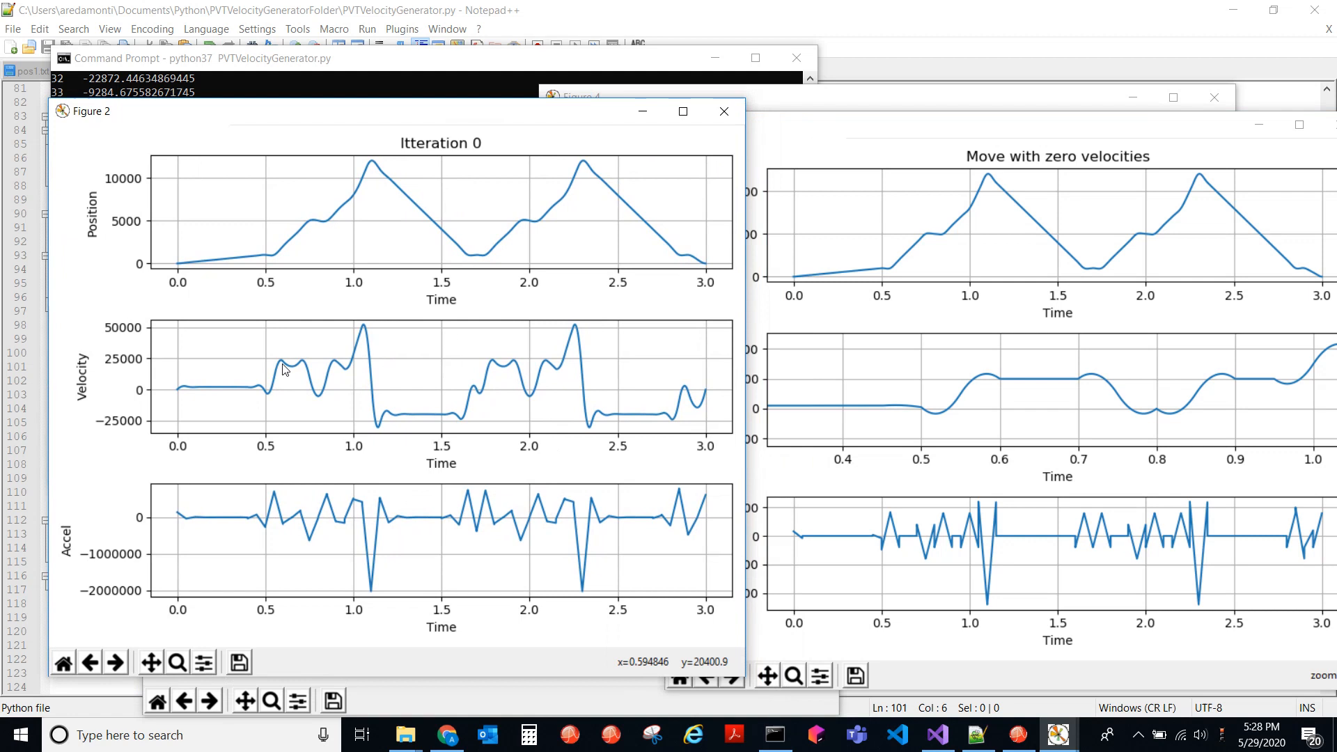
pyautogui.moveTo(346, 377)
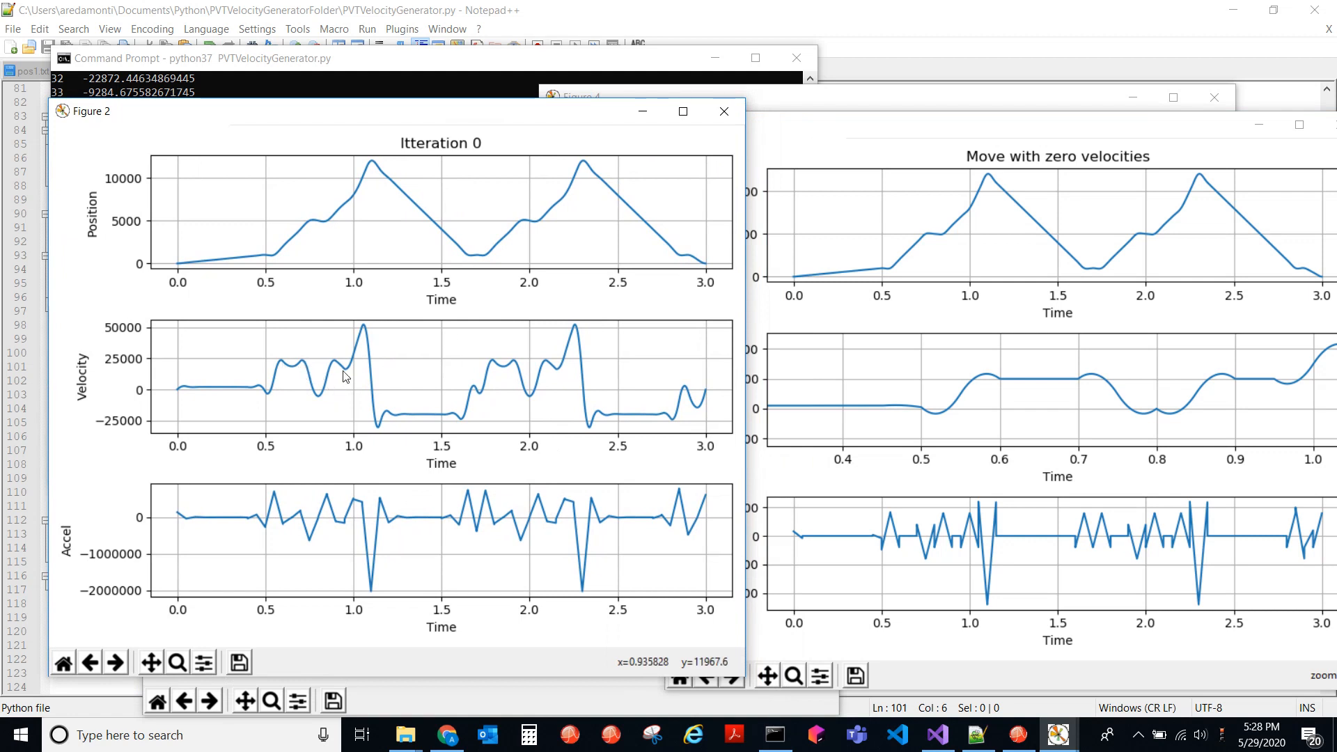
pyautogui.moveTo(426, 557)
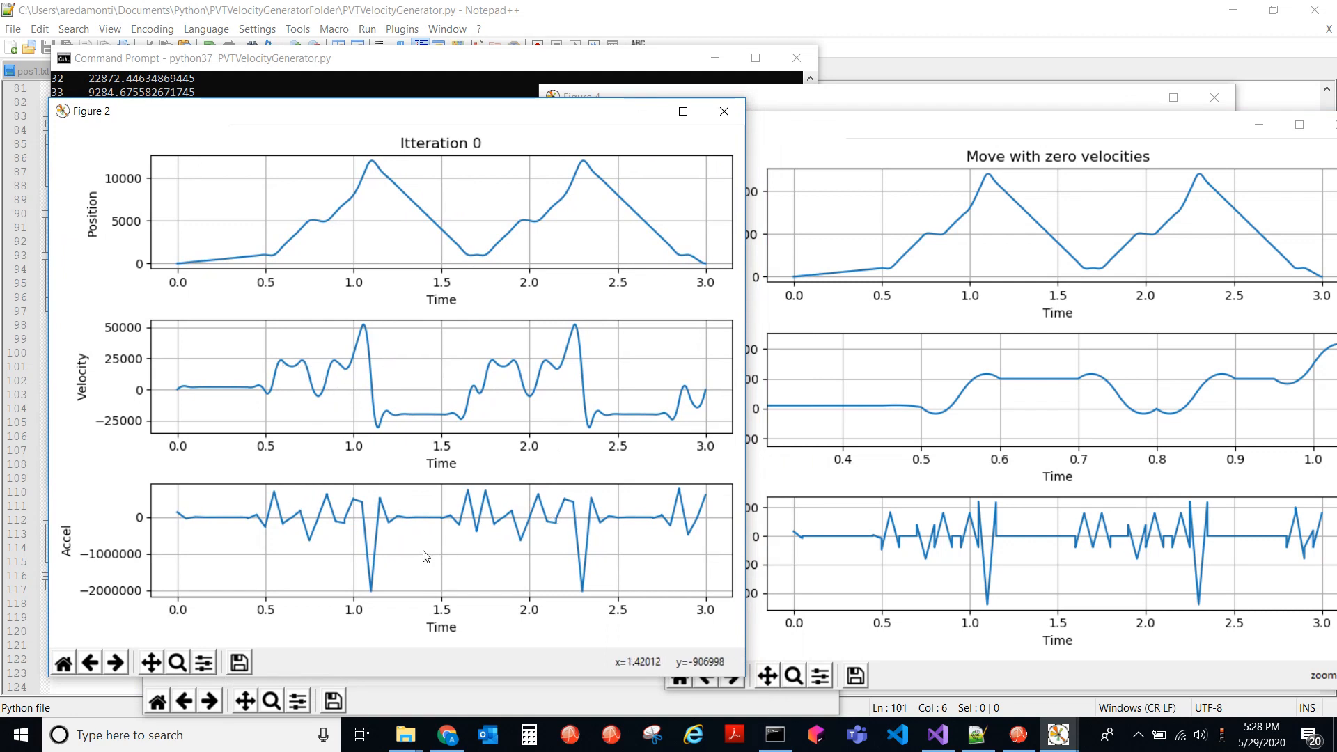
pyautogui.moveTo(1123, 586)
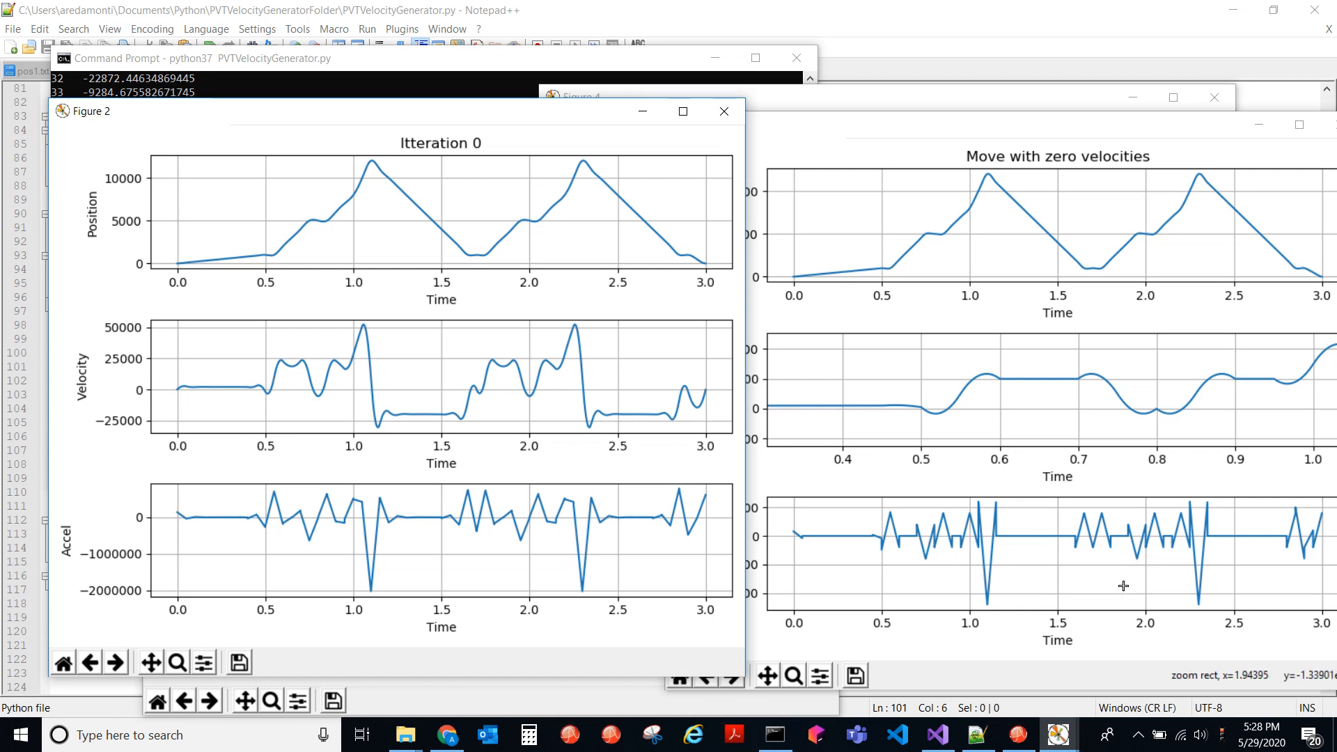
pyautogui.moveTo(900, 581)
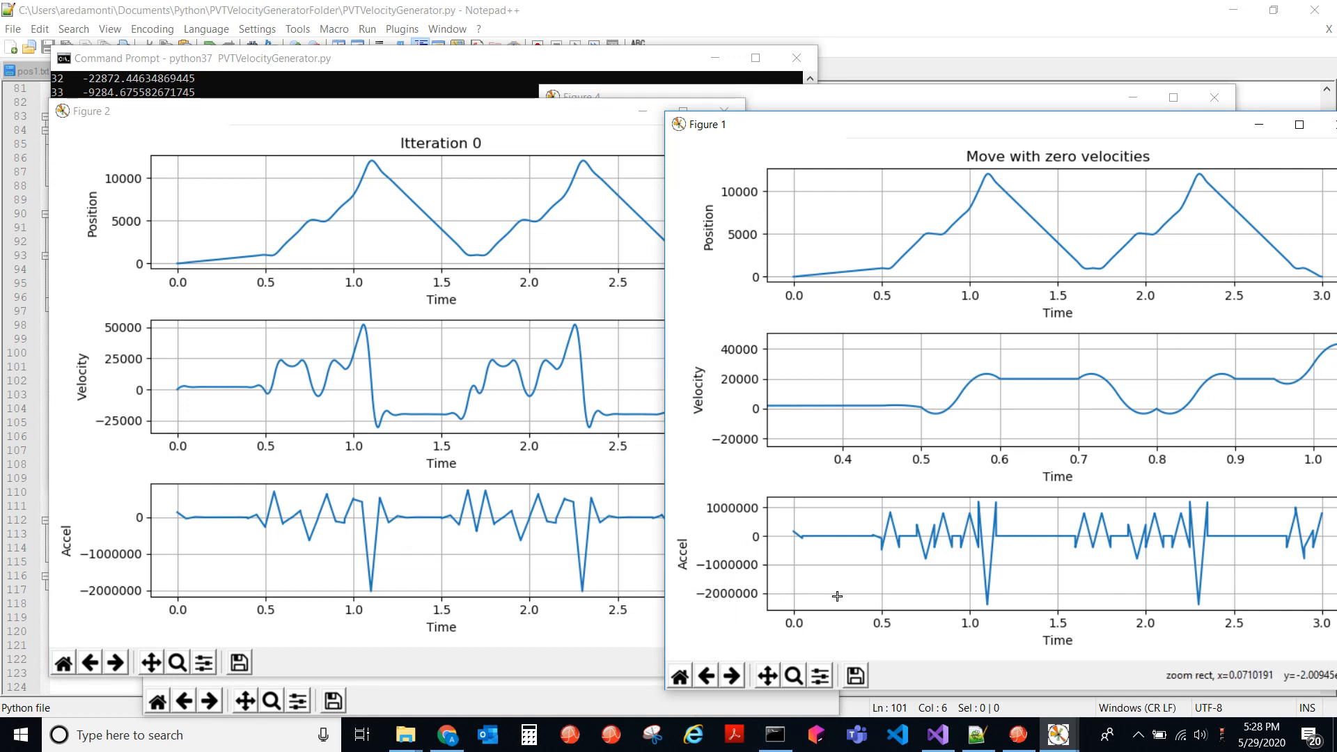
pyautogui.moveTo(985, 563)
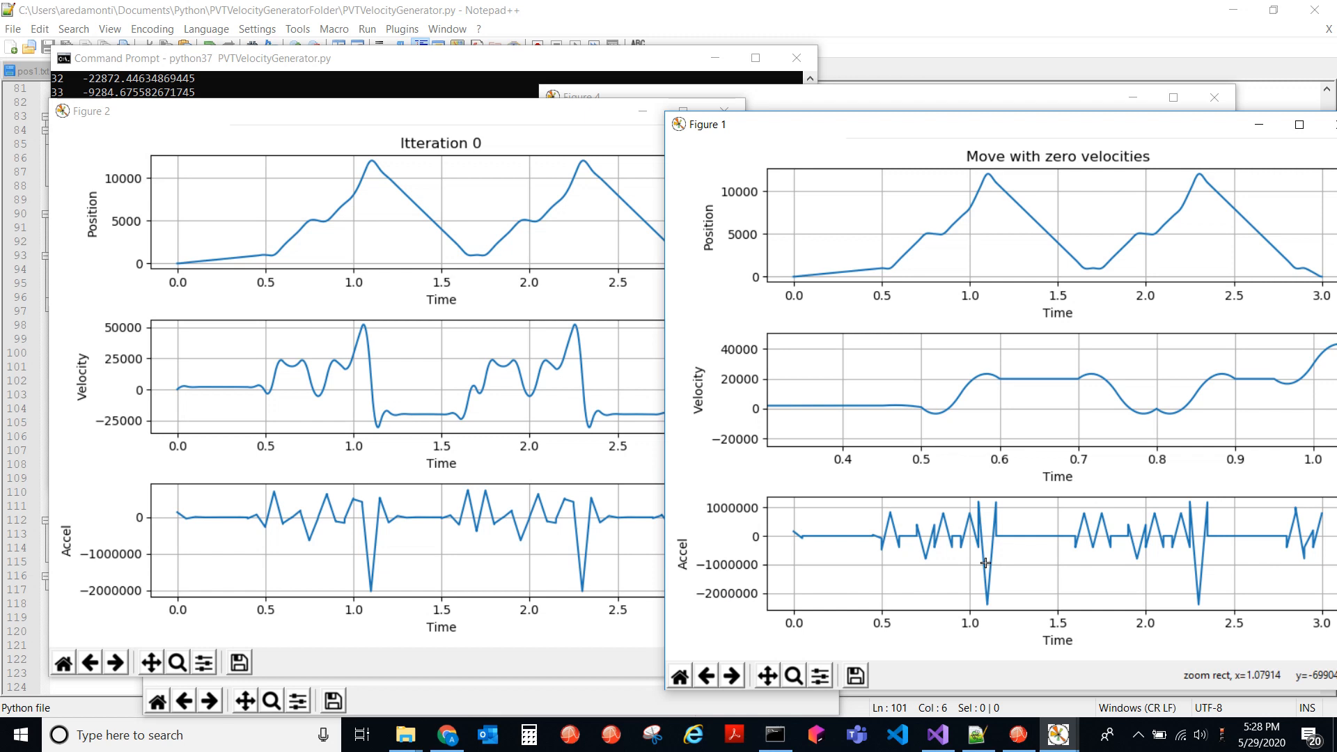
pyautogui.moveTo(972, 584)
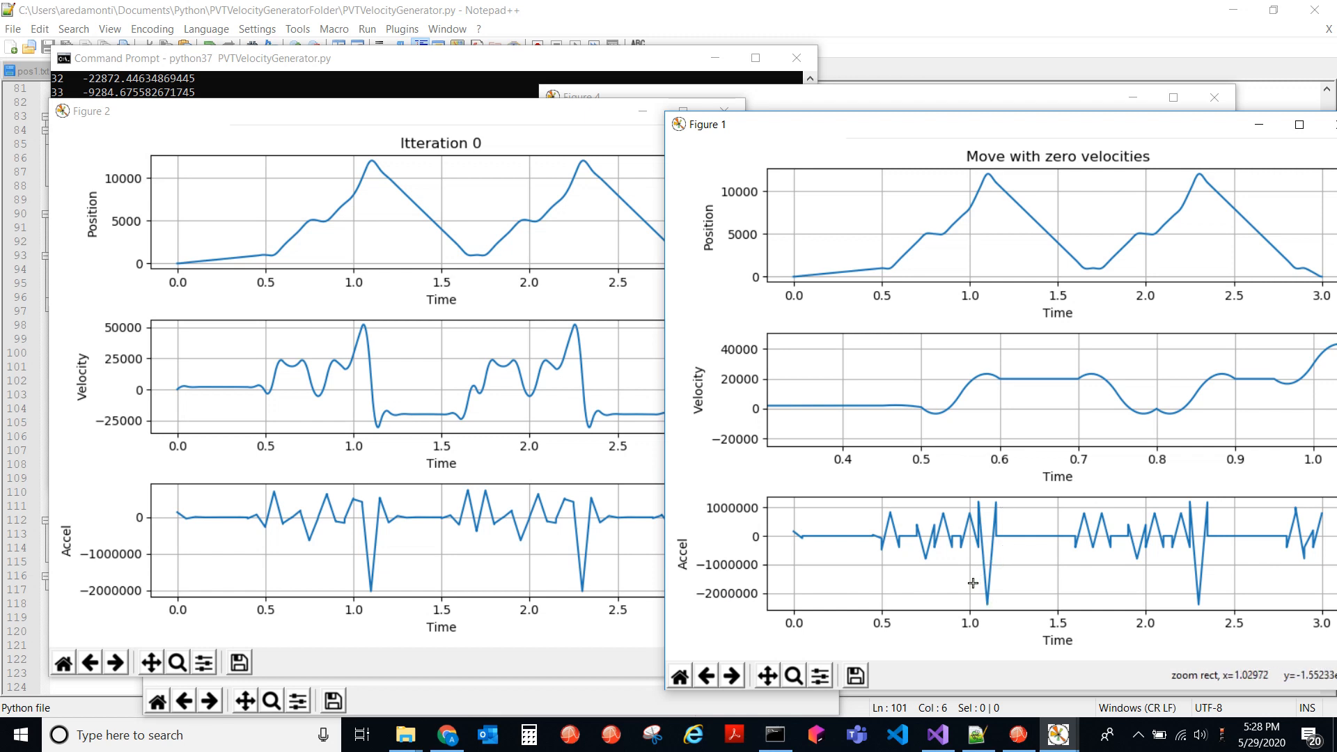
pyautogui.moveTo(783, 569)
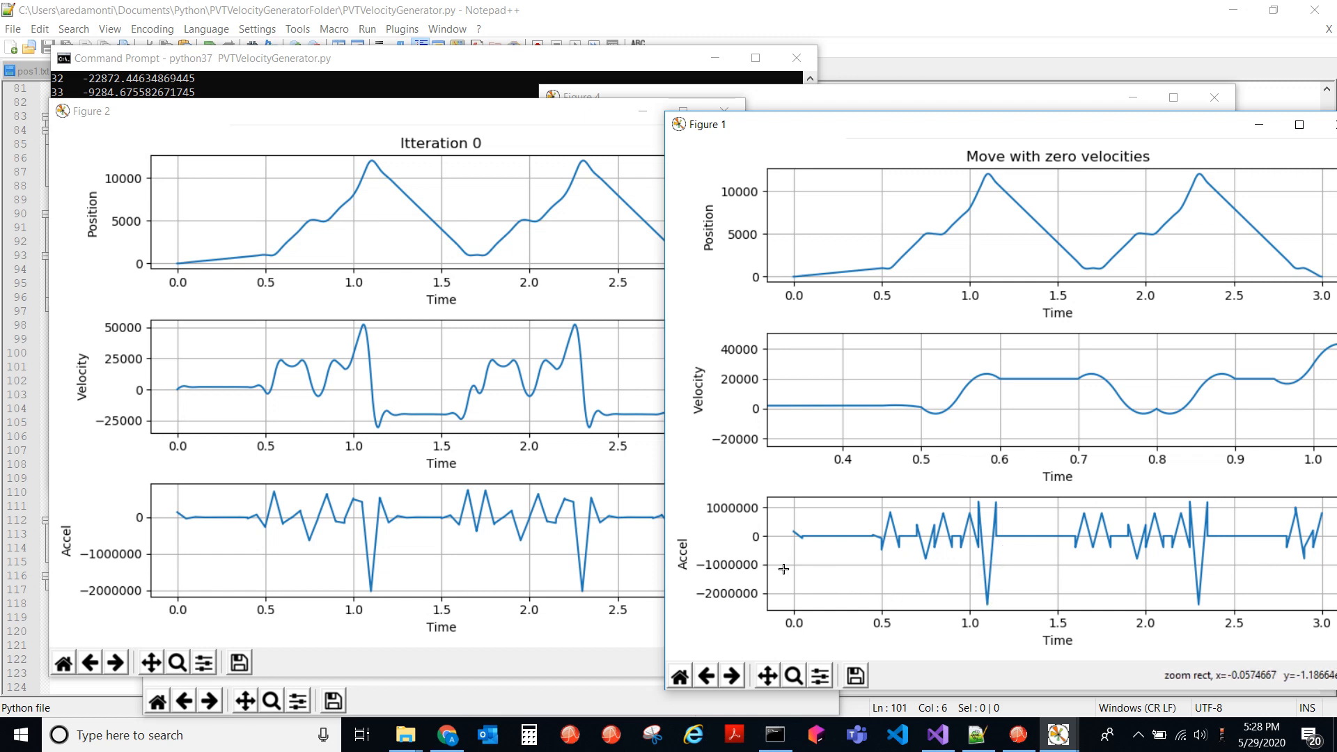
pyautogui.moveTo(801, 562)
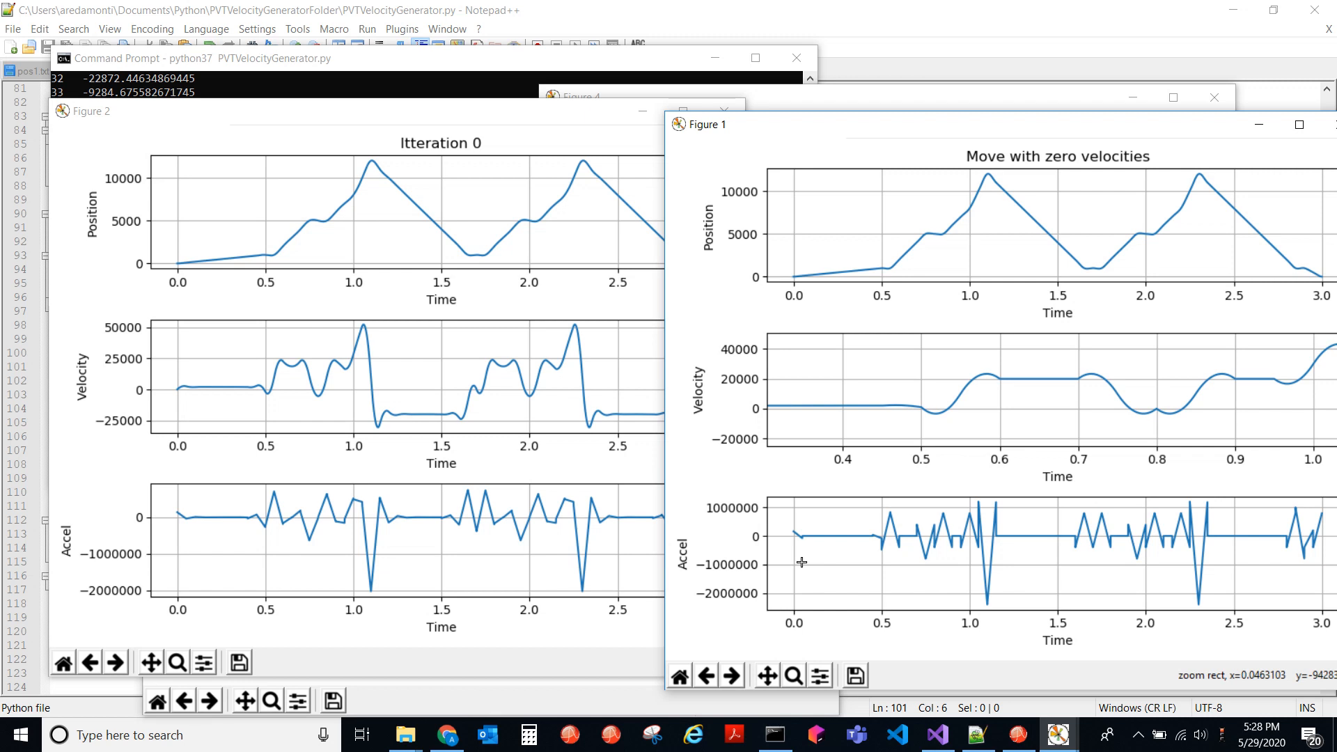
pyautogui.moveTo(1014, 581)
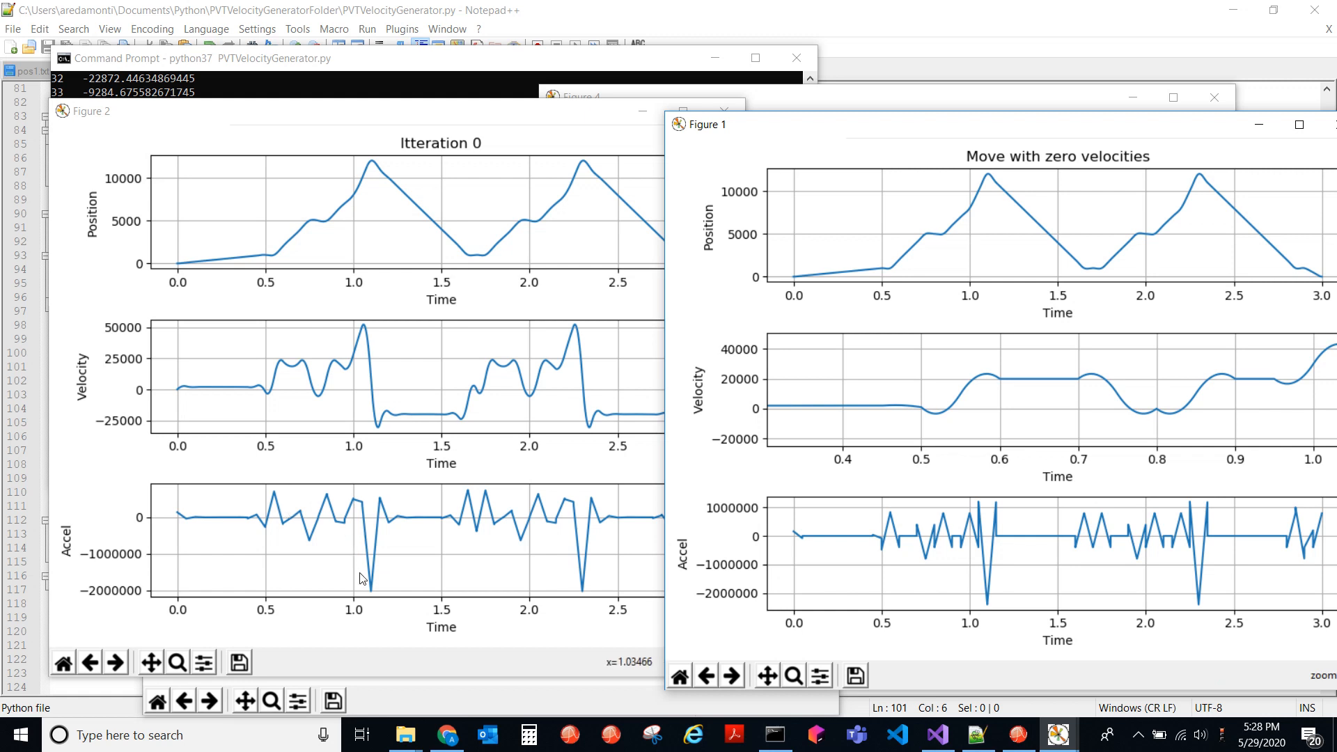
pyautogui.moveTo(385, 504)
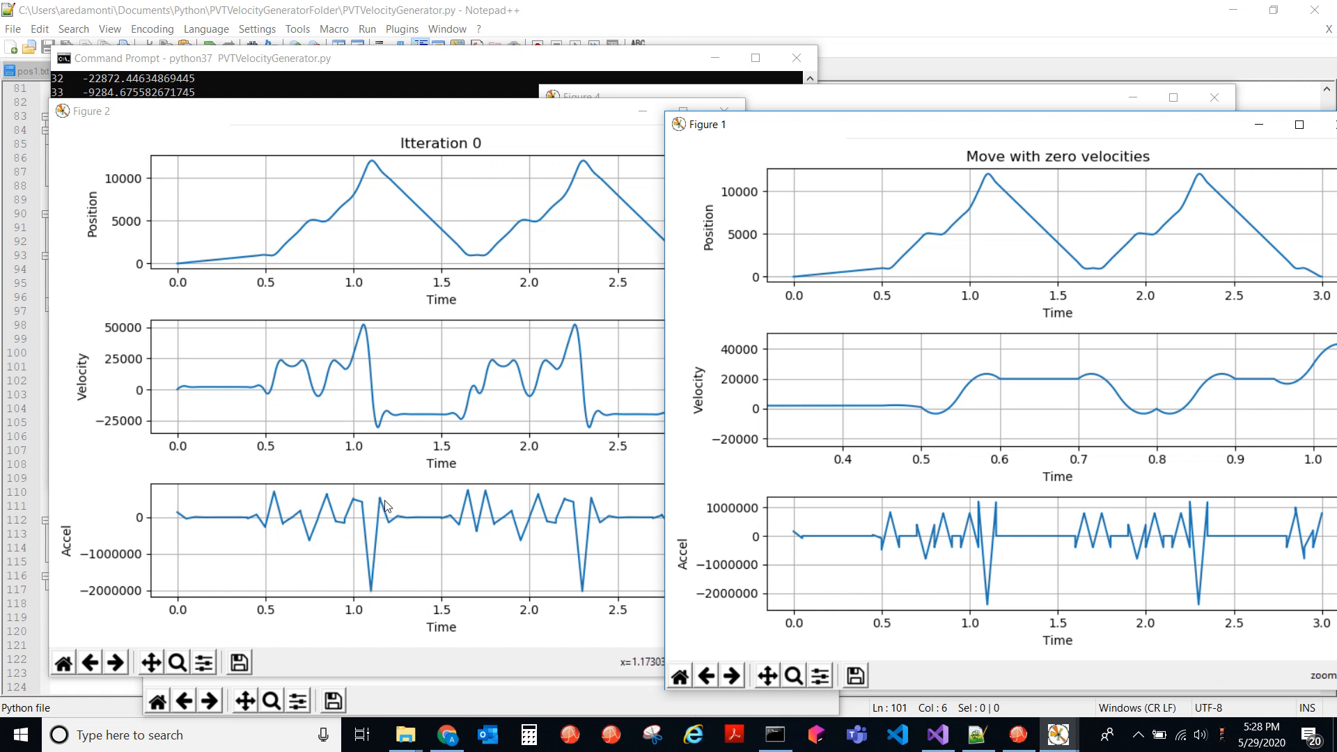
pyautogui.moveTo(478, 264)
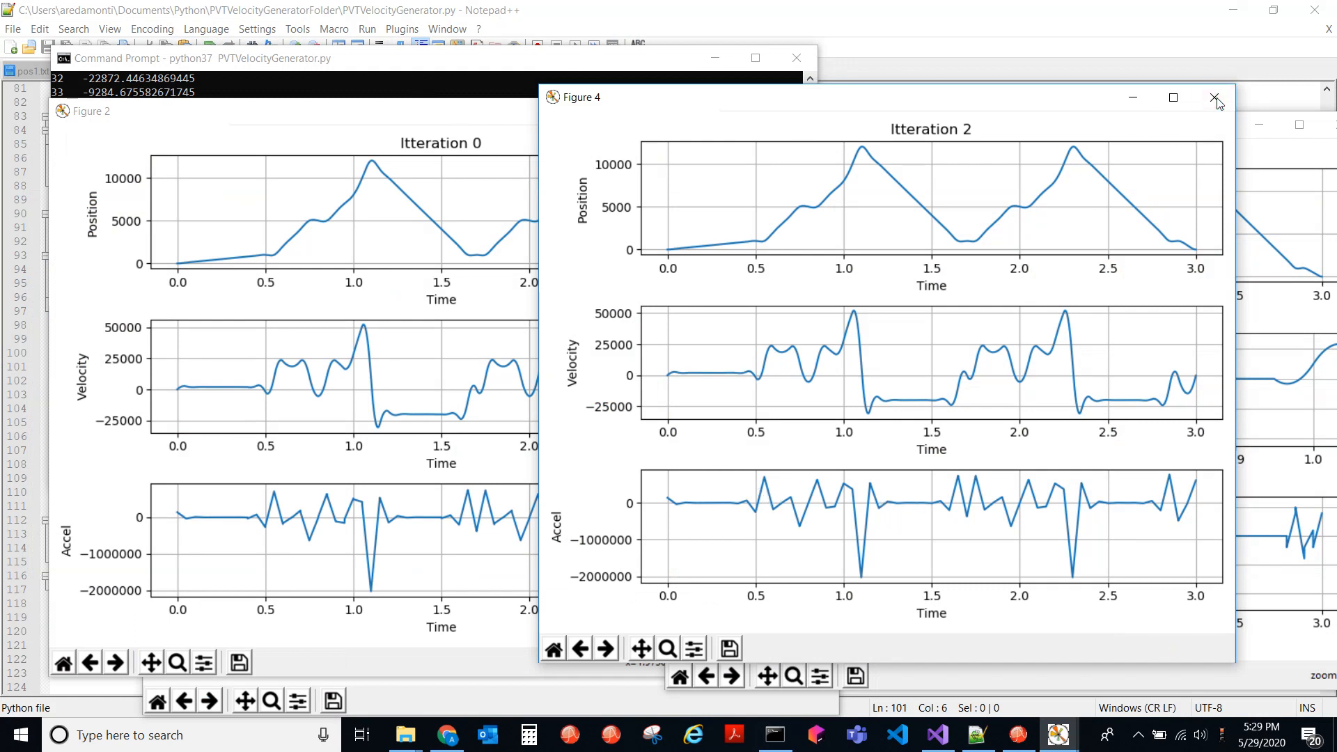
# - Close the Itteration 2 figure window, revealing the printed velocity list
pyautogui.click(1215, 98)
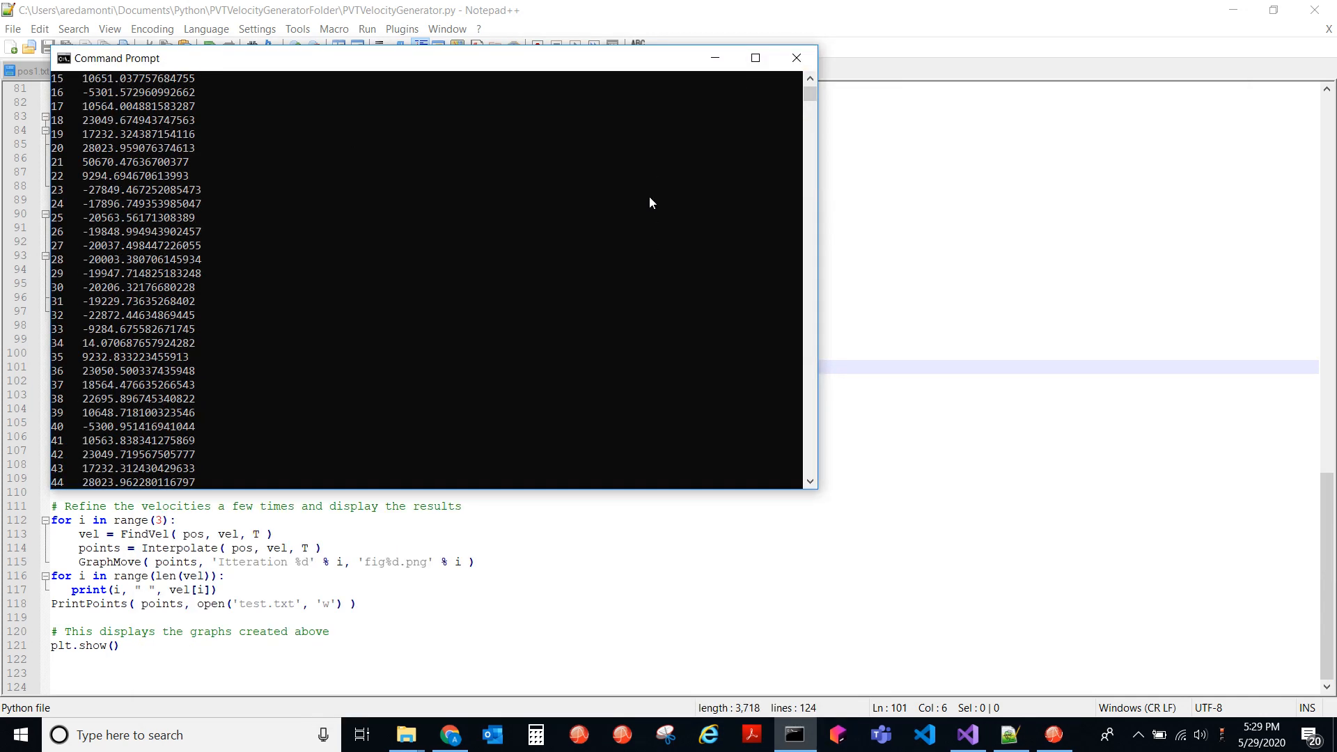
# - Glance at pos1.txt, then return to PVTVelocityGenerator.py scrolled up to its top
pyautogui.click(795, 58)
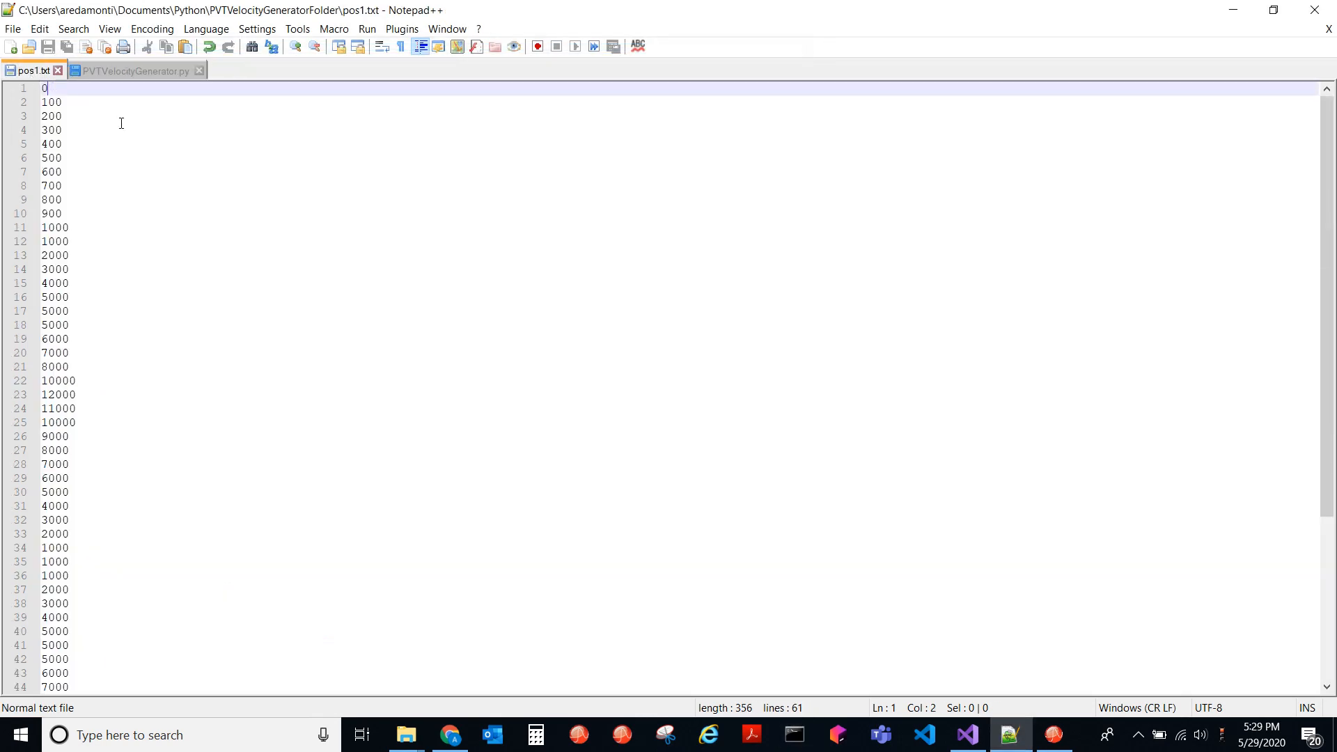
pyautogui.click(133, 70)
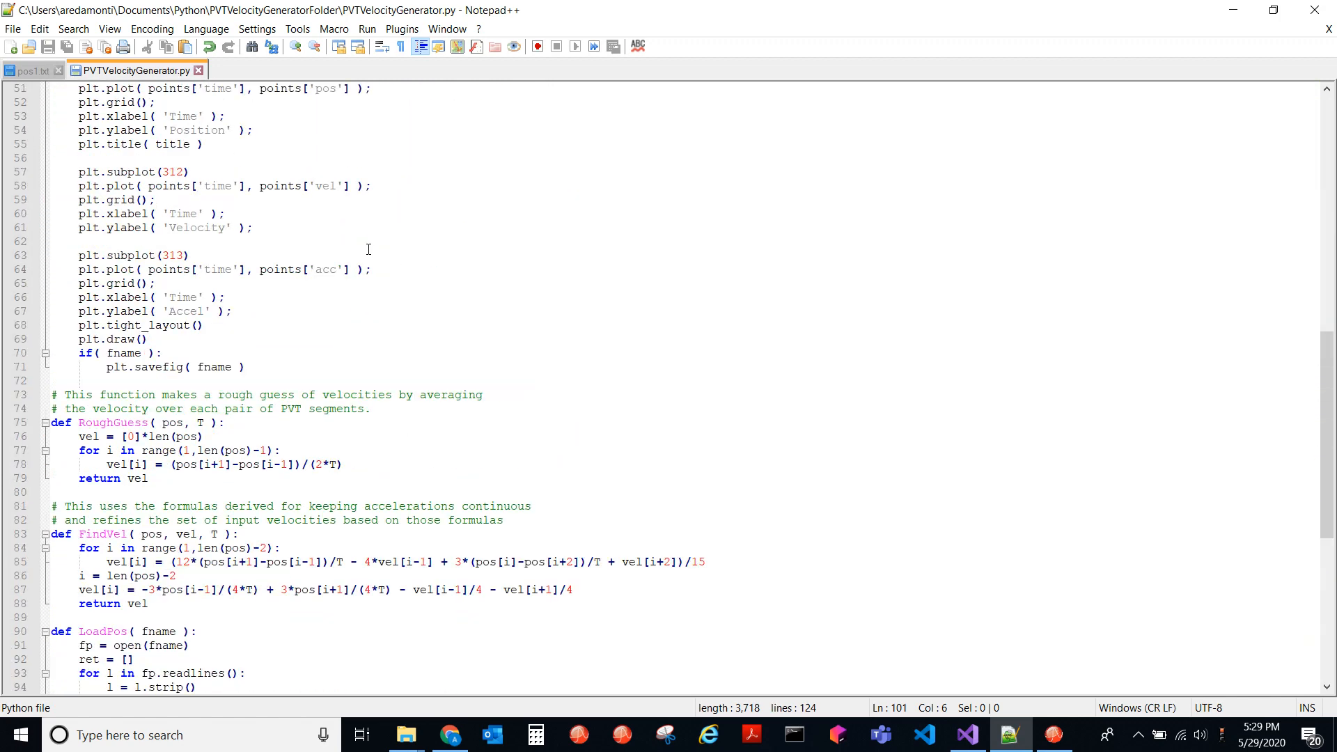
pyautogui.scroll(3)
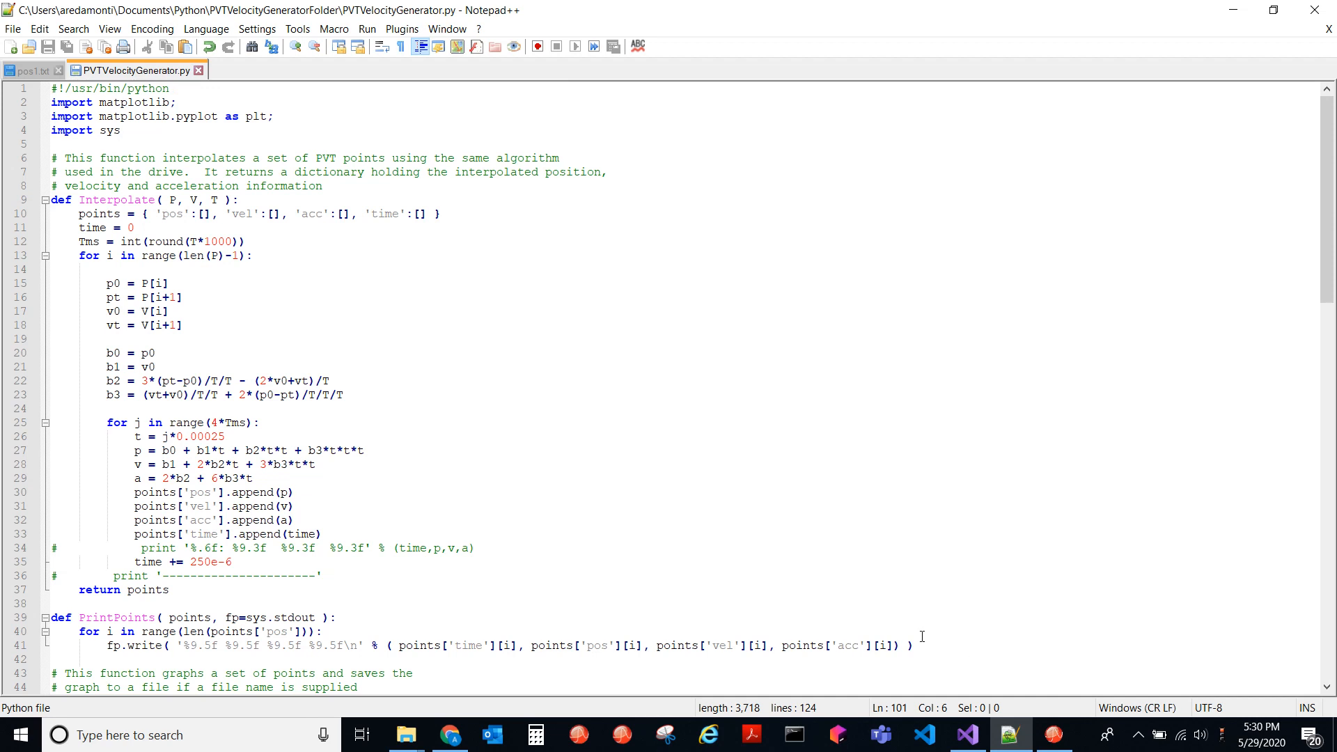
pyautogui.moveTo(949, 618)
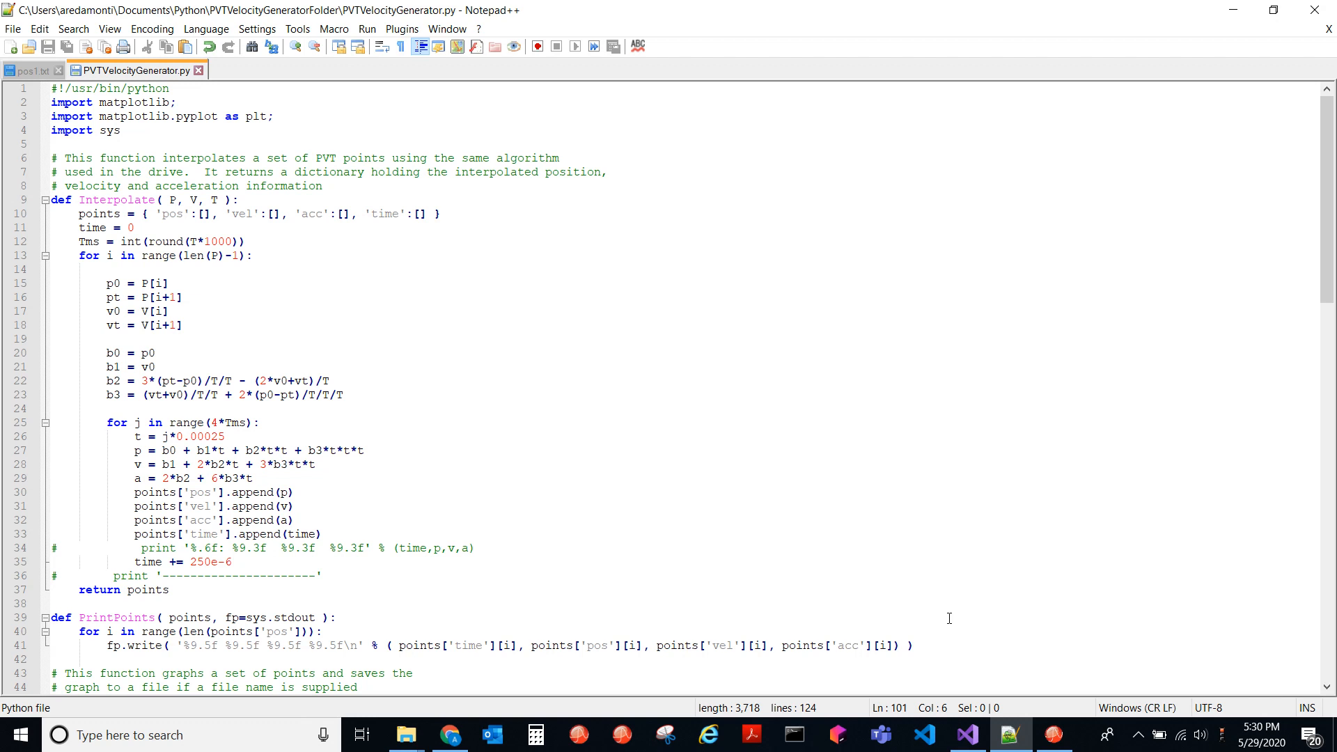
pyautogui.moveTo(563, 426)
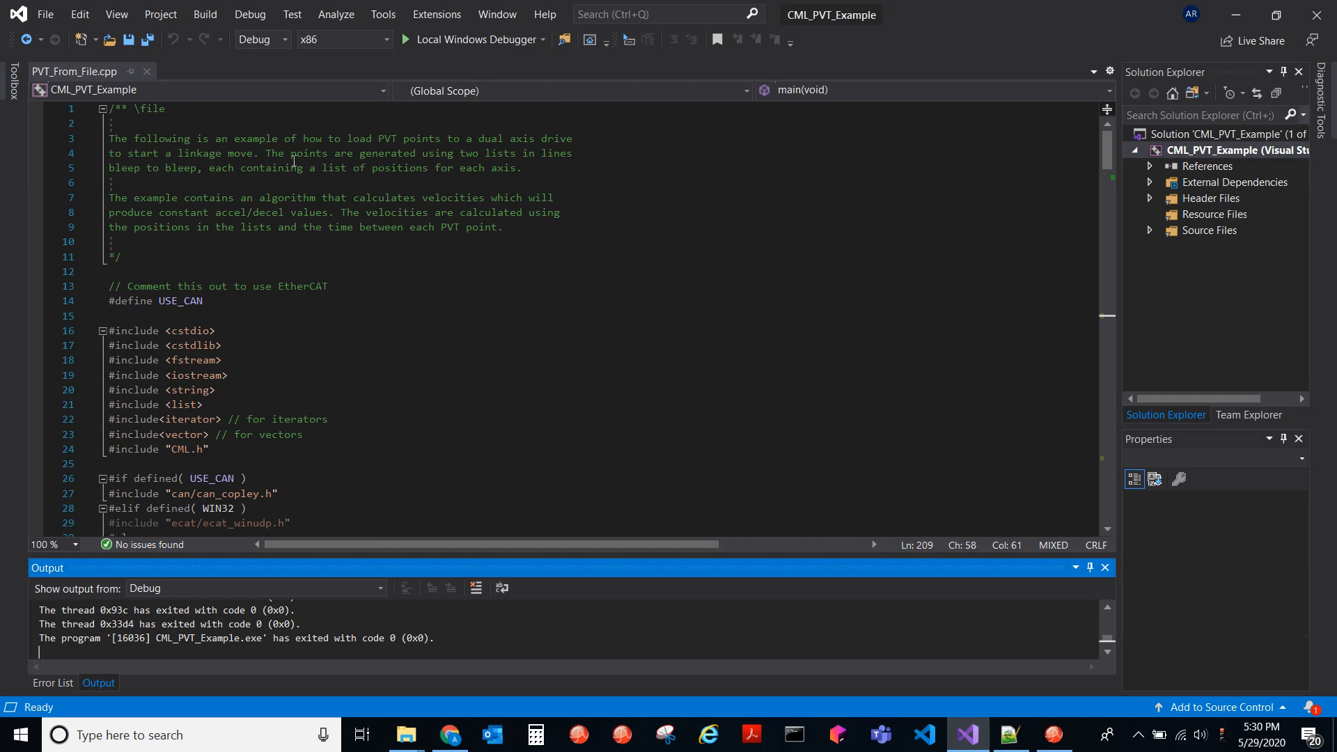
pyautogui.moveTo(469, 166)
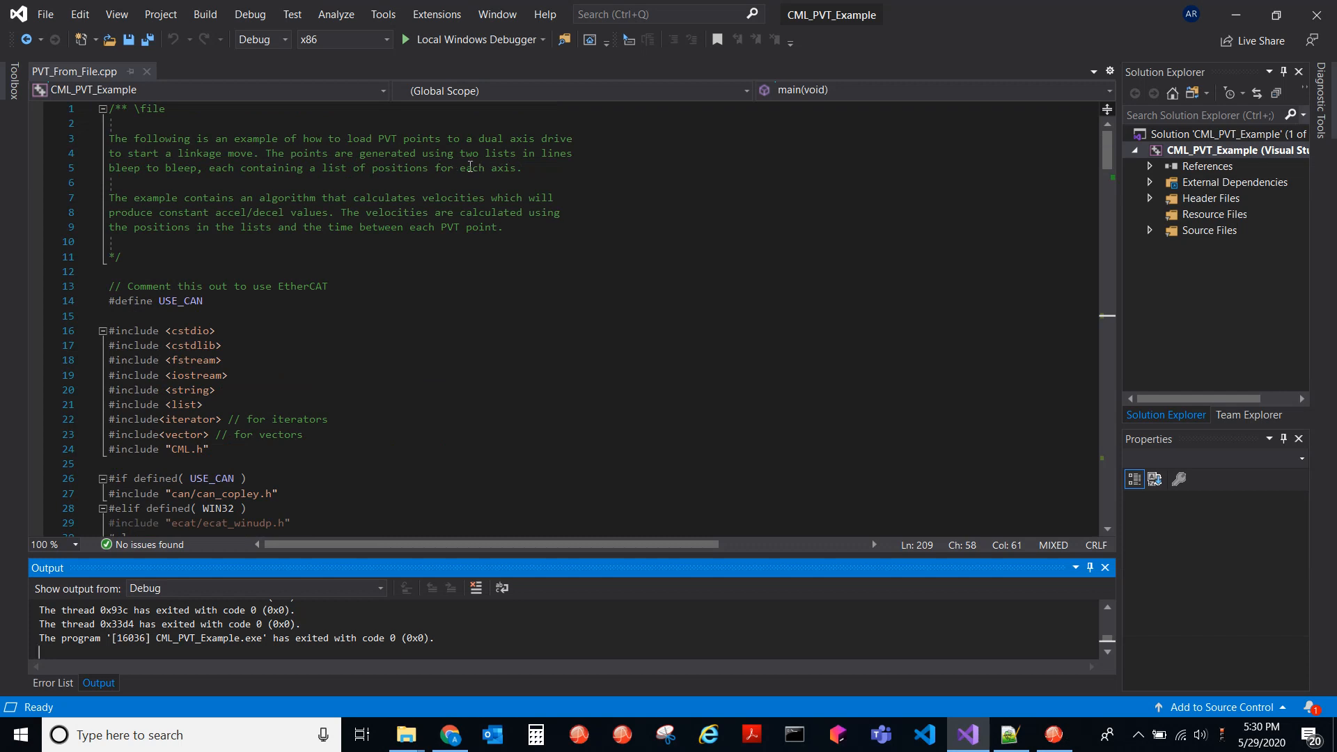
pyautogui.moveTo(269, 153)
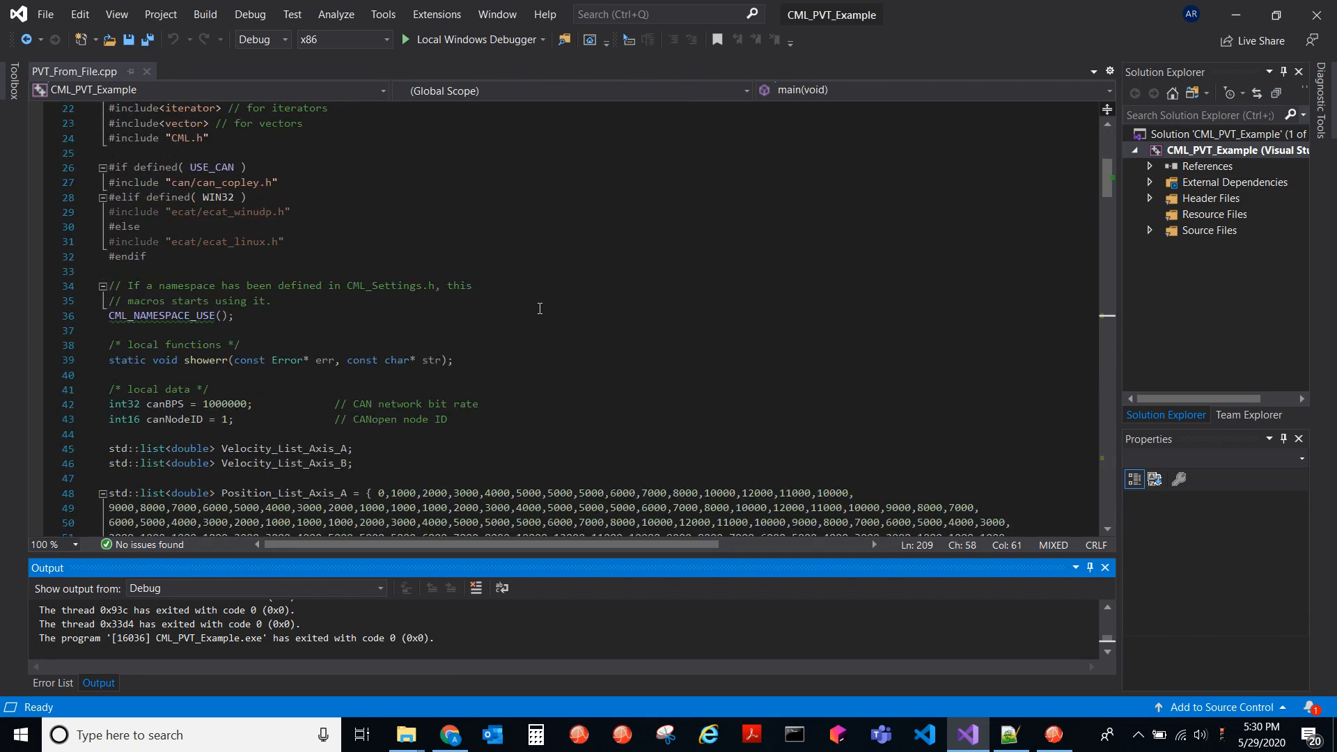
pyautogui.scroll(-3)
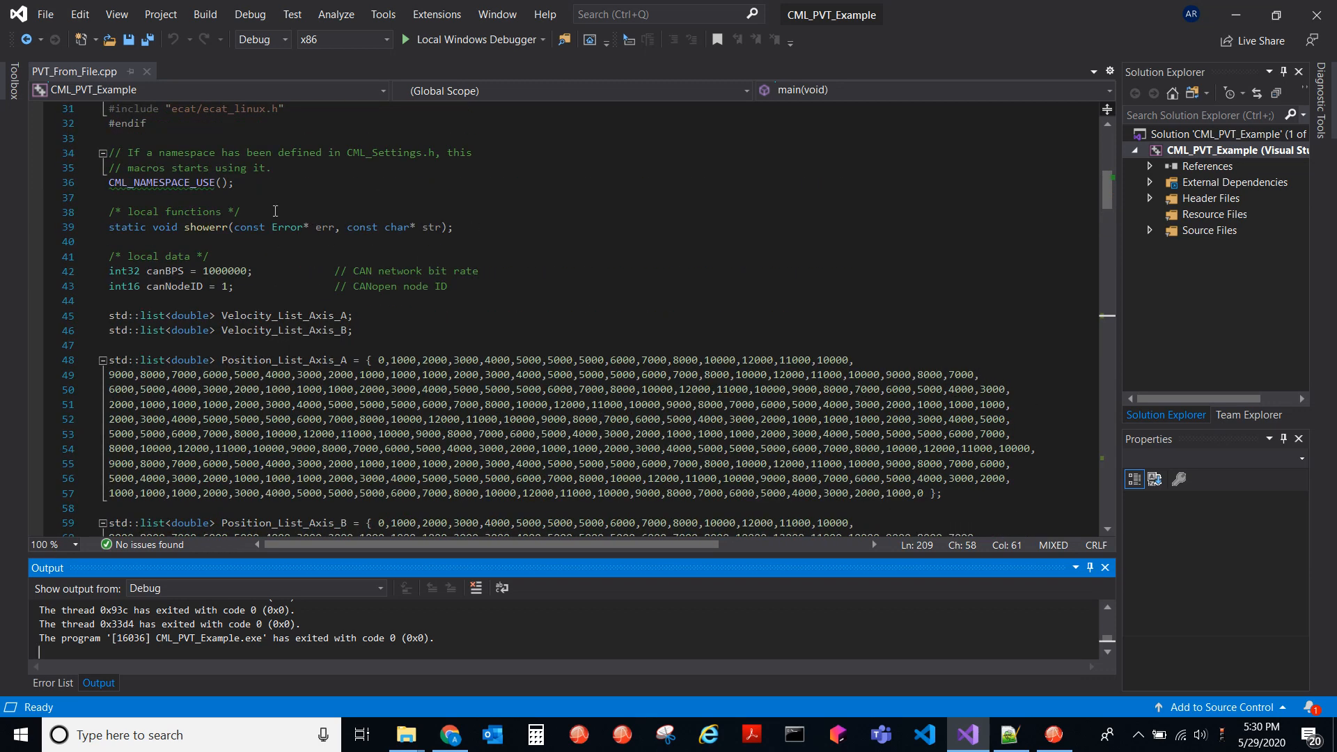
pyautogui.moveTo(364, 289)
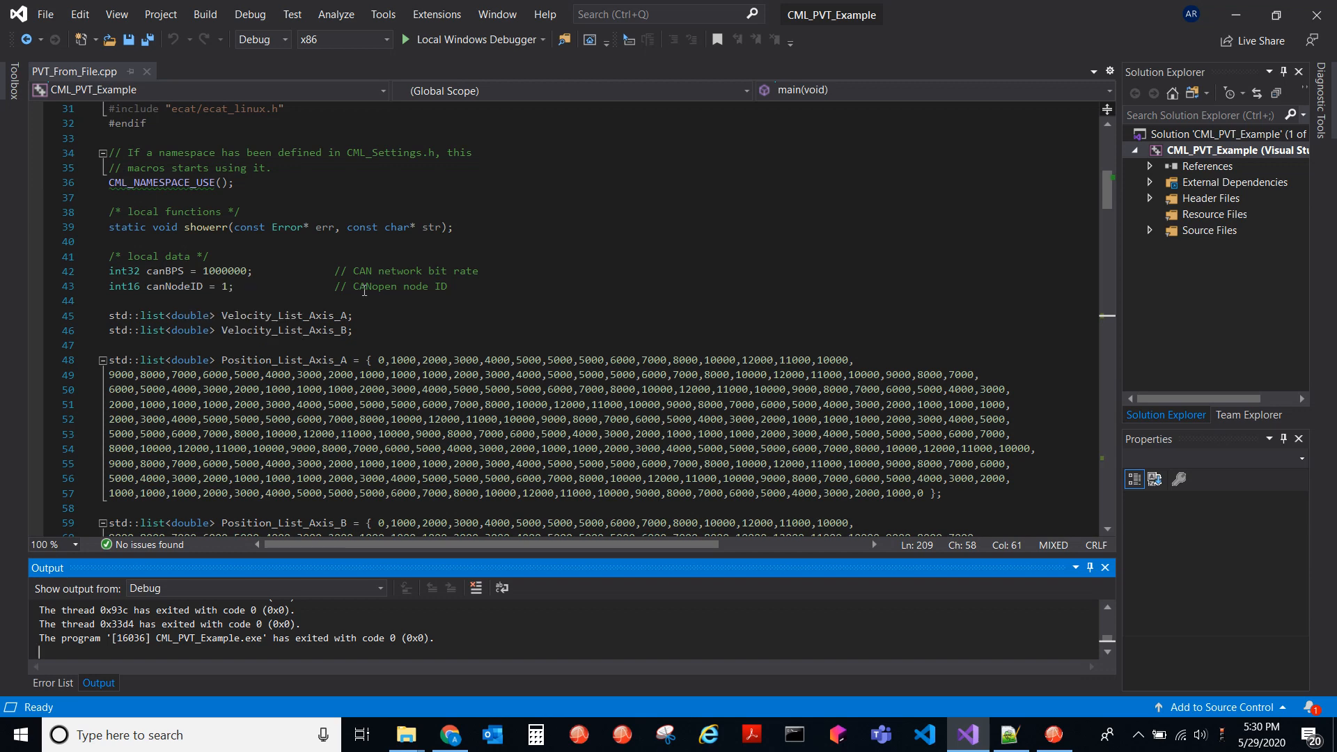
pyautogui.moveTo(491, 296)
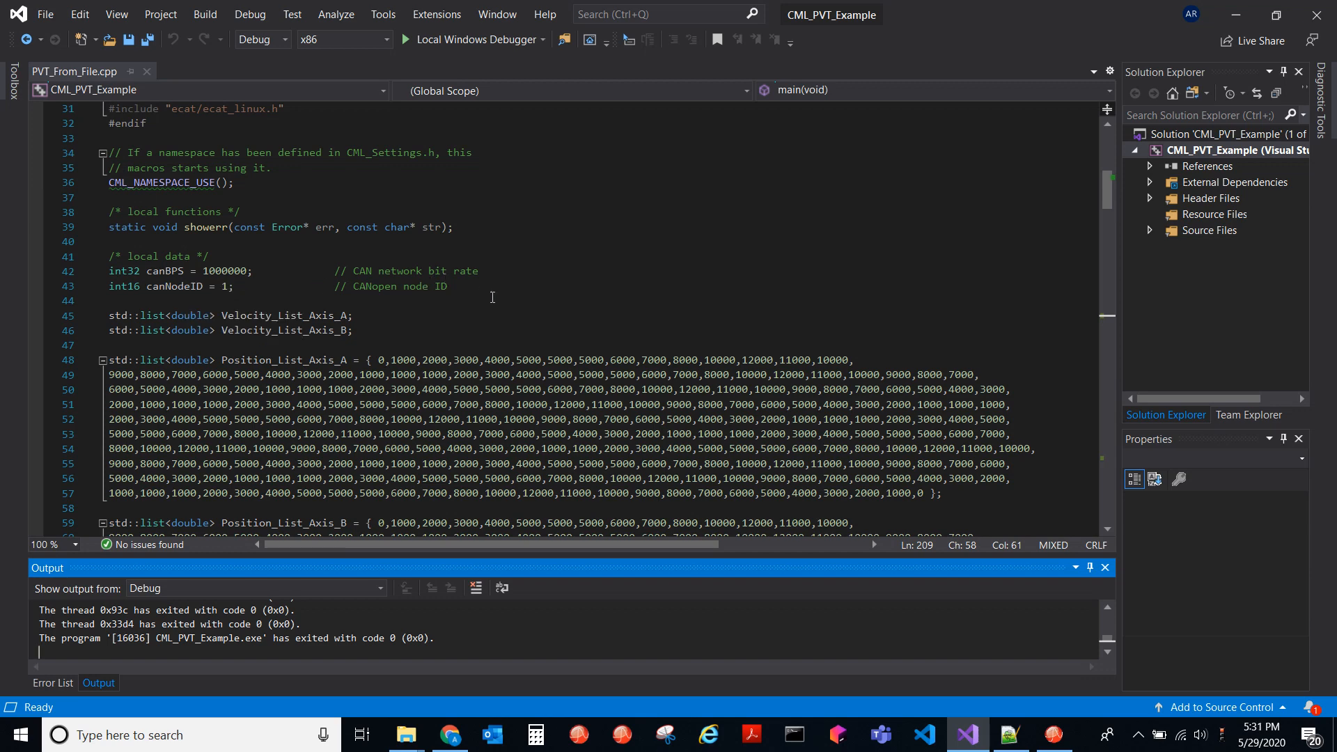
pyautogui.scroll(-3)
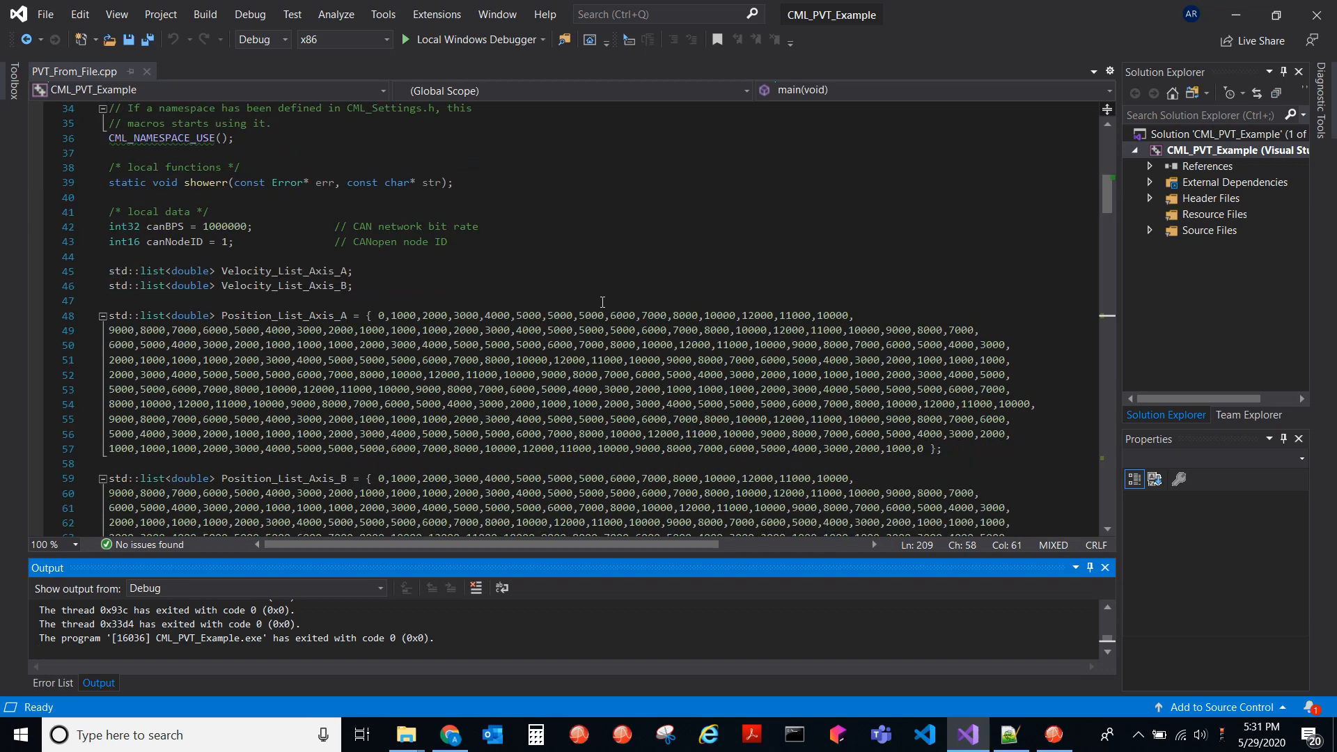
pyautogui.scroll(-3)
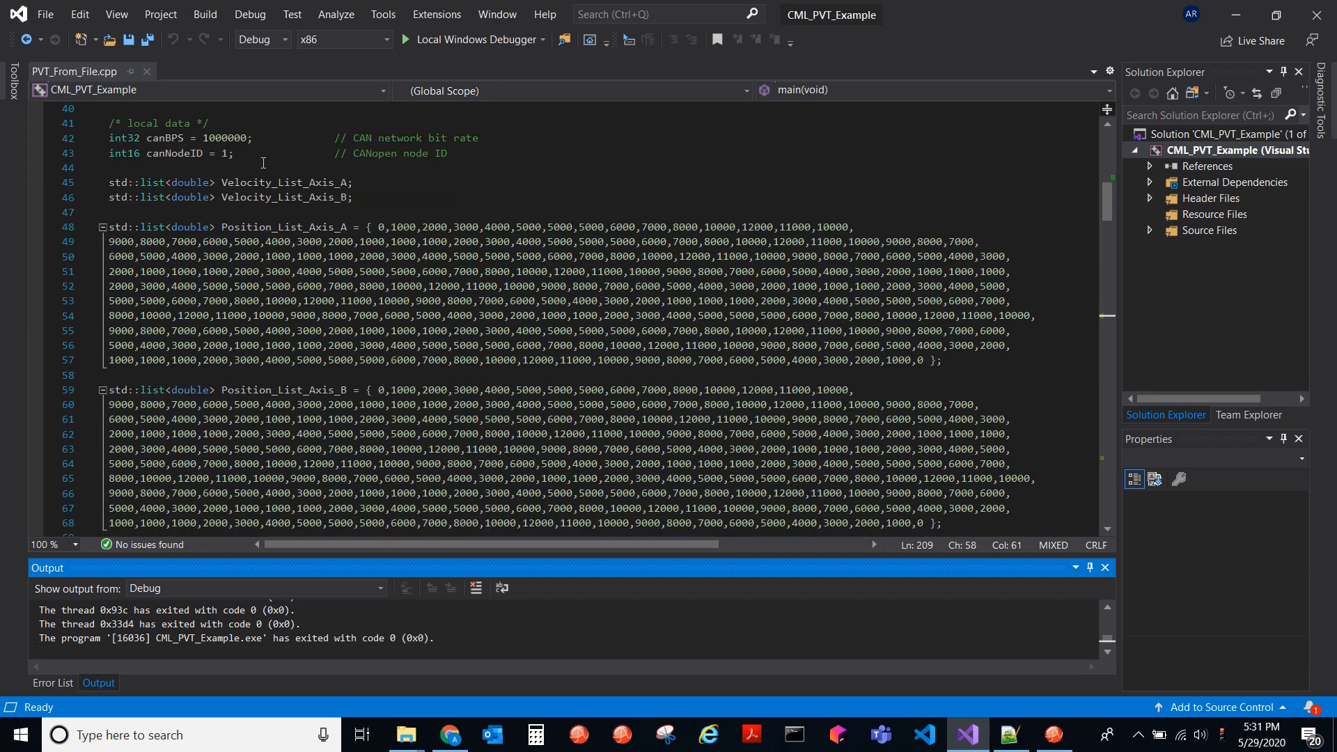
pyautogui.moveTo(395, 204)
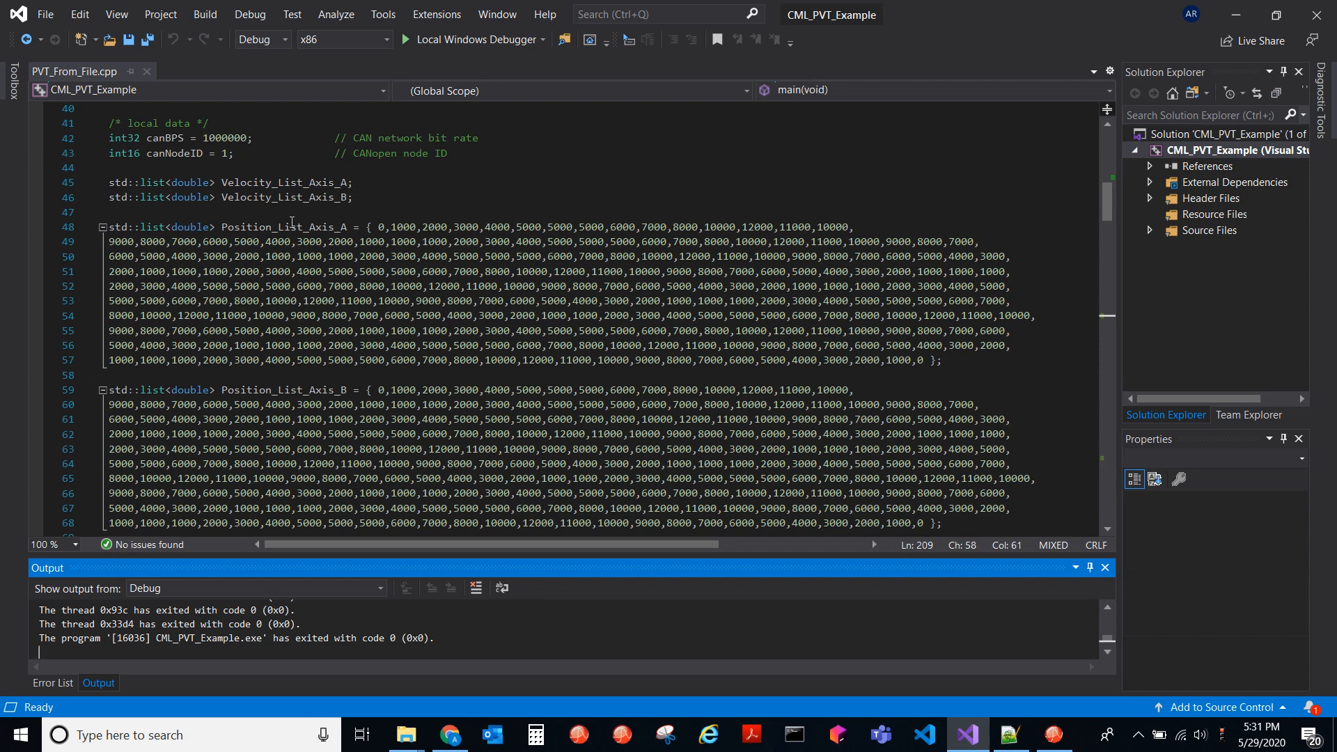
pyautogui.moveTo(291, 208)
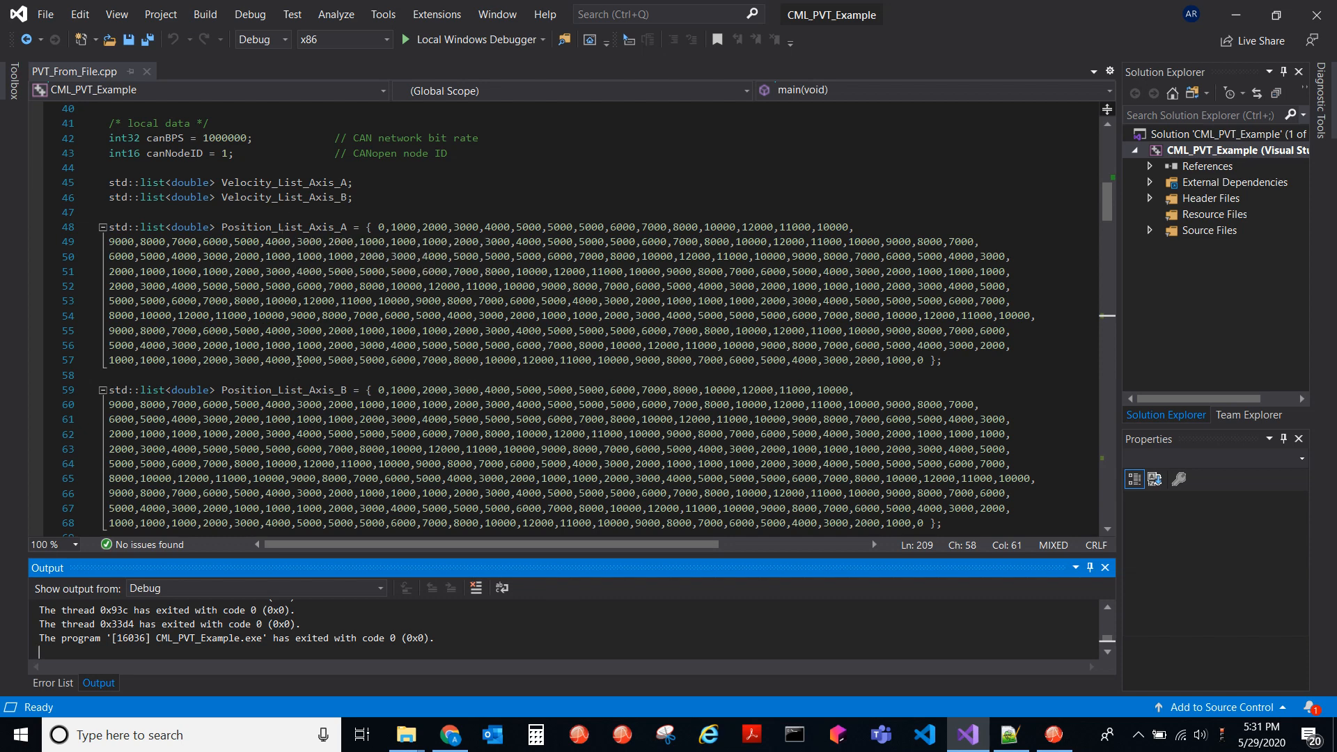
pyautogui.moveTo(1022, 208)
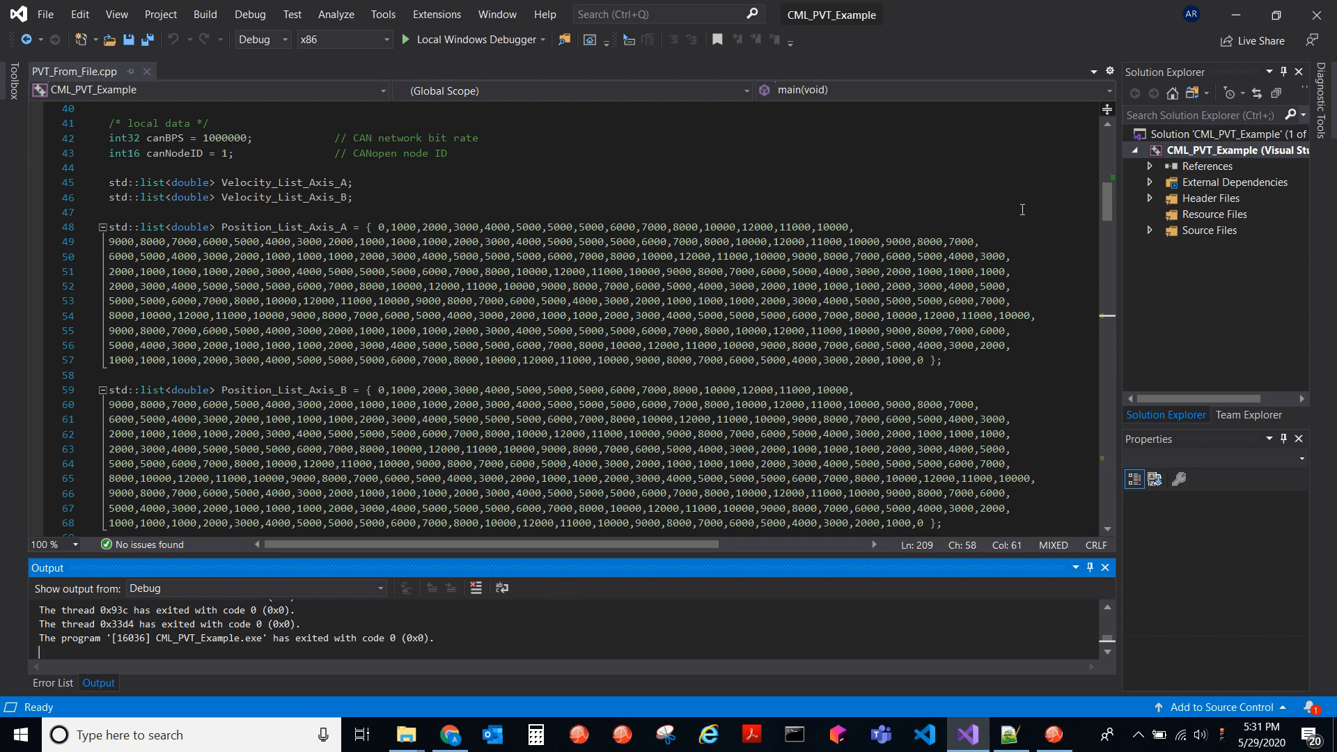
pyautogui.scroll(-3)
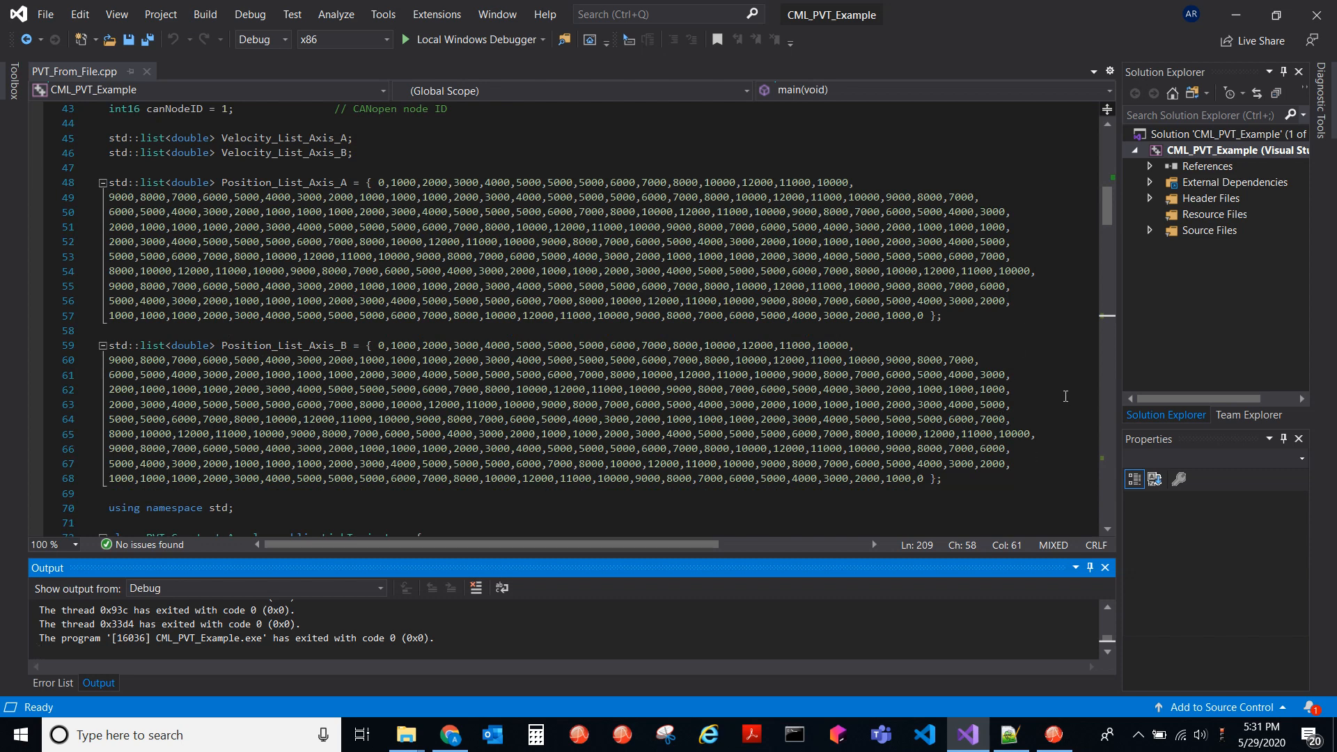
pyautogui.scroll(-3)
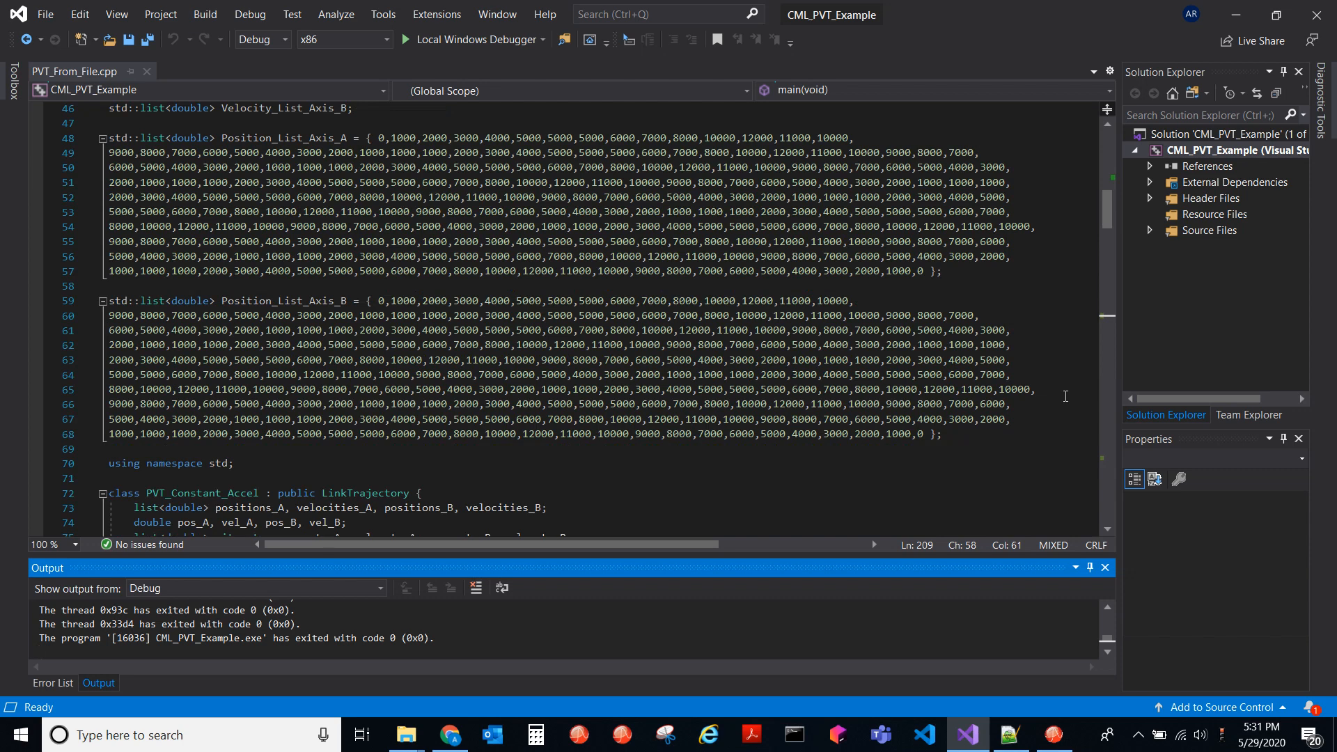
pyautogui.scroll(-3)
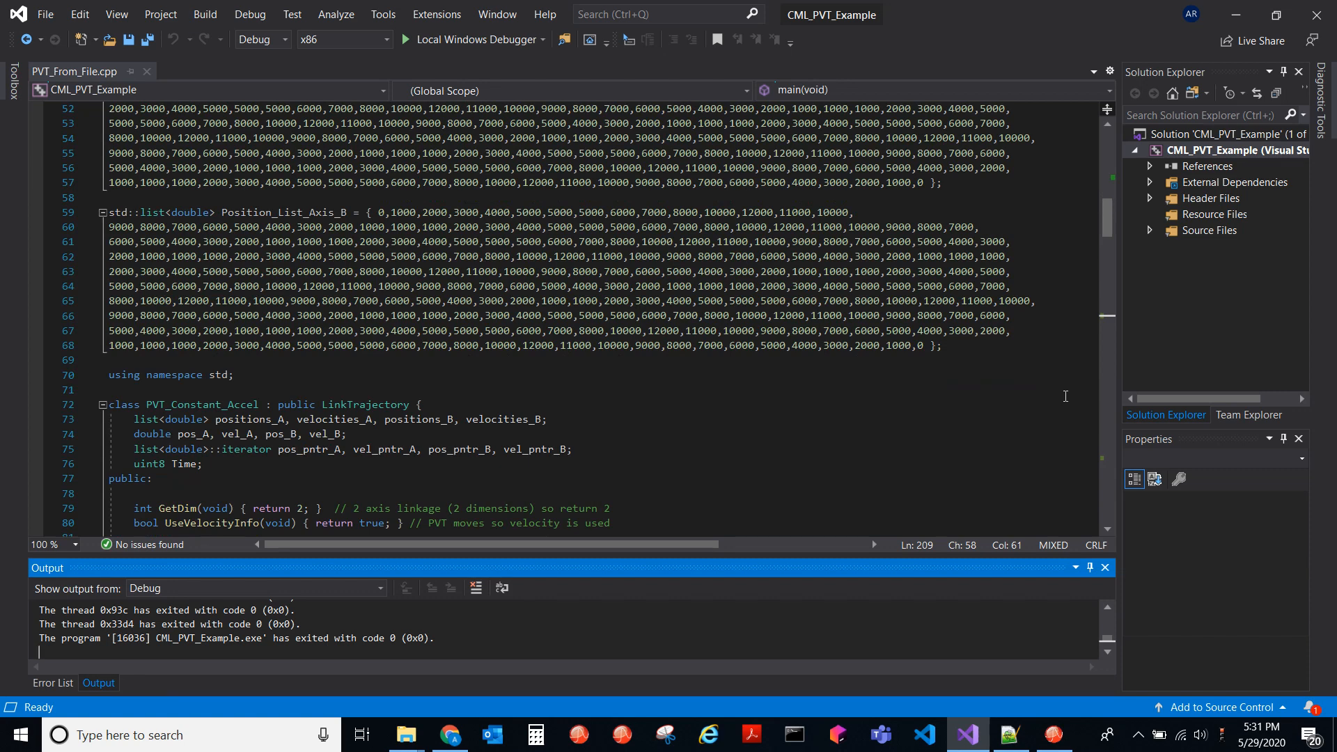
pyautogui.scroll(-3)
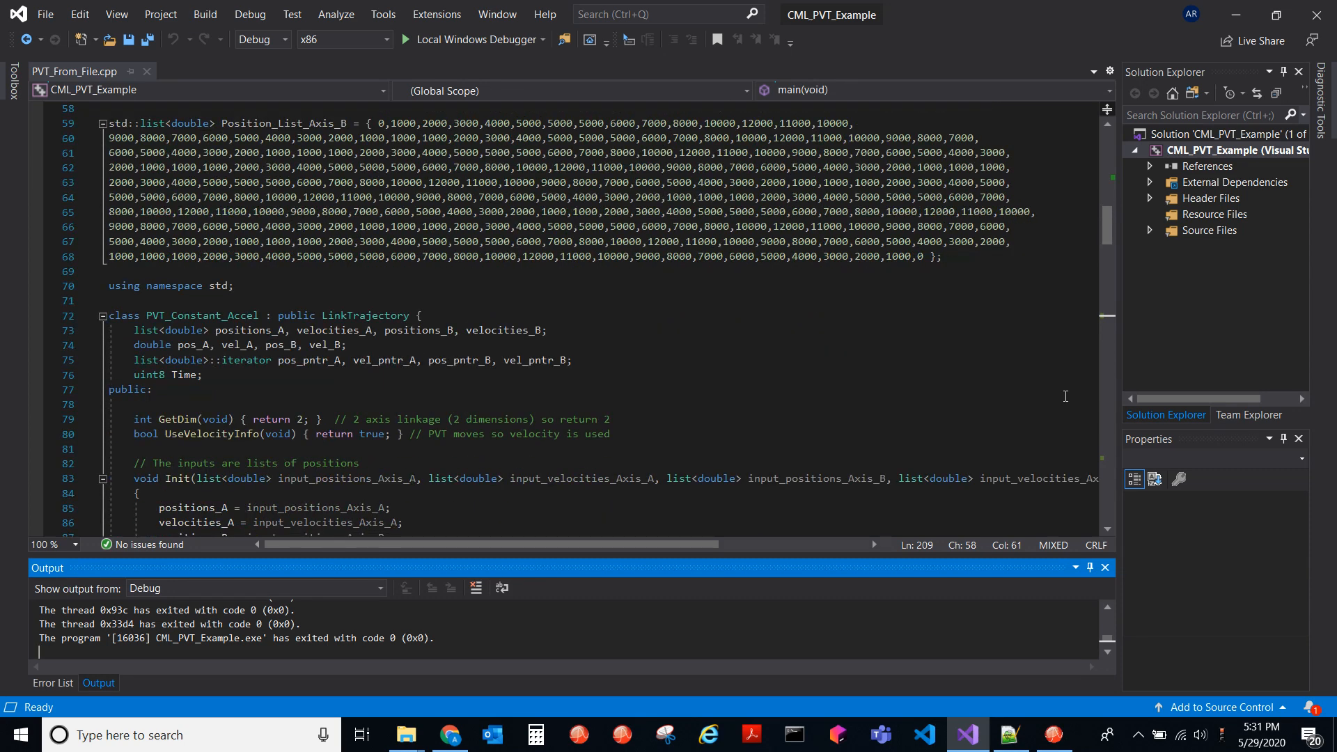
pyautogui.scroll(-3)
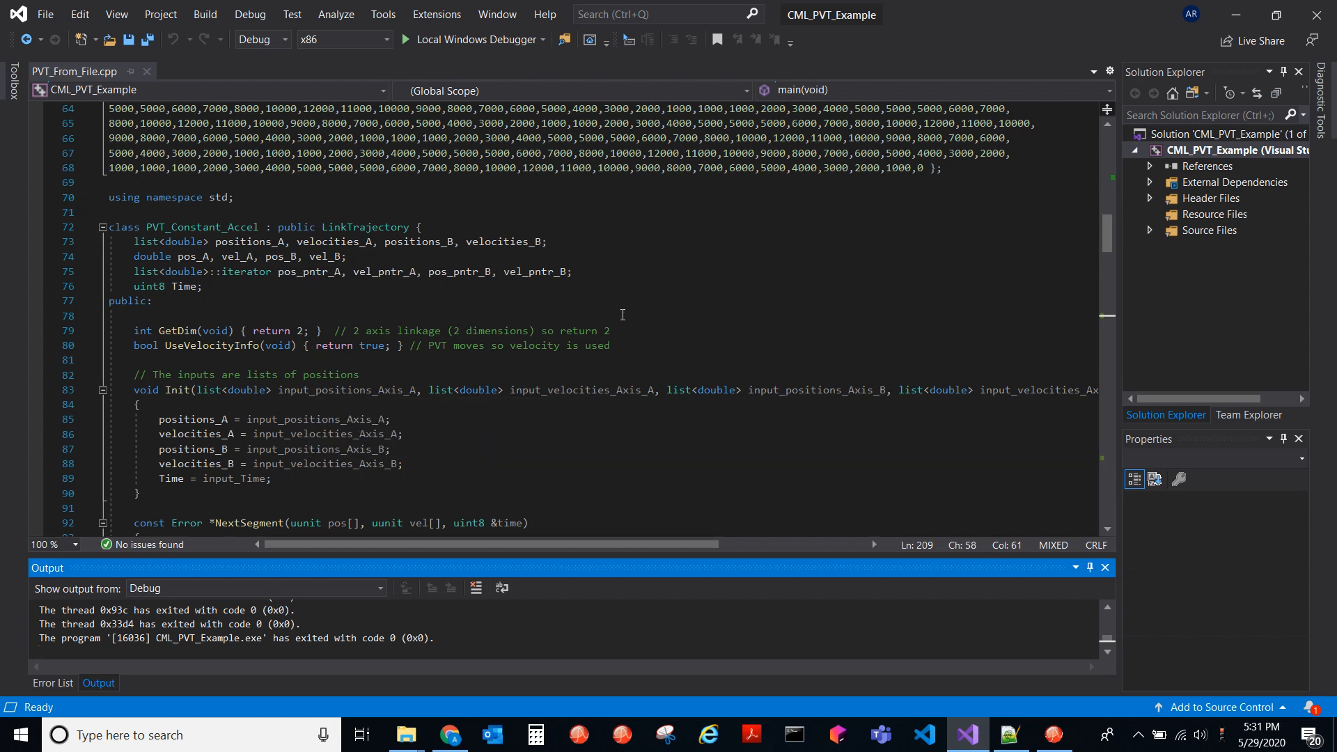
pyautogui.moveTo(353, 297)
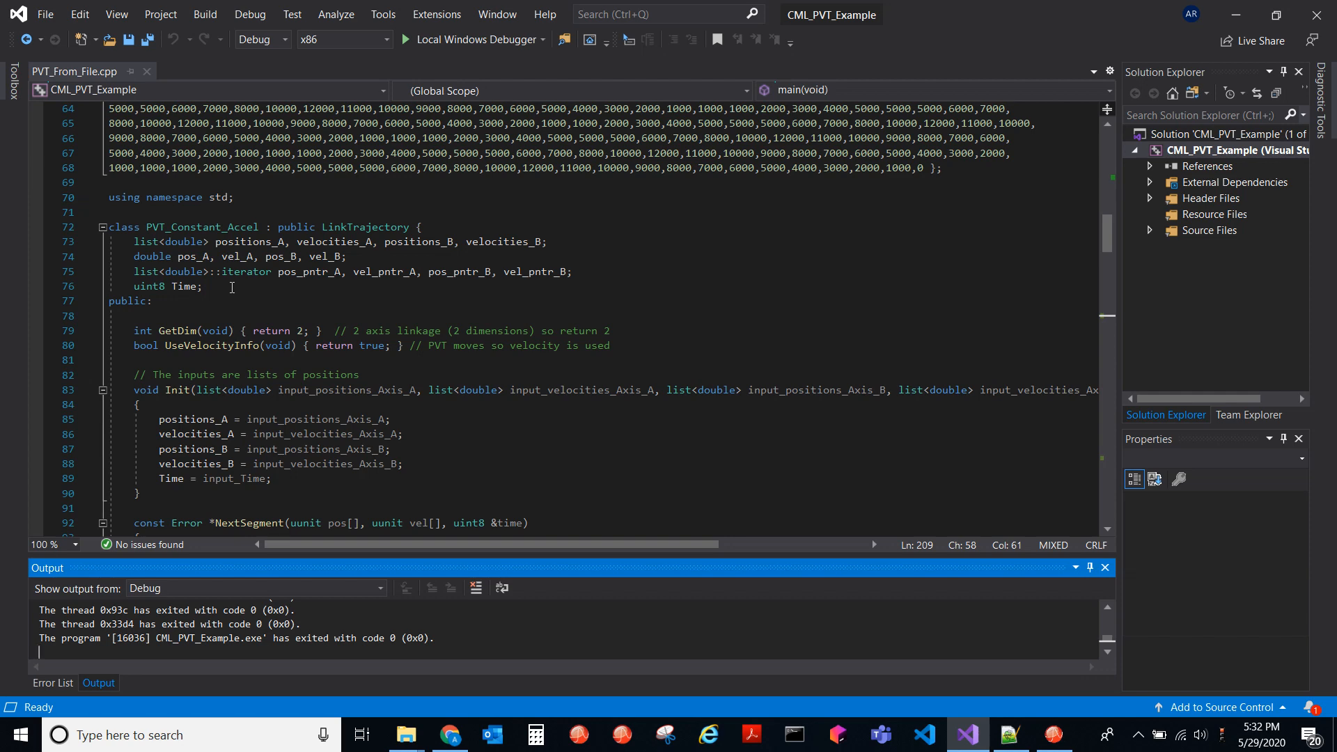
pyautogui.moveTo(643, 271)
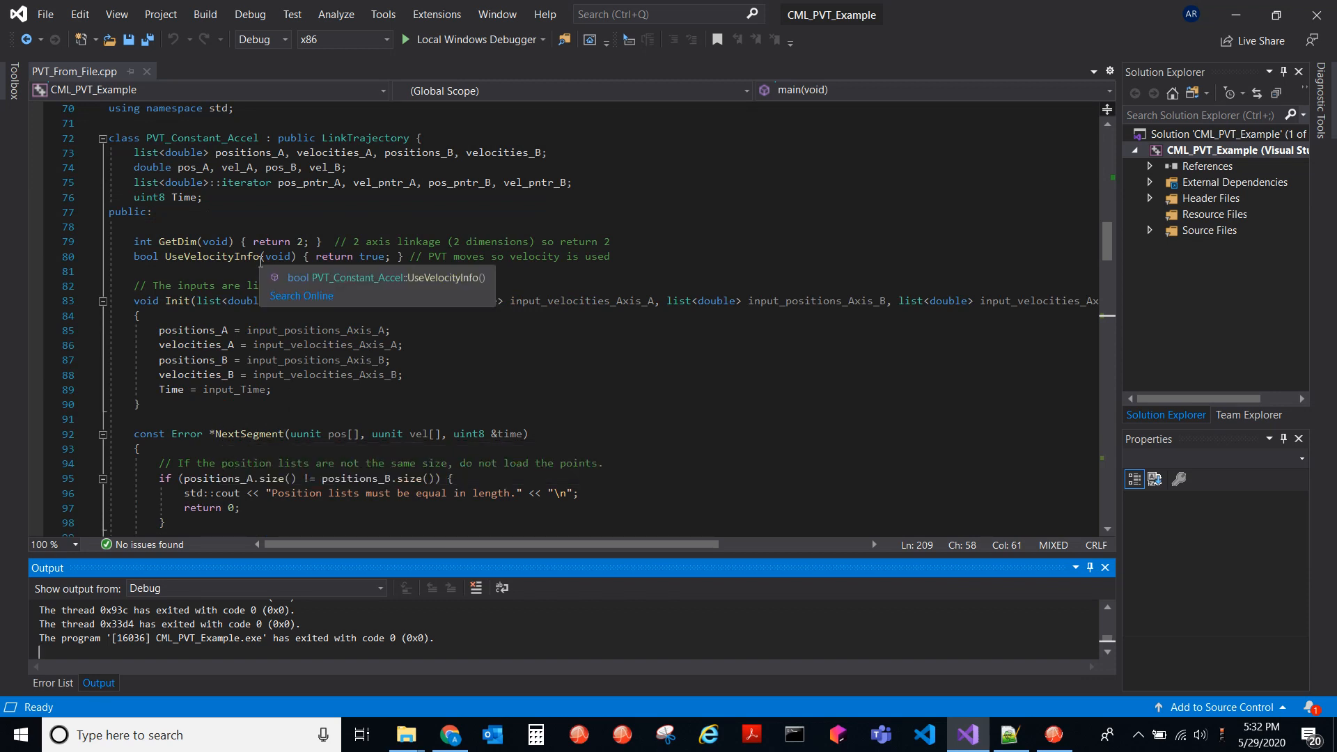
pyautogui.moveTo(170, 134)
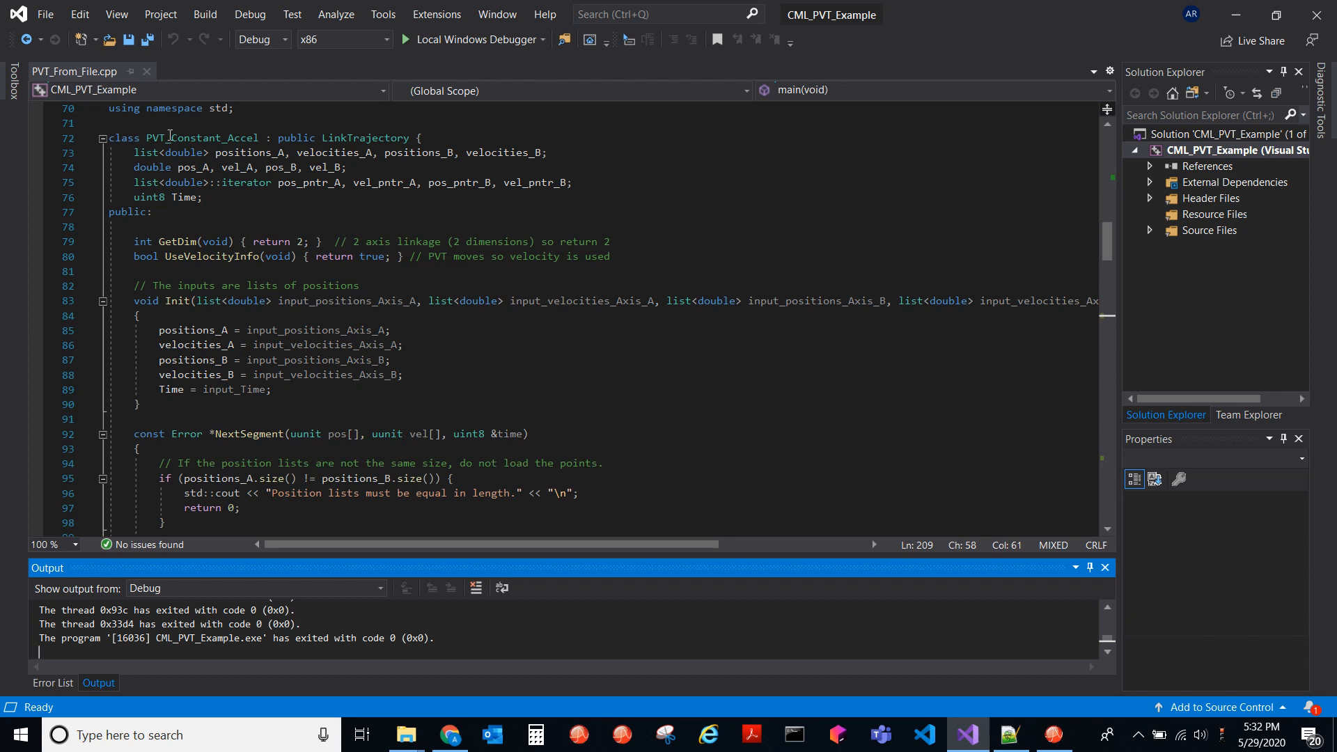
pyautogui.moveTo(169, 137)
pyautogui.write('Time = 0;')
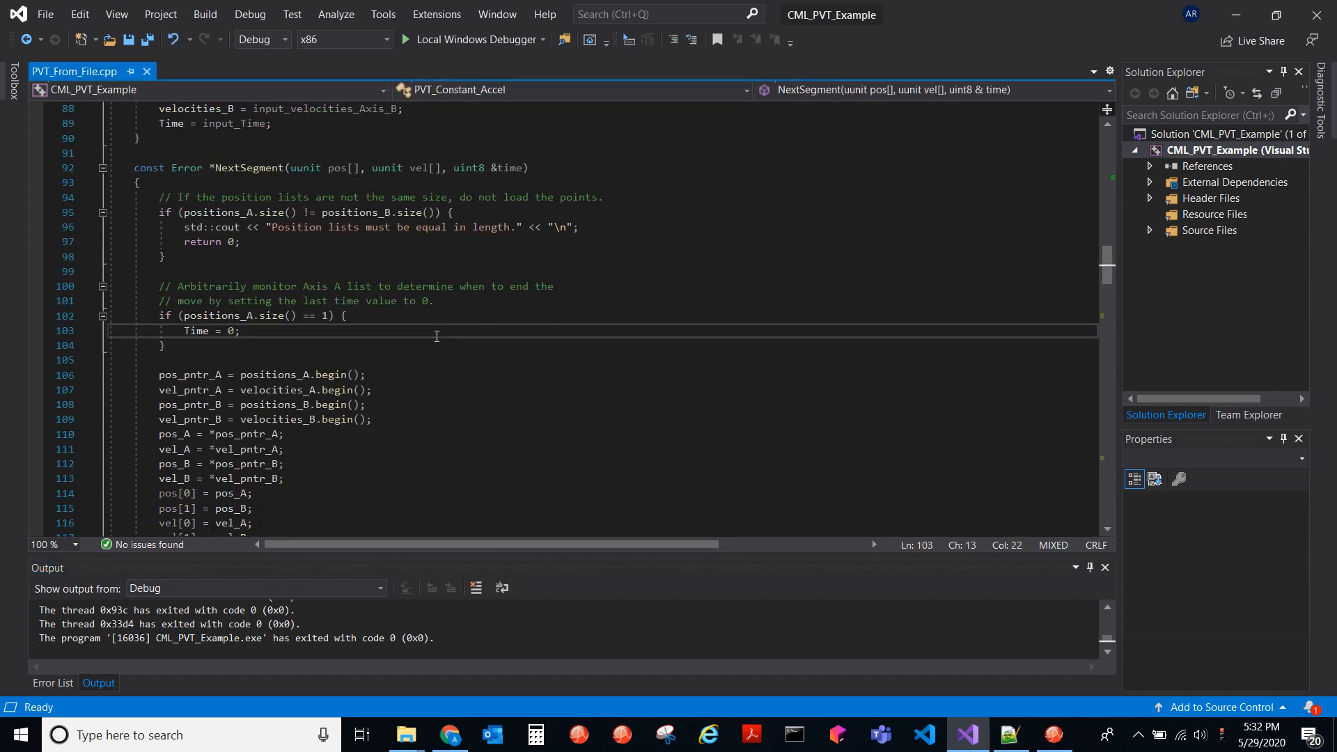
# - Scroll through PVT_From_File.cpp from NextSegment down to the CAN setup
pyautogui.scroll(-3)
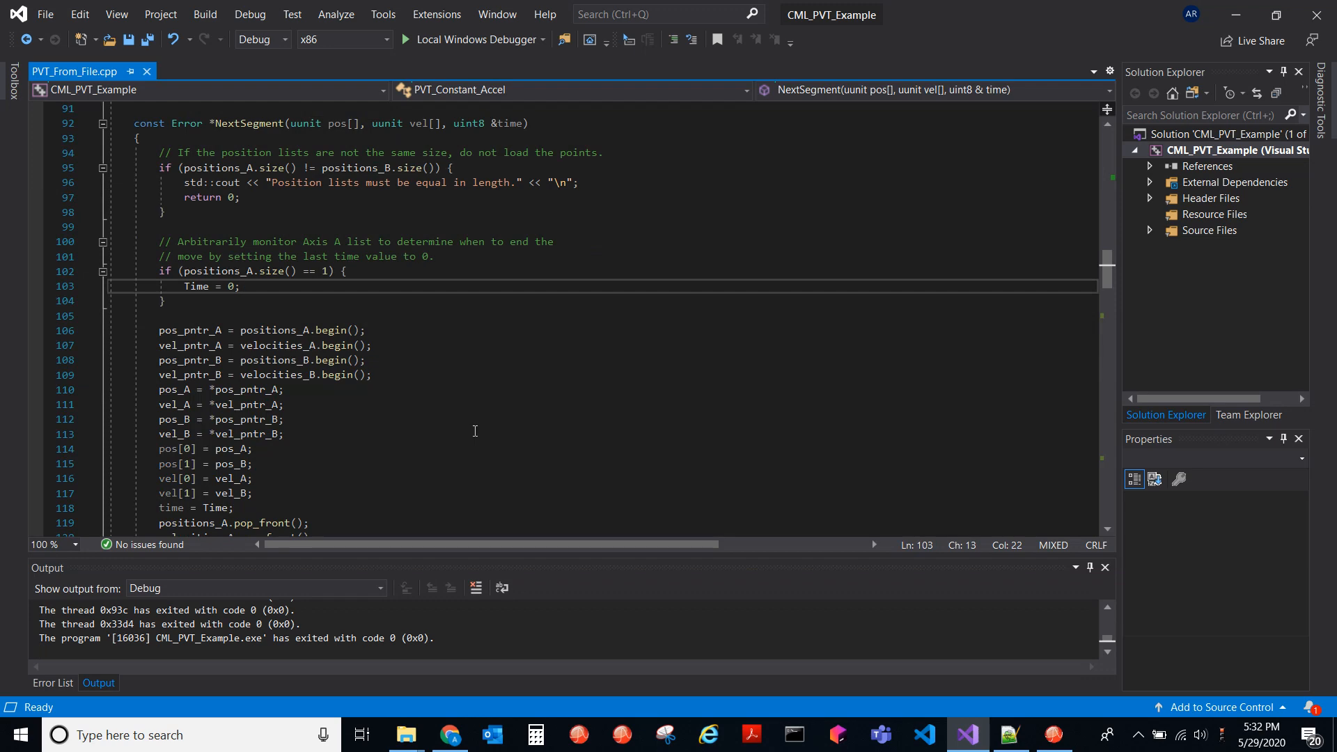
pyautogui.scroll(-3)
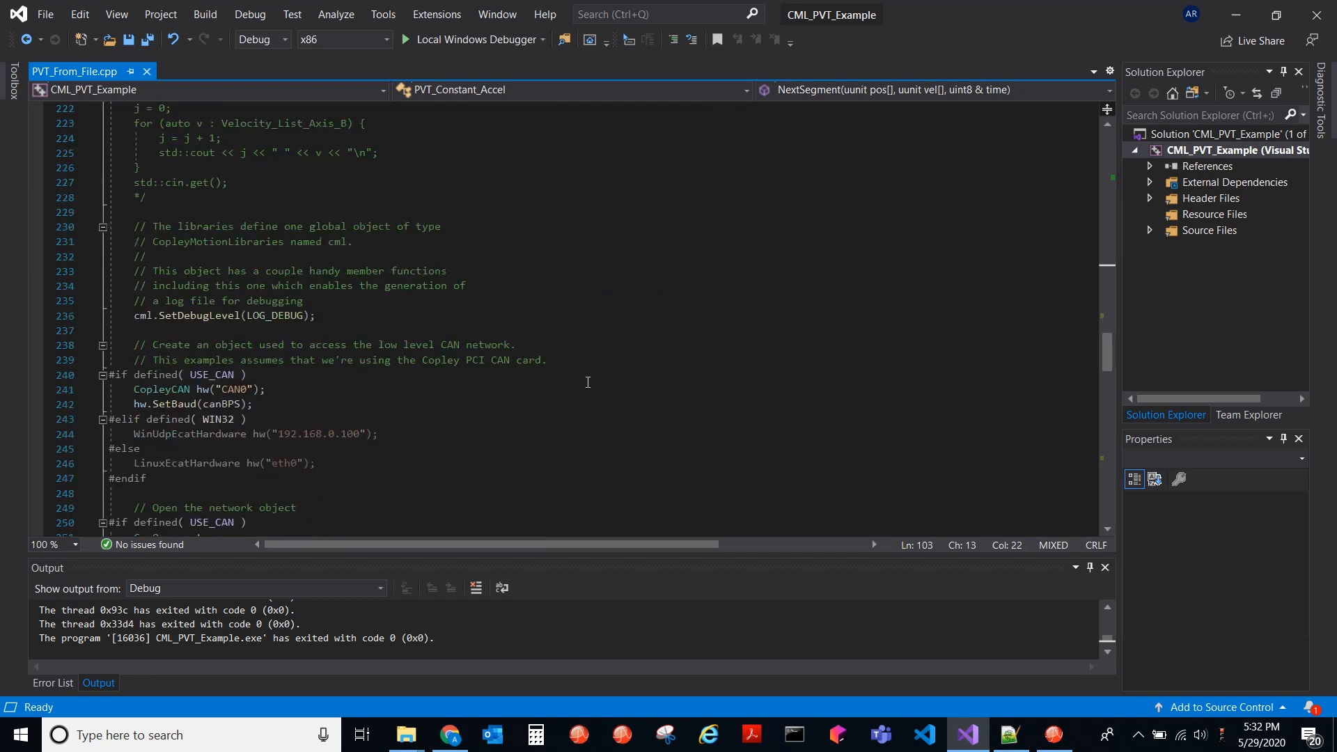
pyautogui.scroll(-3)
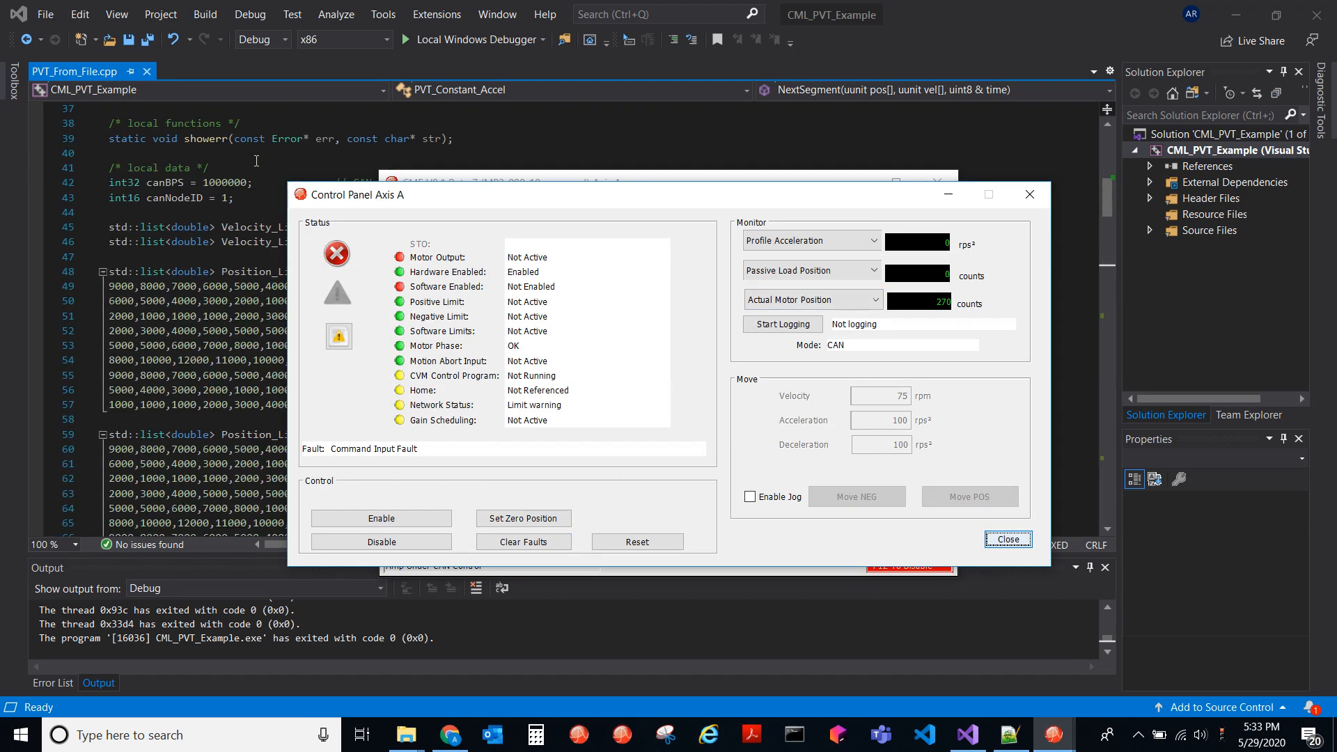
# - Move the Axis A control panel aside, clear its faults, and enable the axis B drive
pyautogui.click(1008, 539)
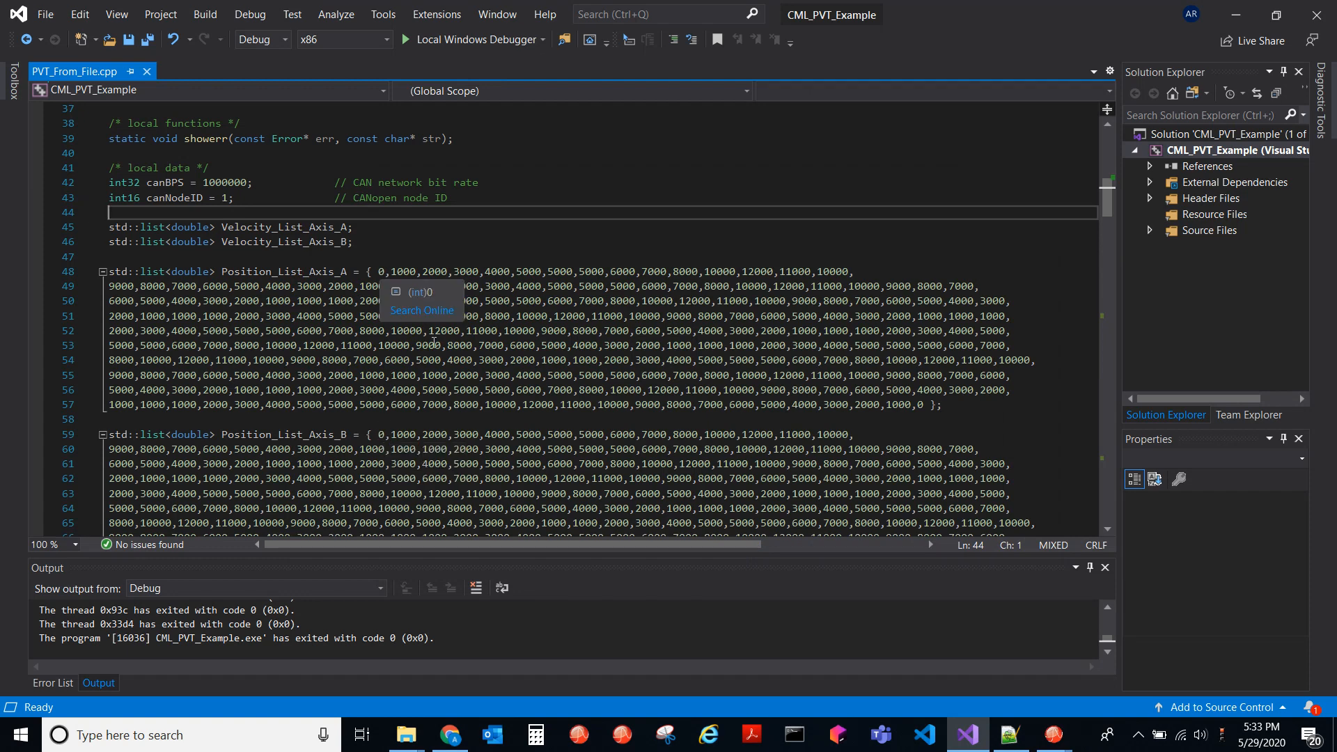
pyautogui.moveTo(1056, 734)
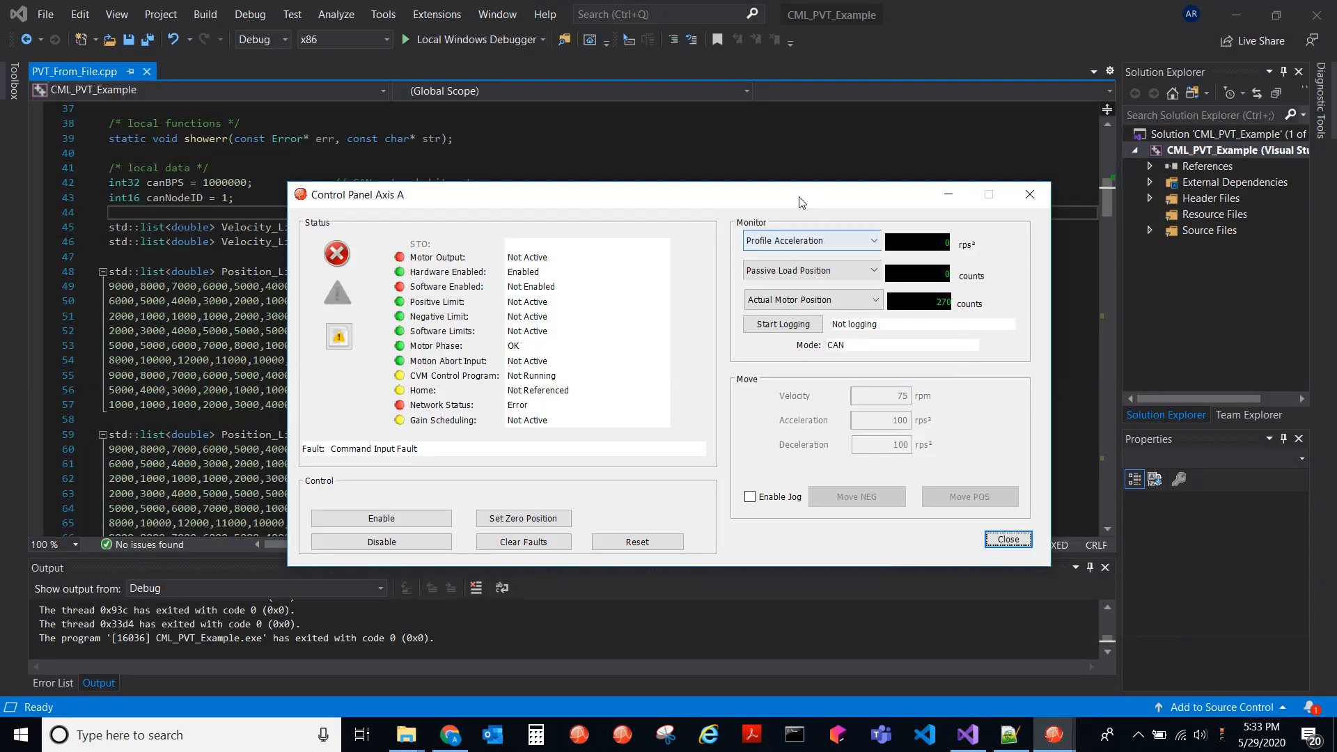
pyautogui.moveTo(802, 194); pyautogui.dragTo(917, 182)
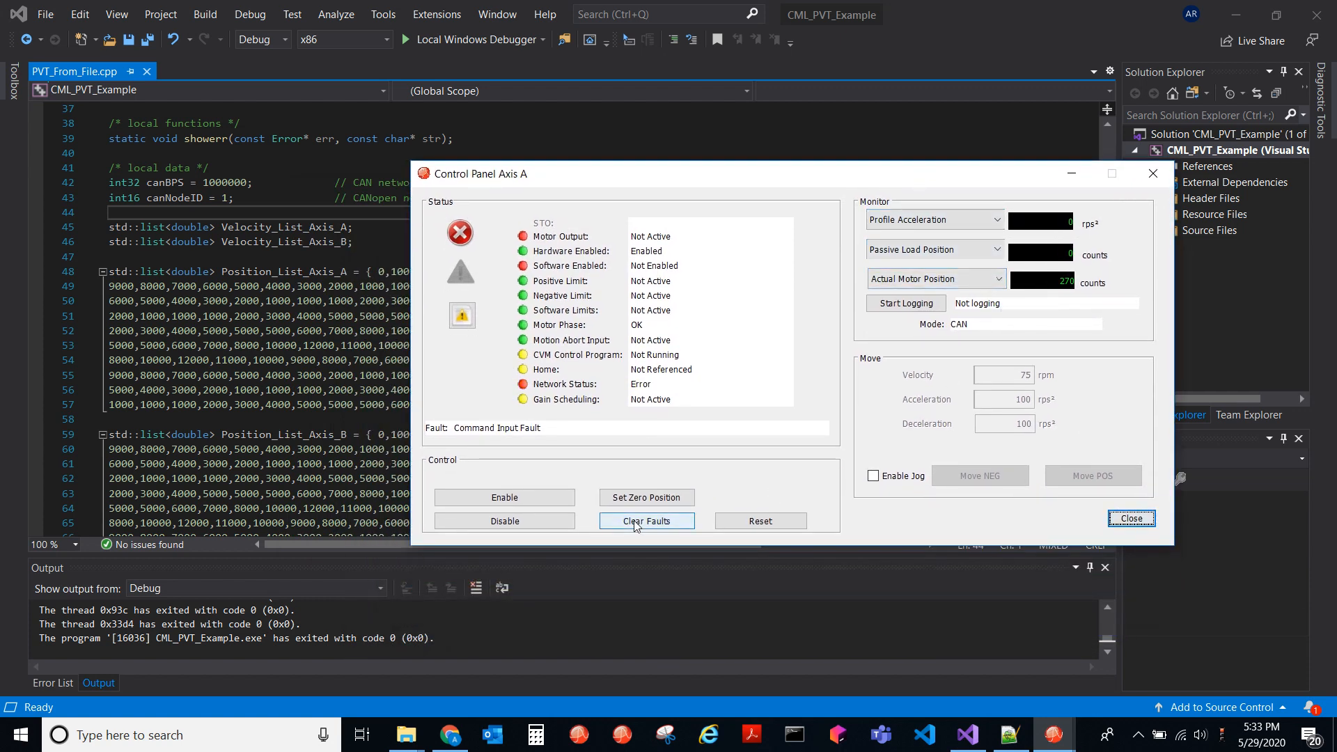
pyautogui.click(645, 521)
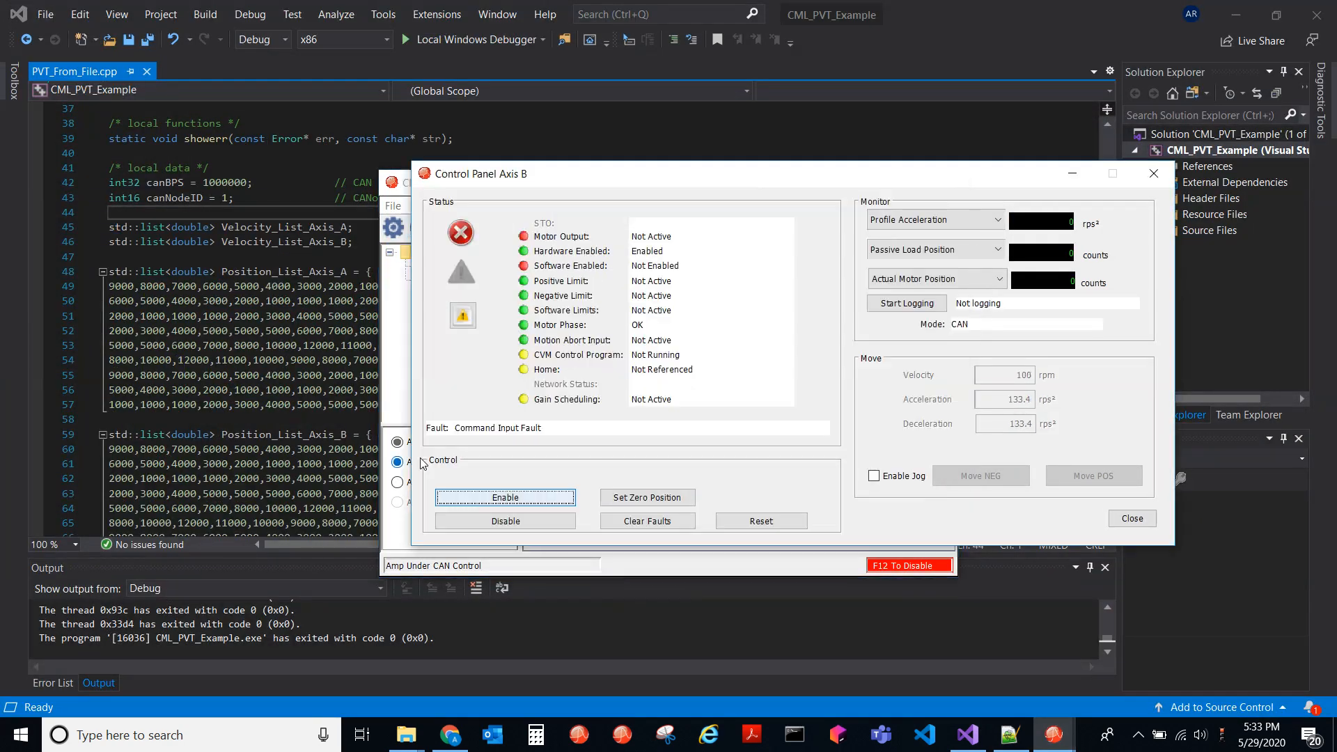
pyautogui.click(646, 521)
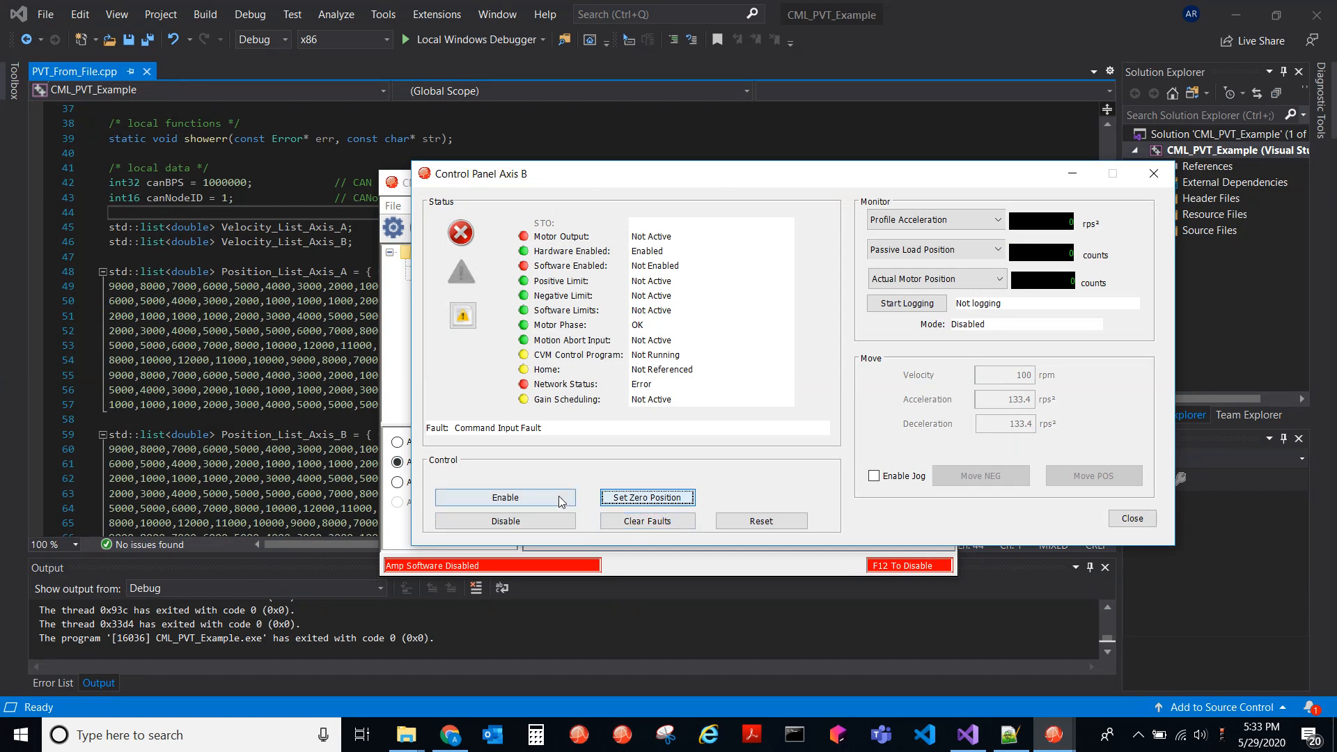
pyautogui.click(505, 497)
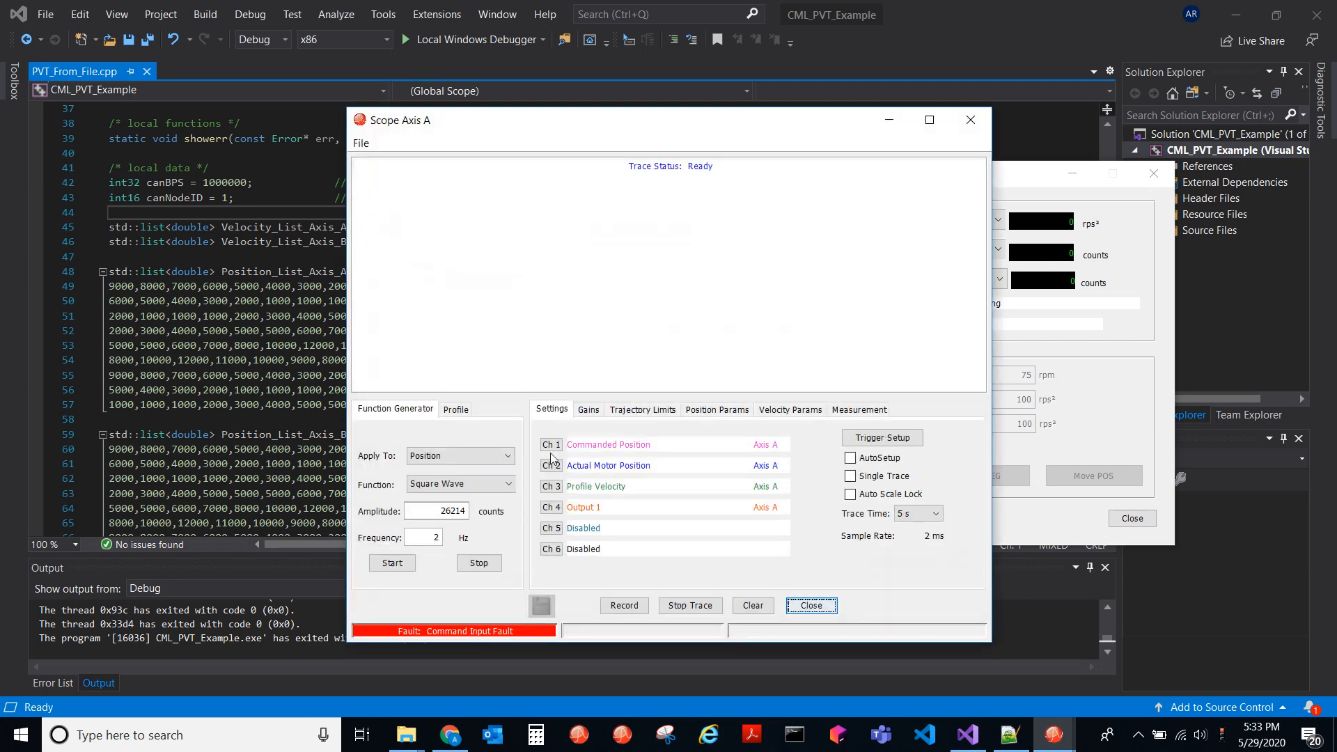
# - Set scope channel 1 to trace Actual Motor Position for Axis B
pyautogui.click(550, 444)
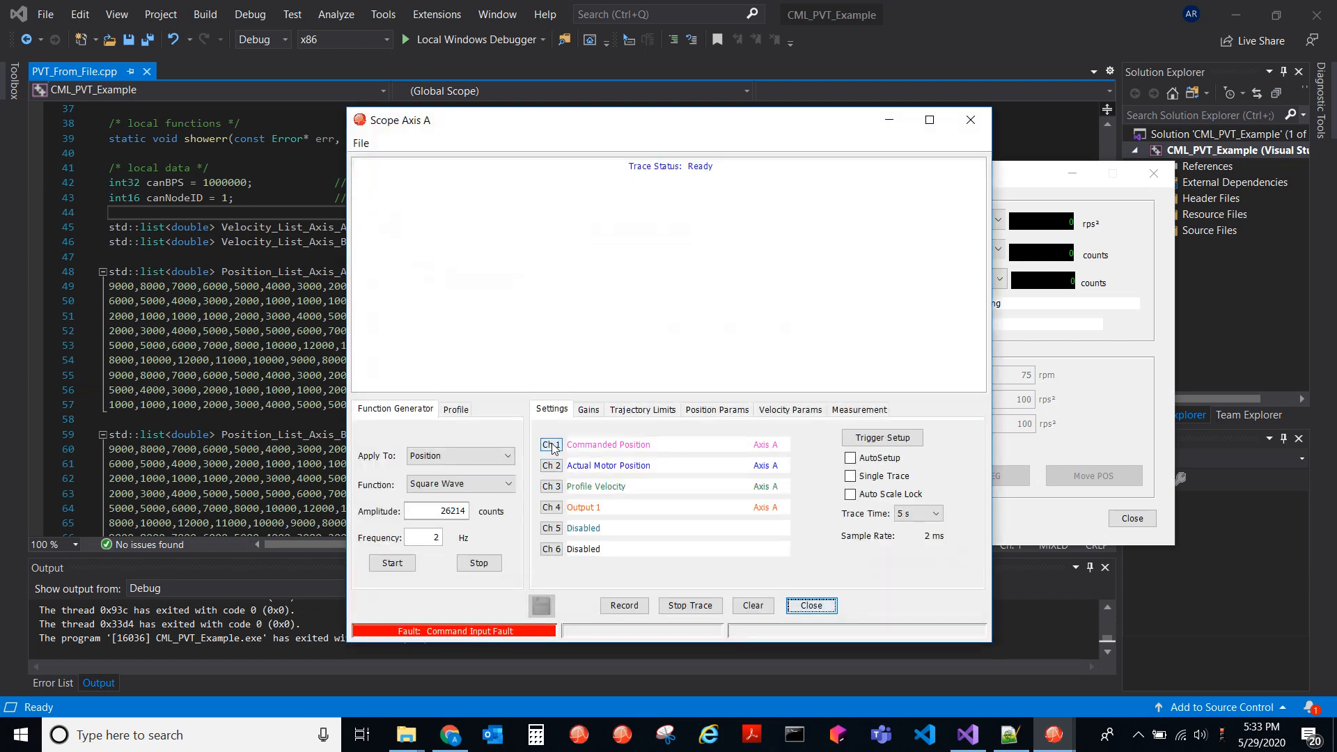
pyautogui.click(550, 444)
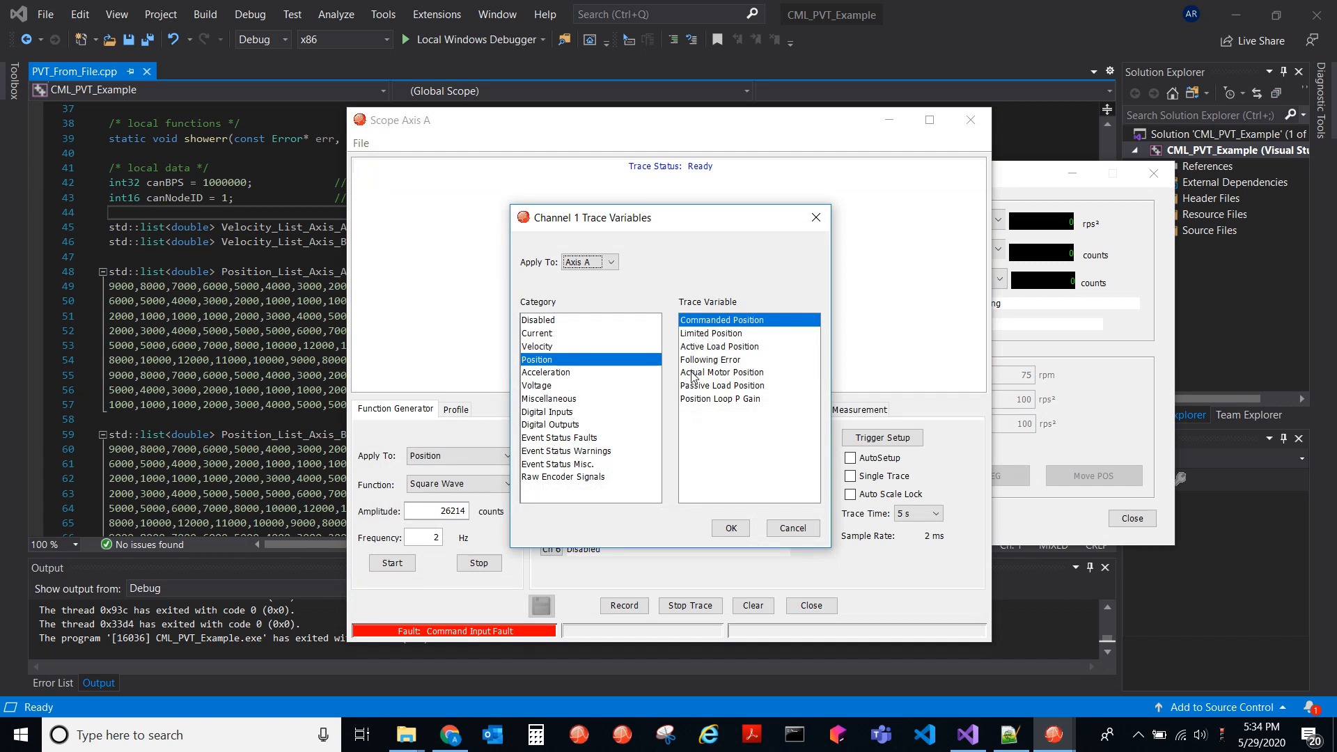
pyautogui.click(611, 262)
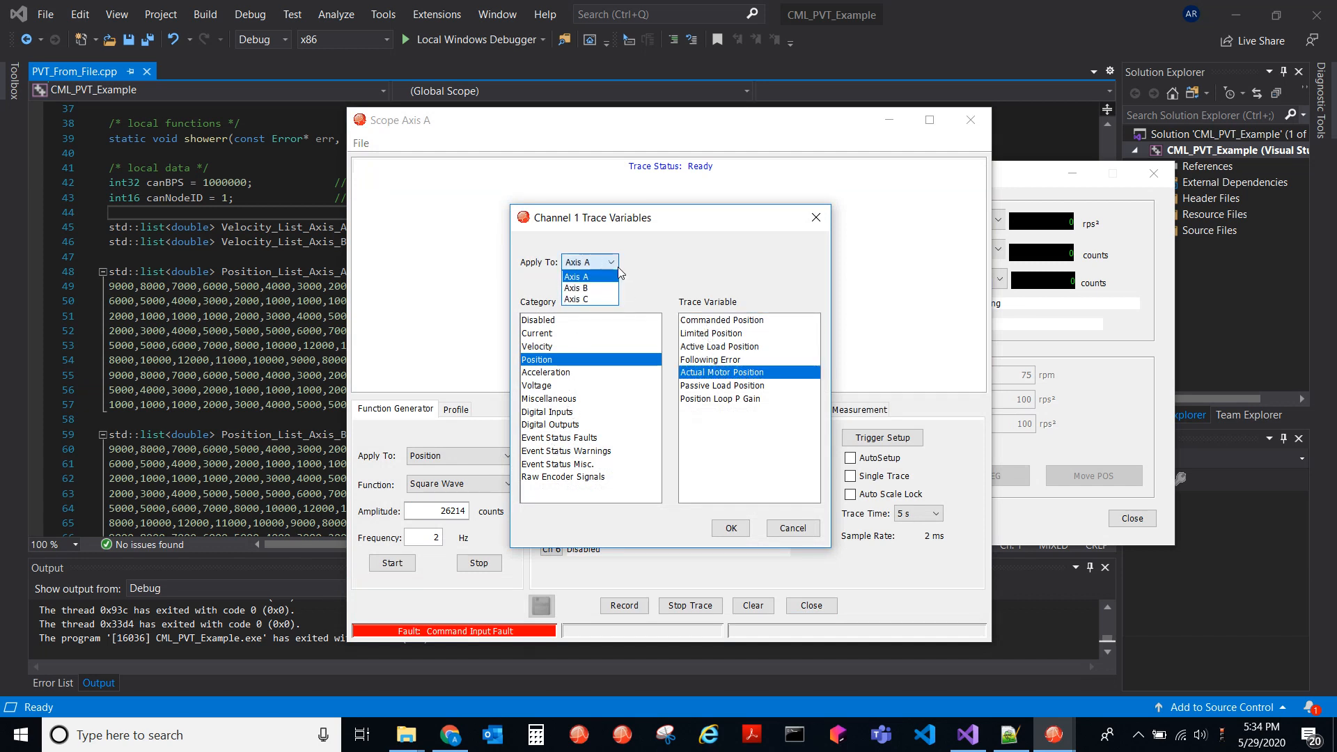
pyautogui.click(577, 287)
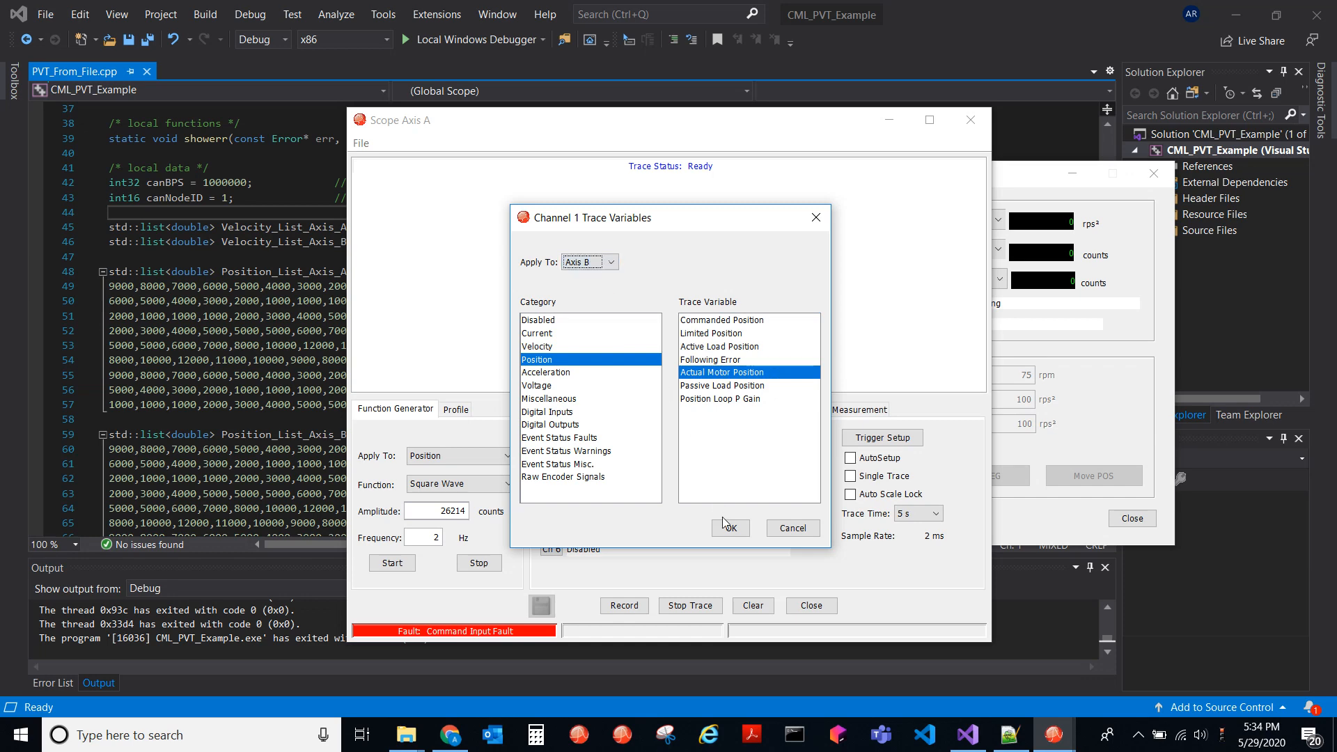
pyautogui.click(729, 528)
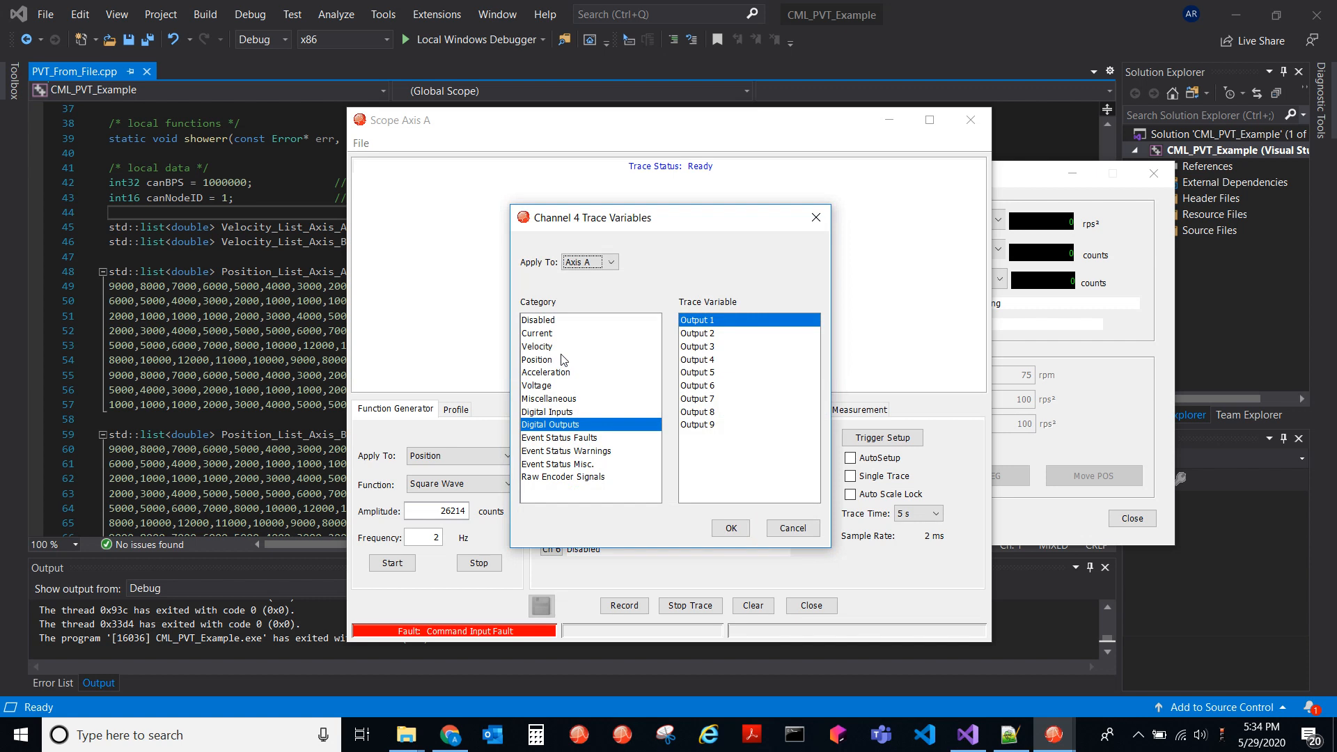
# - Set scope channel 4 to trace Profile Velocity for Axis B
pyautogui.click(537, 346)
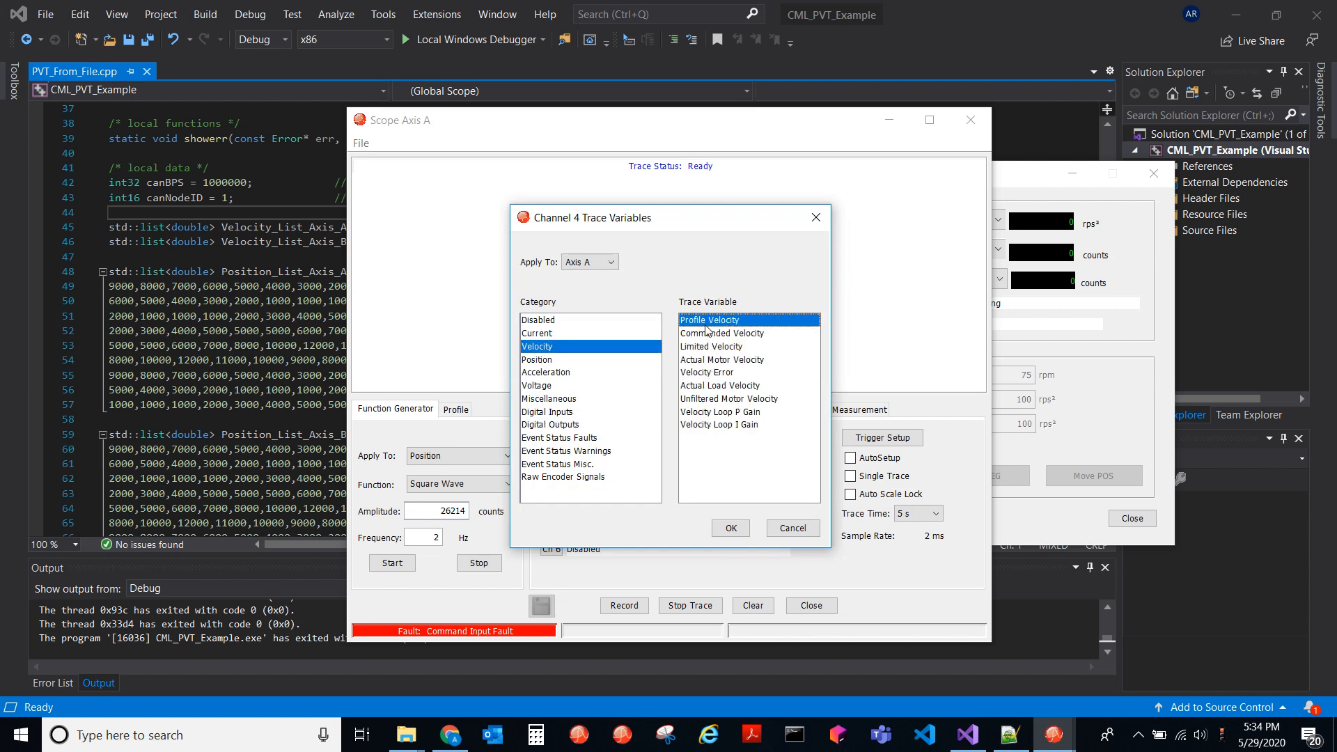
pyautogui.click(584, 262)
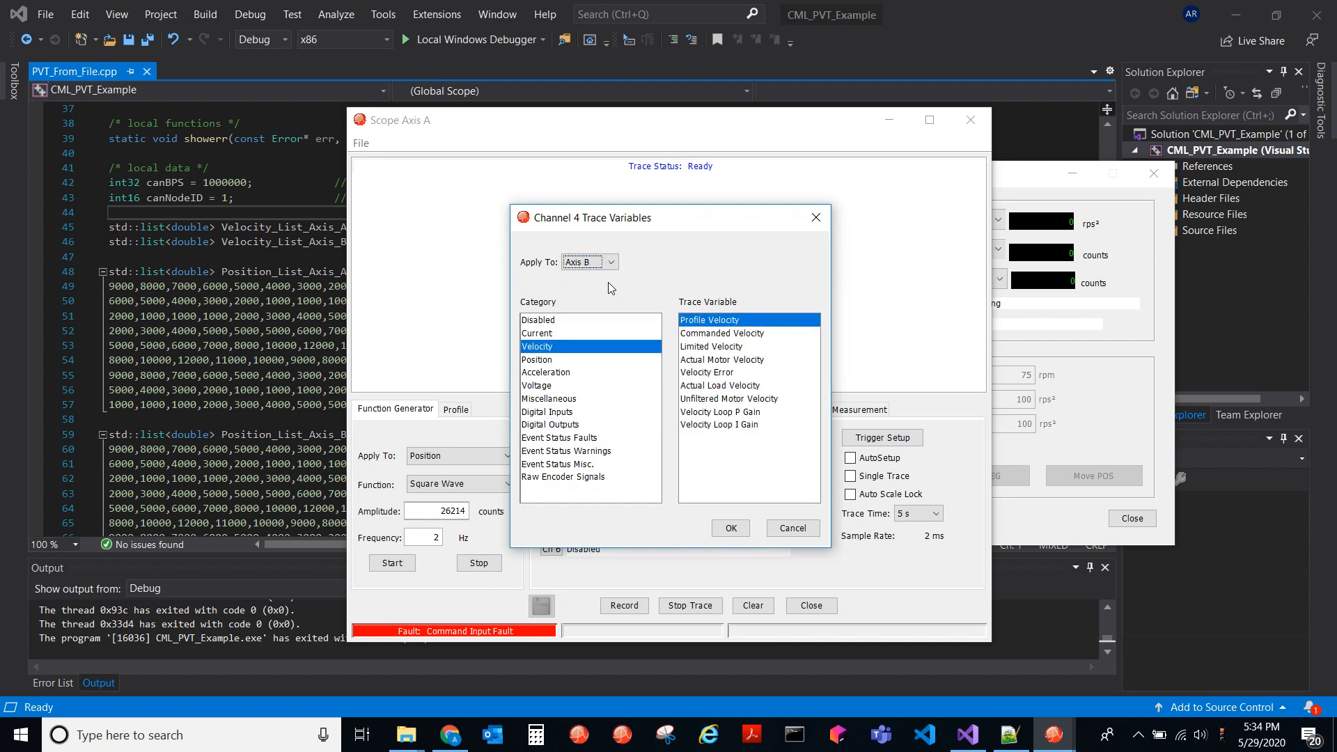
pyautogui.click(729, 528)
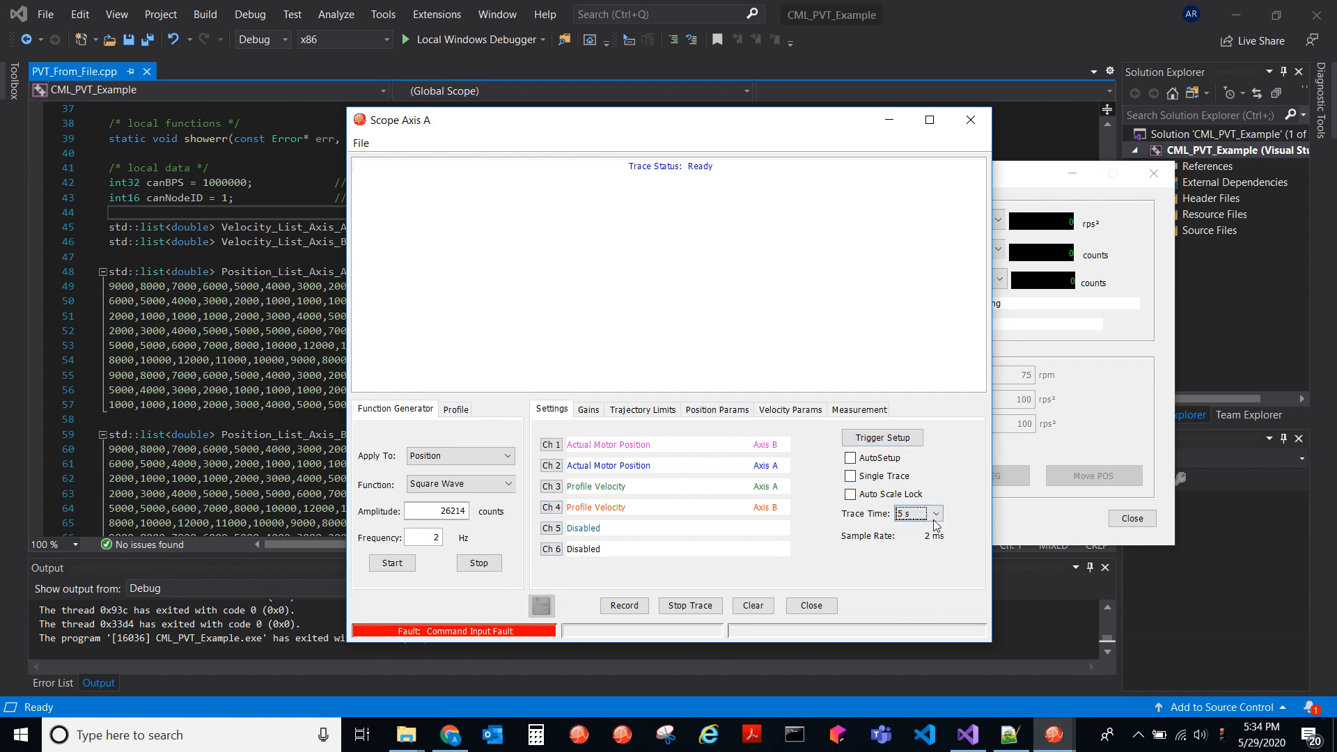
# - Set the scope trace time to 12.5 seconds
pyautogui.click(934, 514)
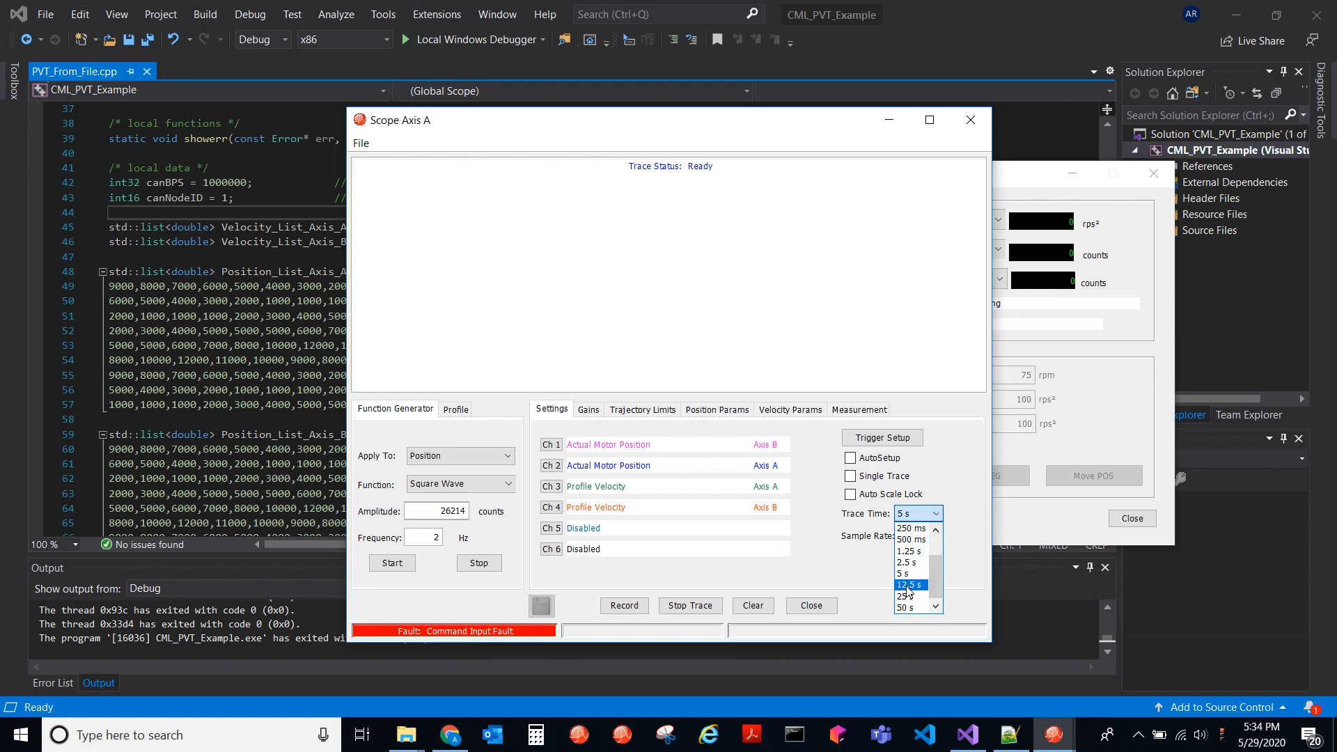
pyautogui.click(907, 585)
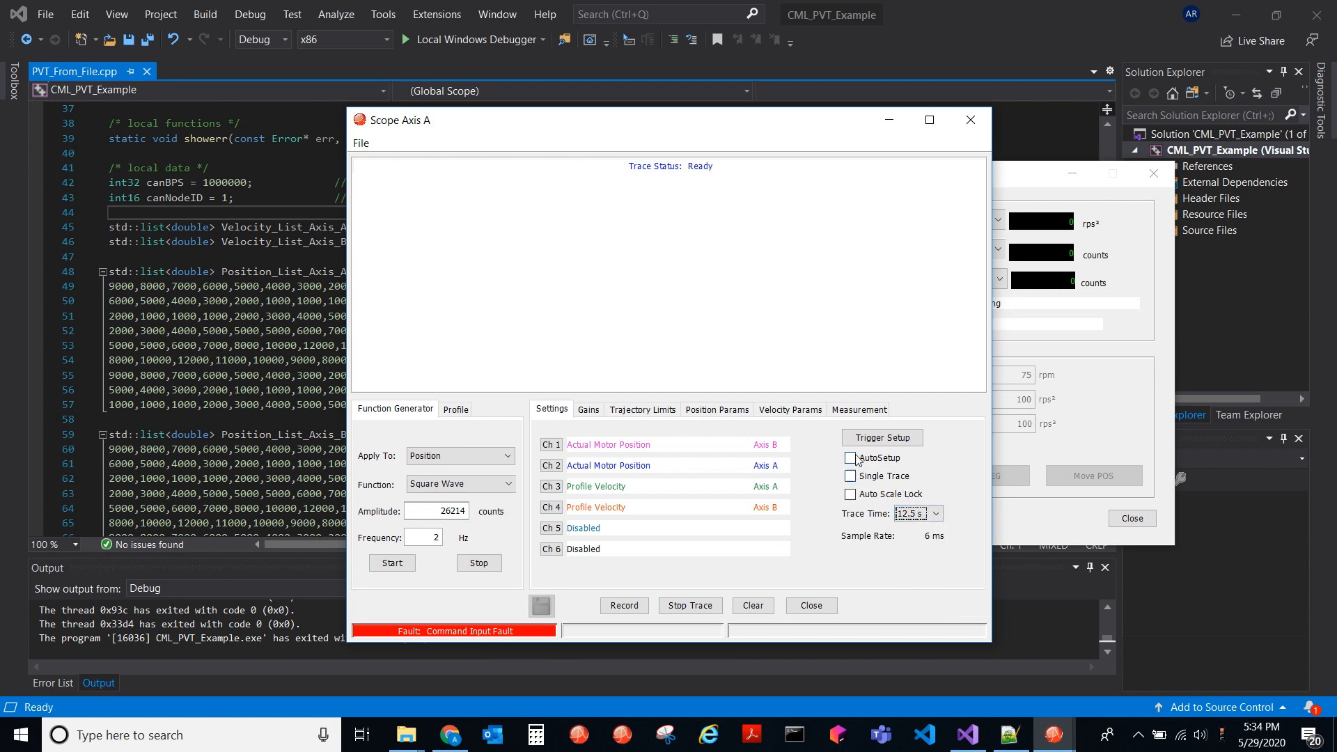
pyautogui.click(881, 437)
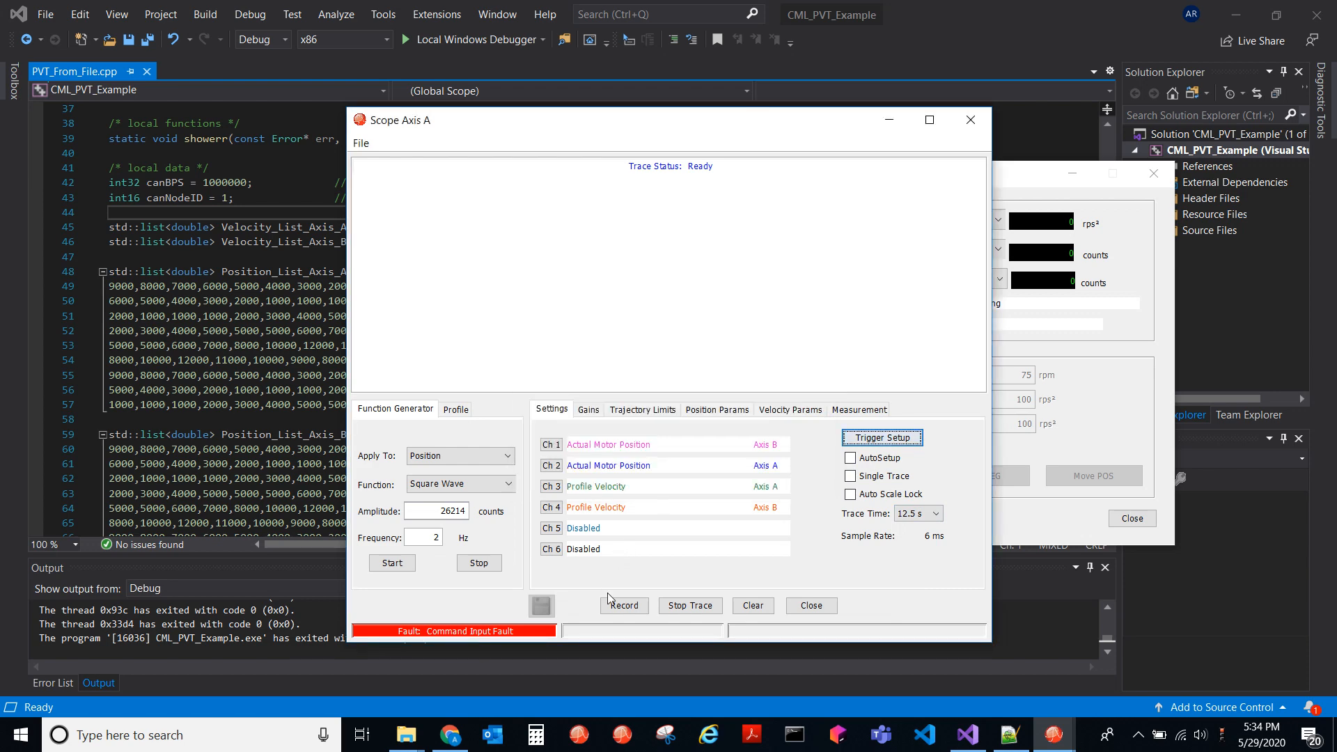
pyautogui.moveTo(436, 57)
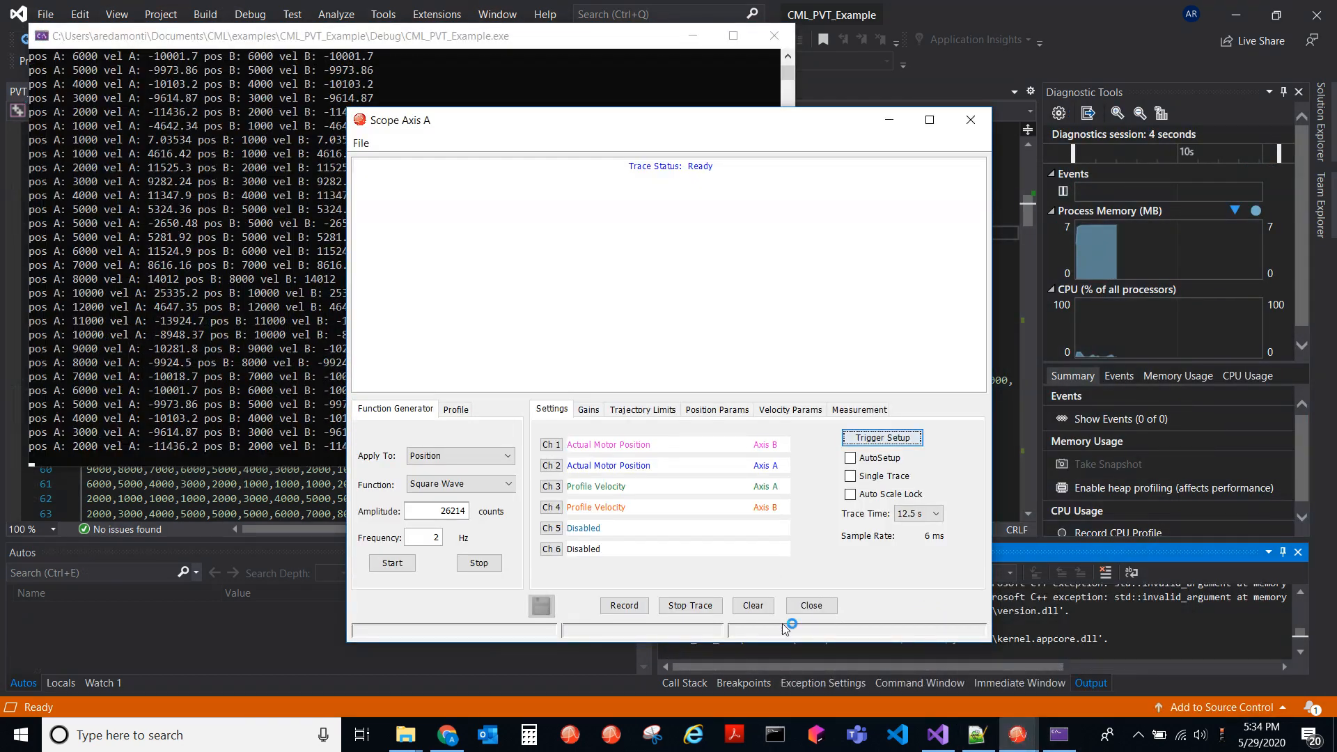
# - Start the scope capture and let the PVT example console run until 'Move finished'
pyautogui.click(623, 605)
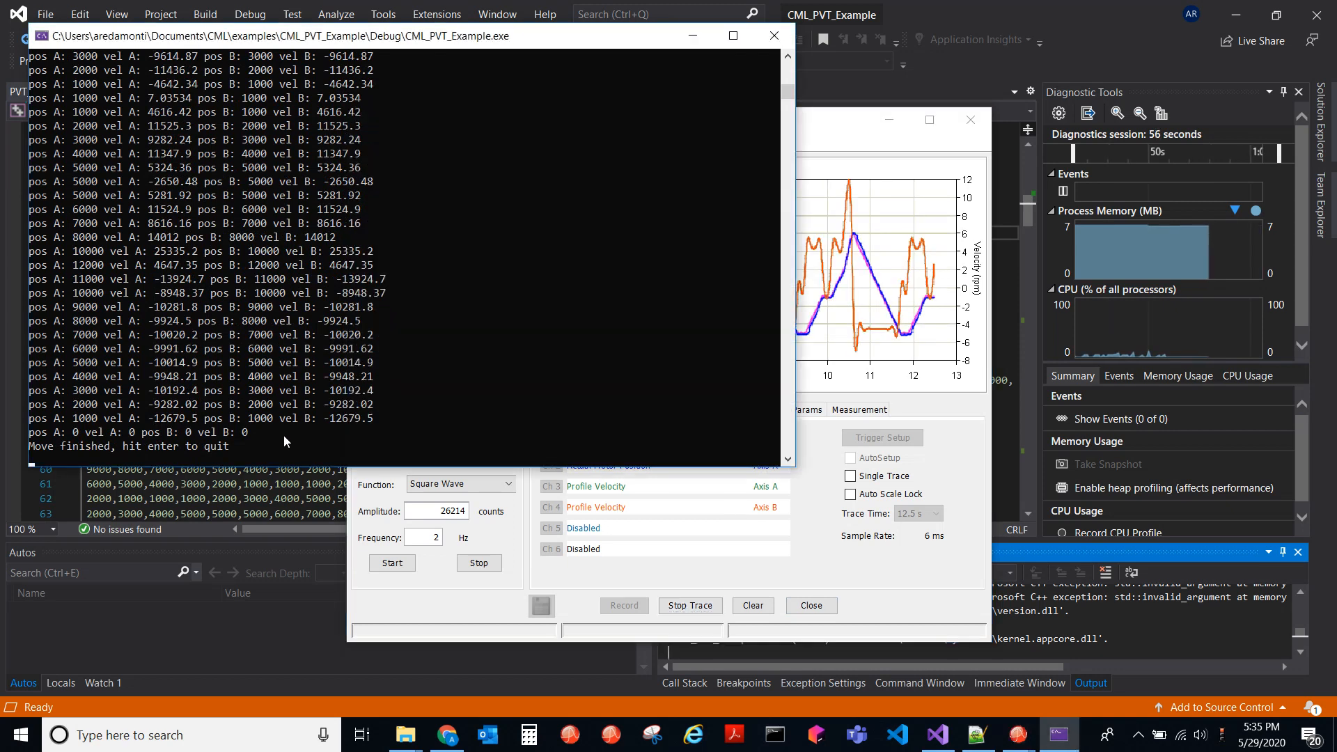
pyautogui.click(689, 605)
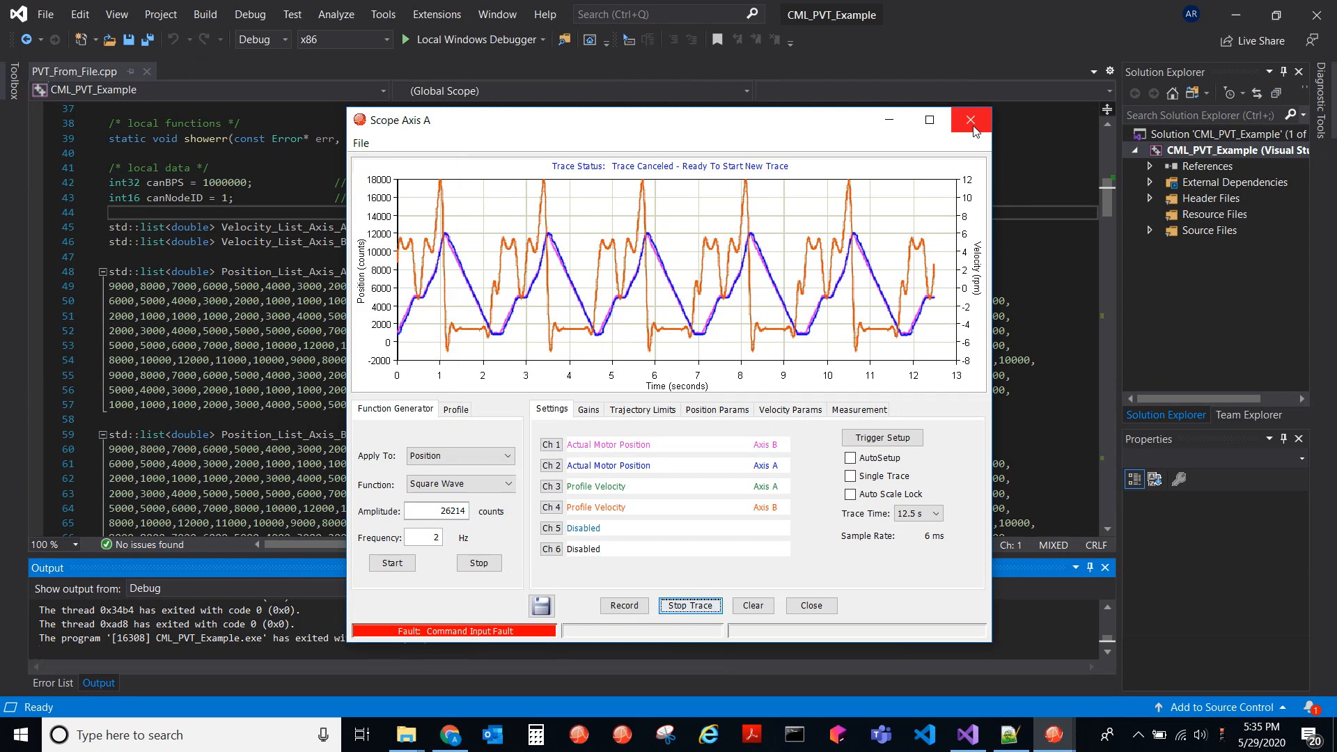
pyautogui.moveTo(962, 139)
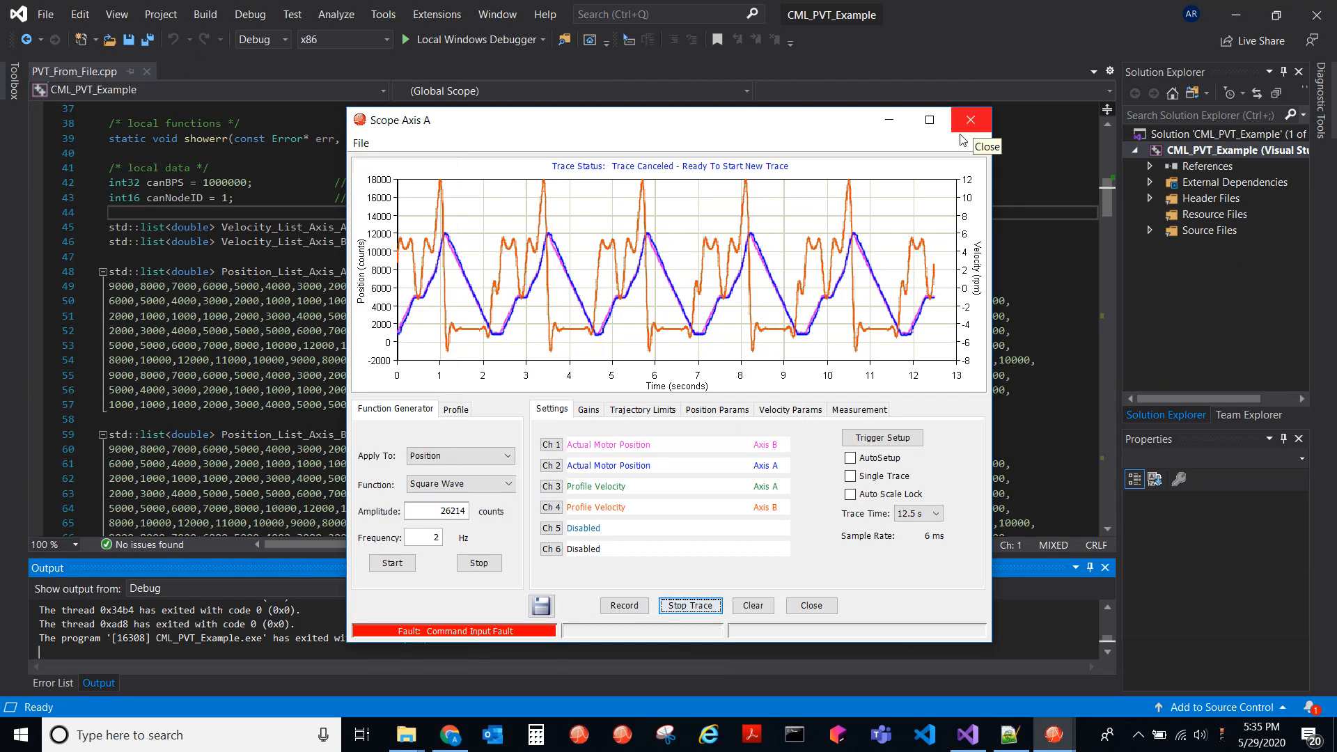
pyautogui.moveTo(396, 338)
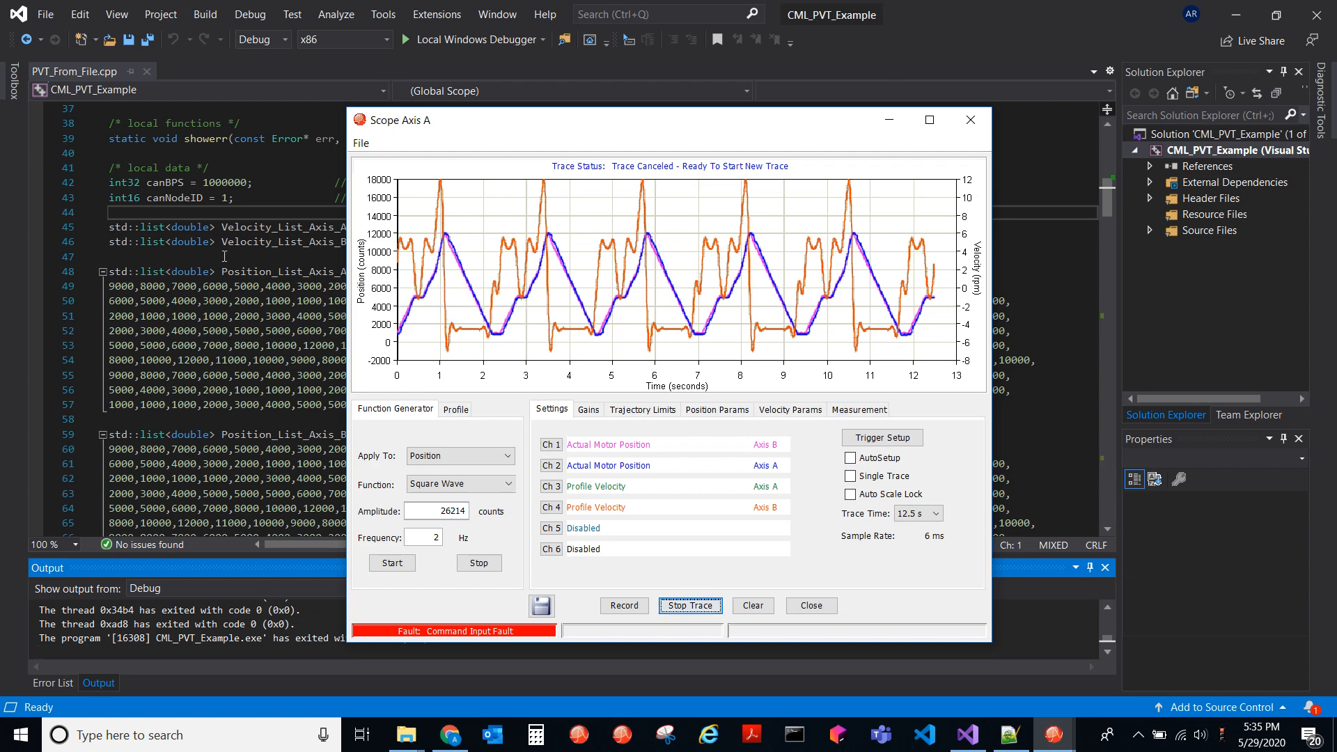
pyautogui.moveTo(794, 98)
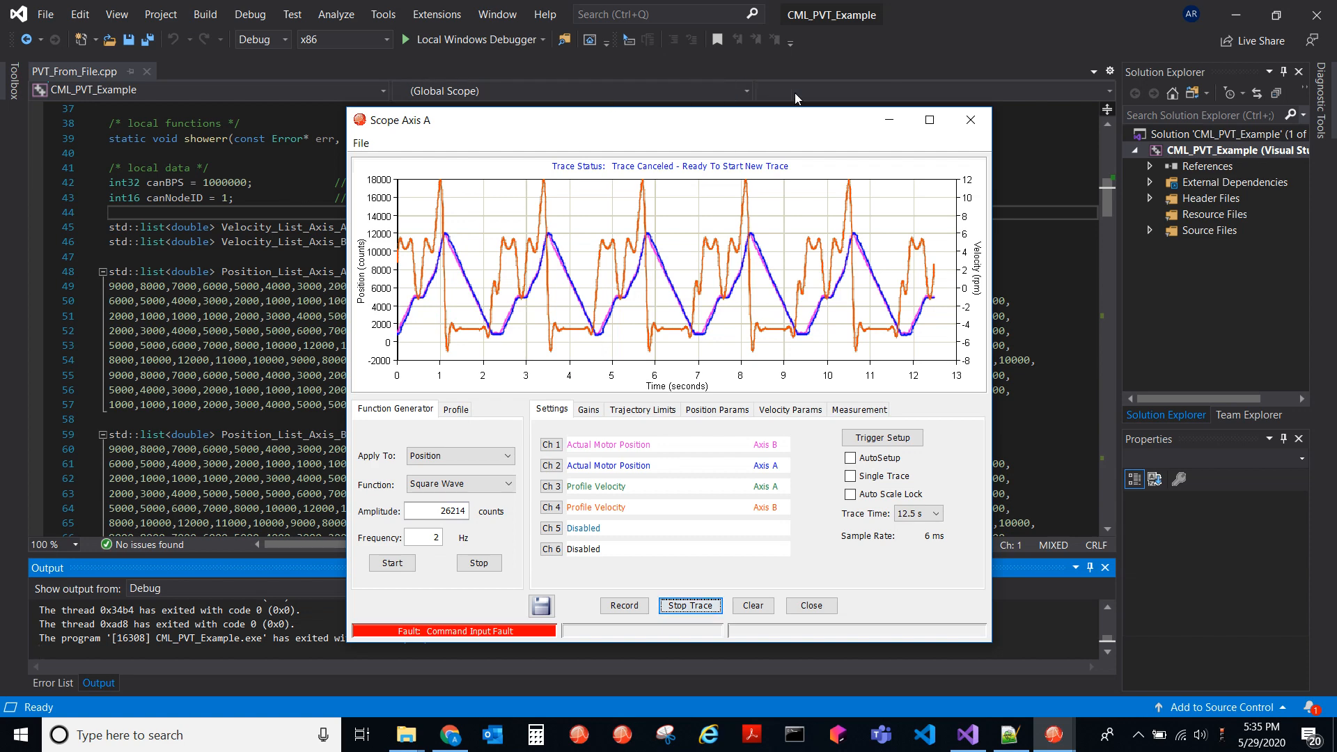